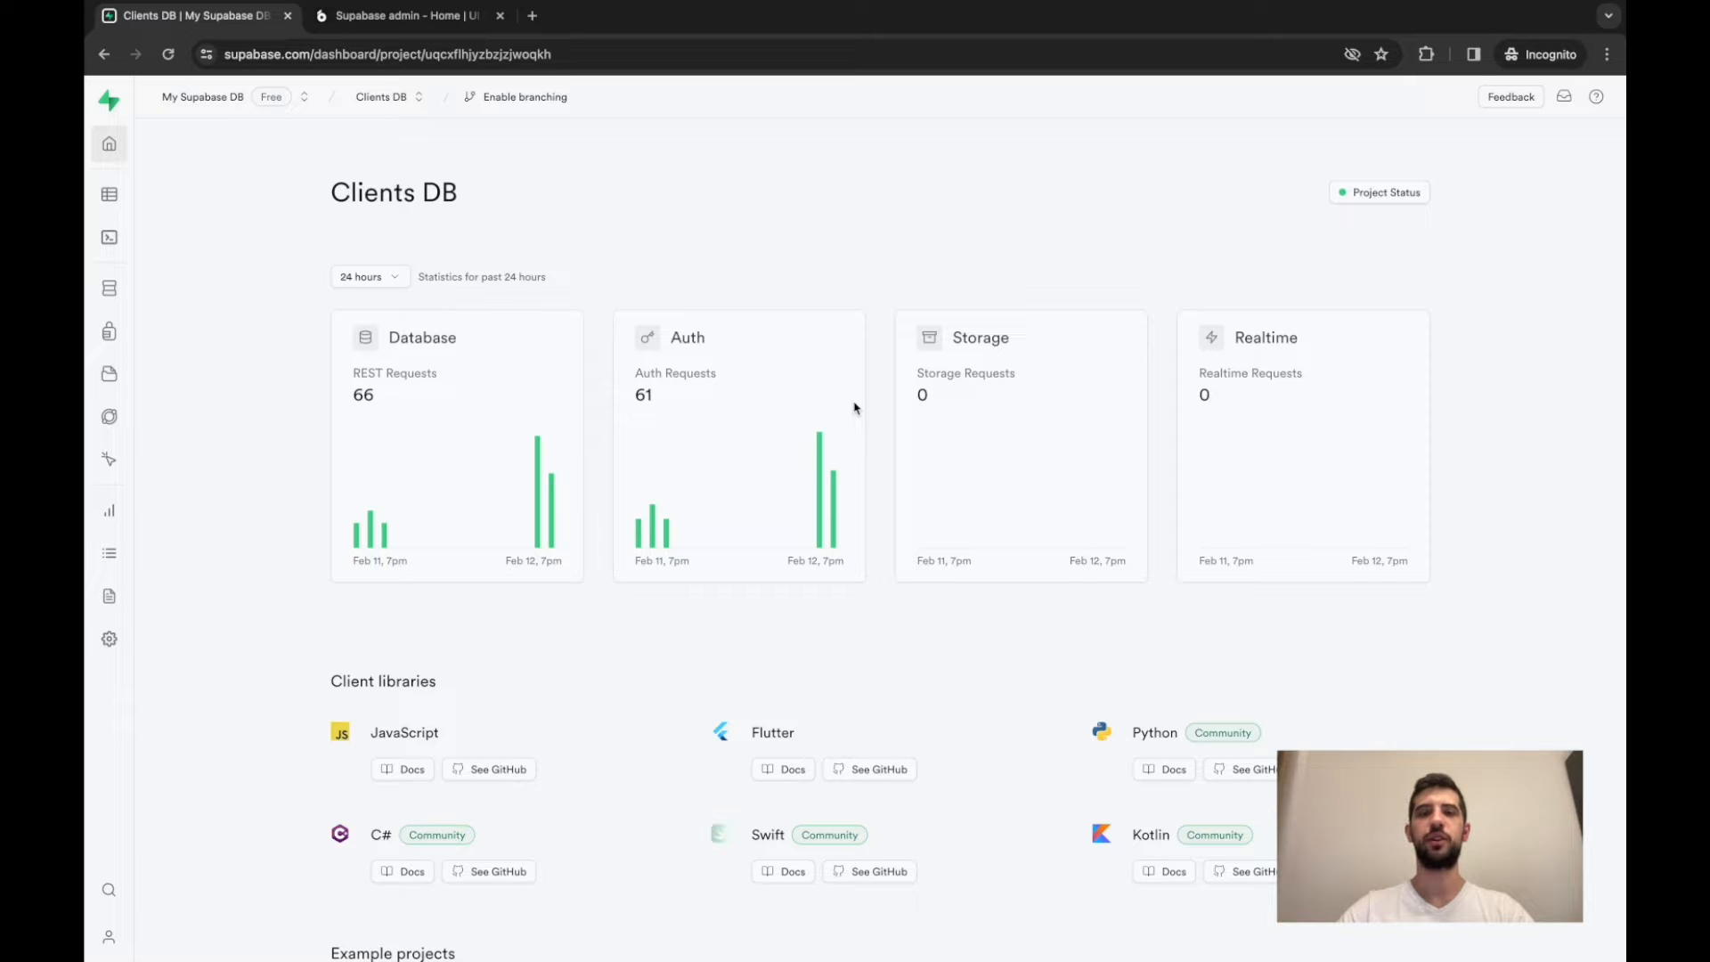
pyautogui.click(409, 15)
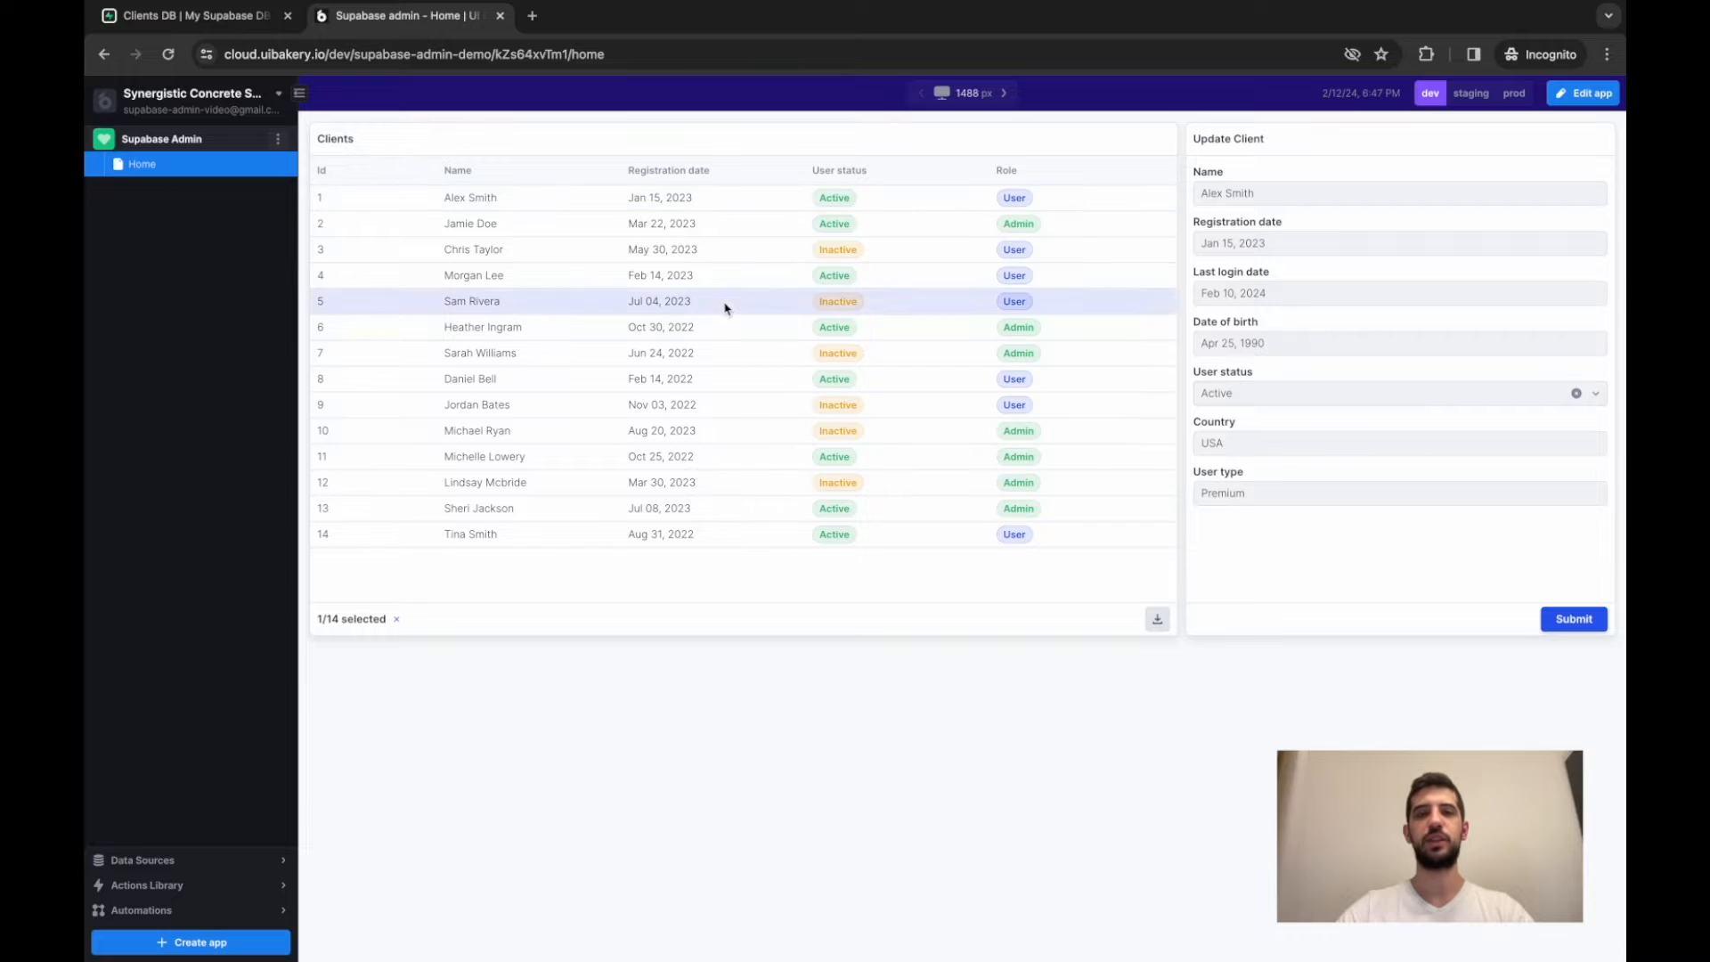
pyautogui.click(485, 456)
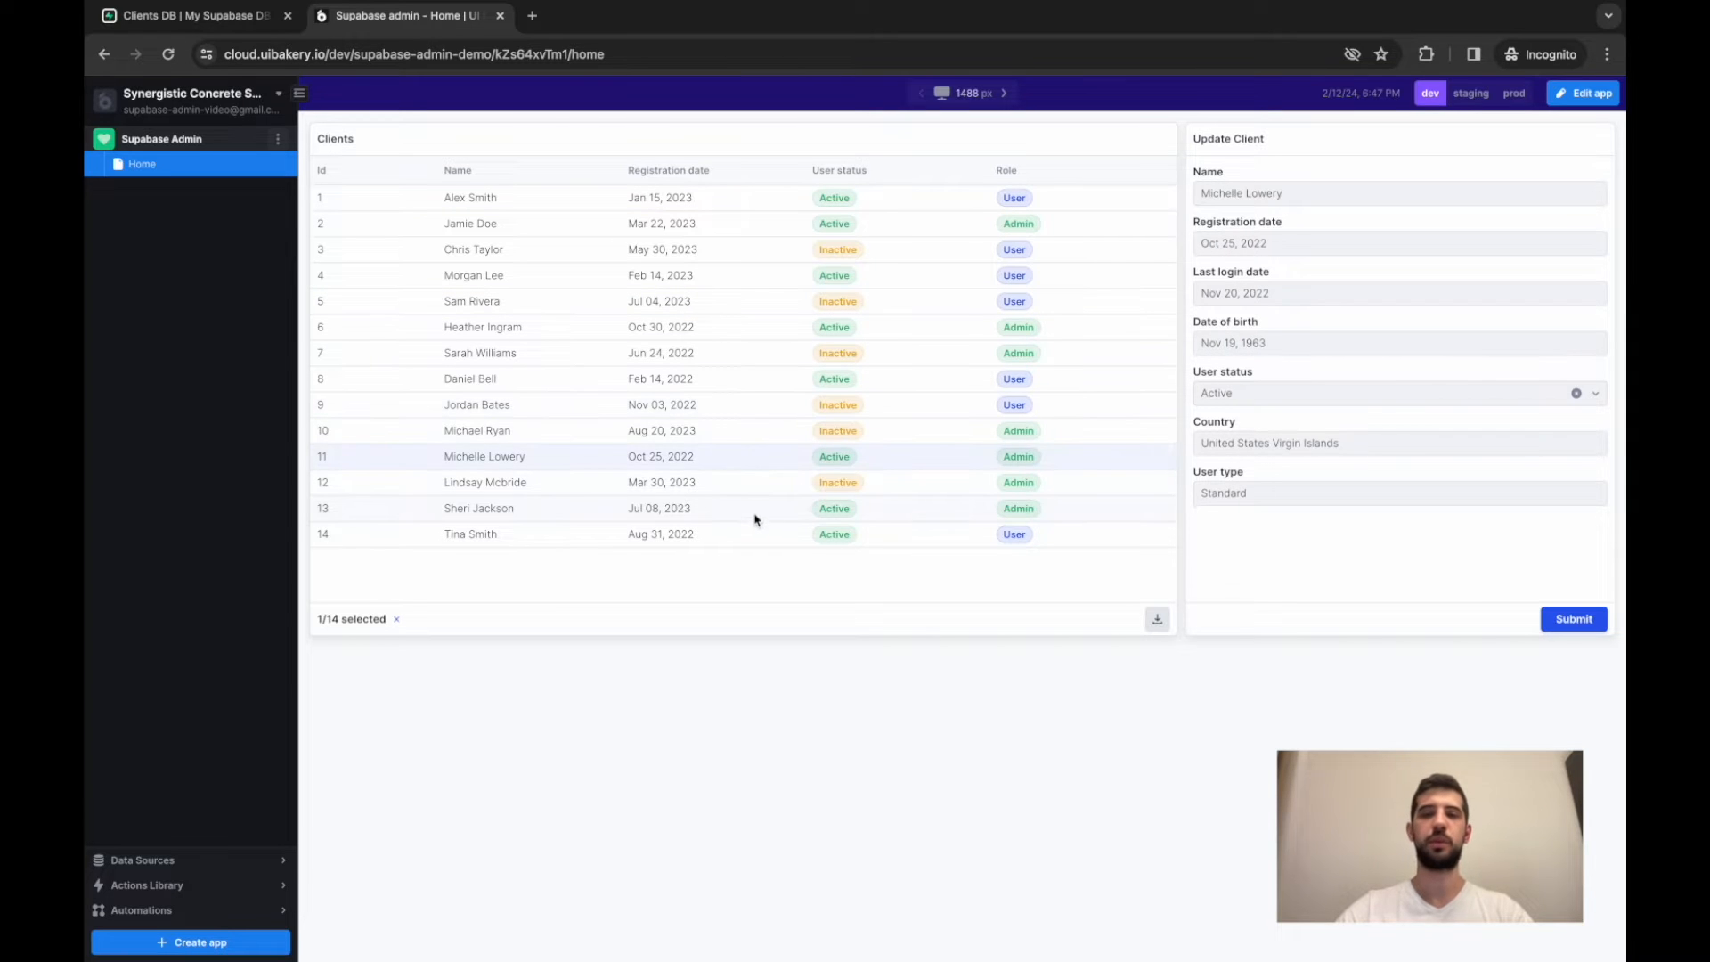
pyautogui.click(480, 352)
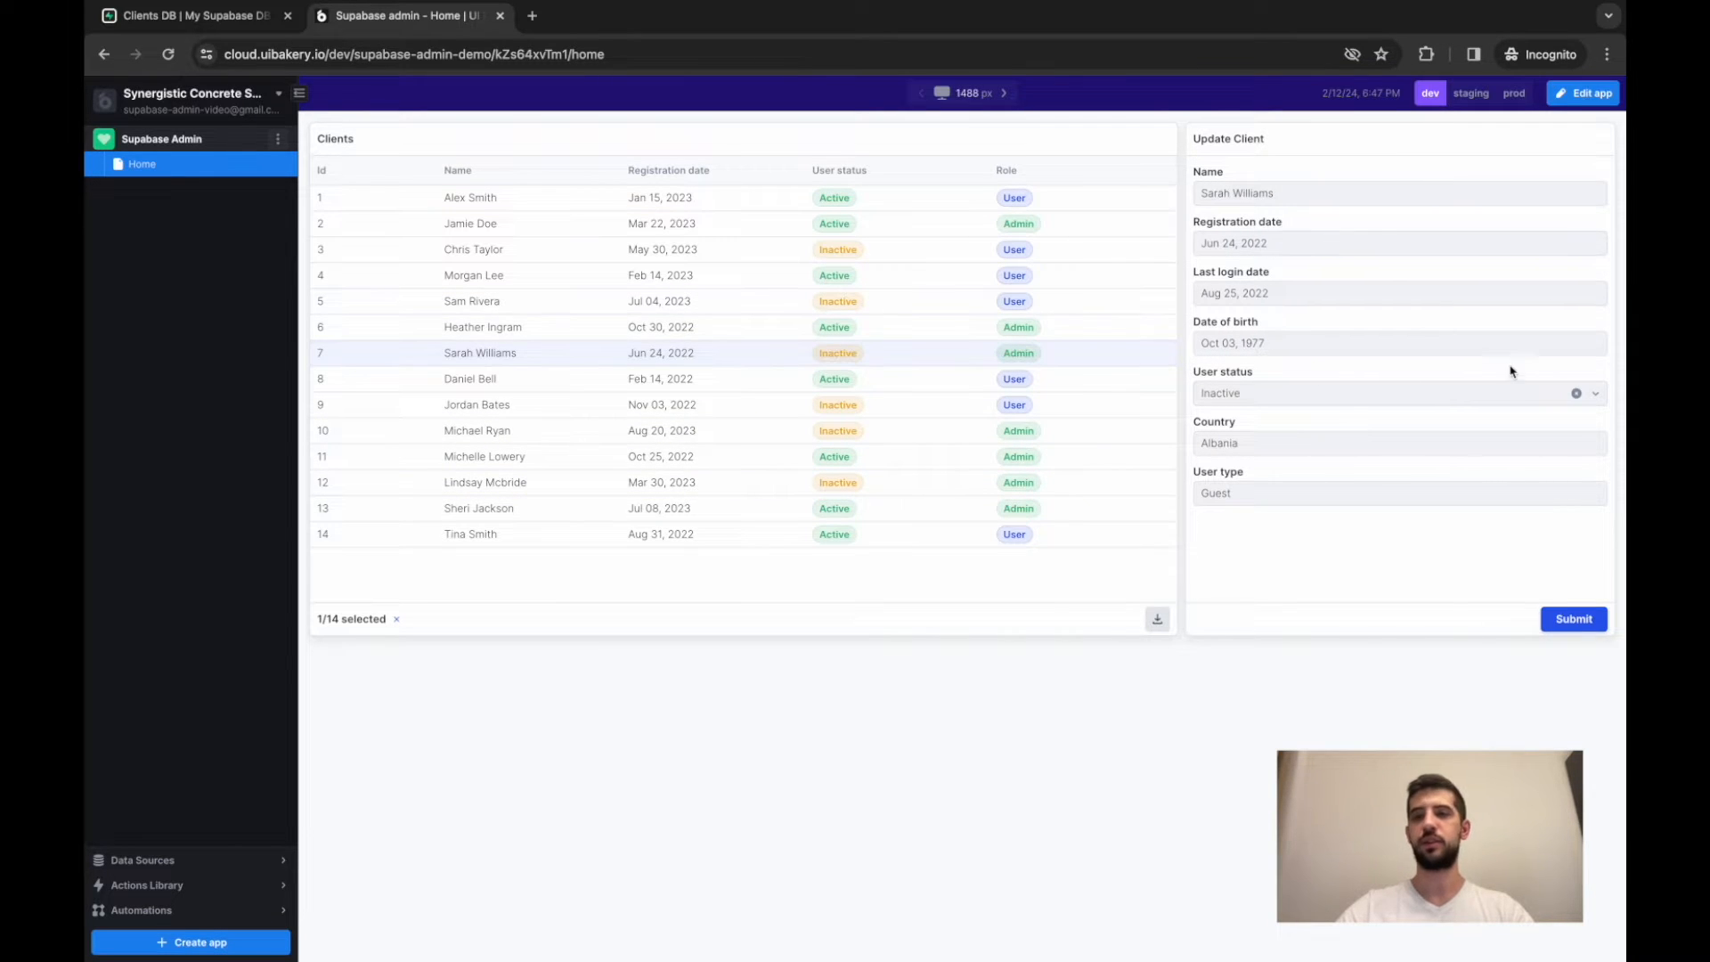
pyautogui.click(1399, 393)
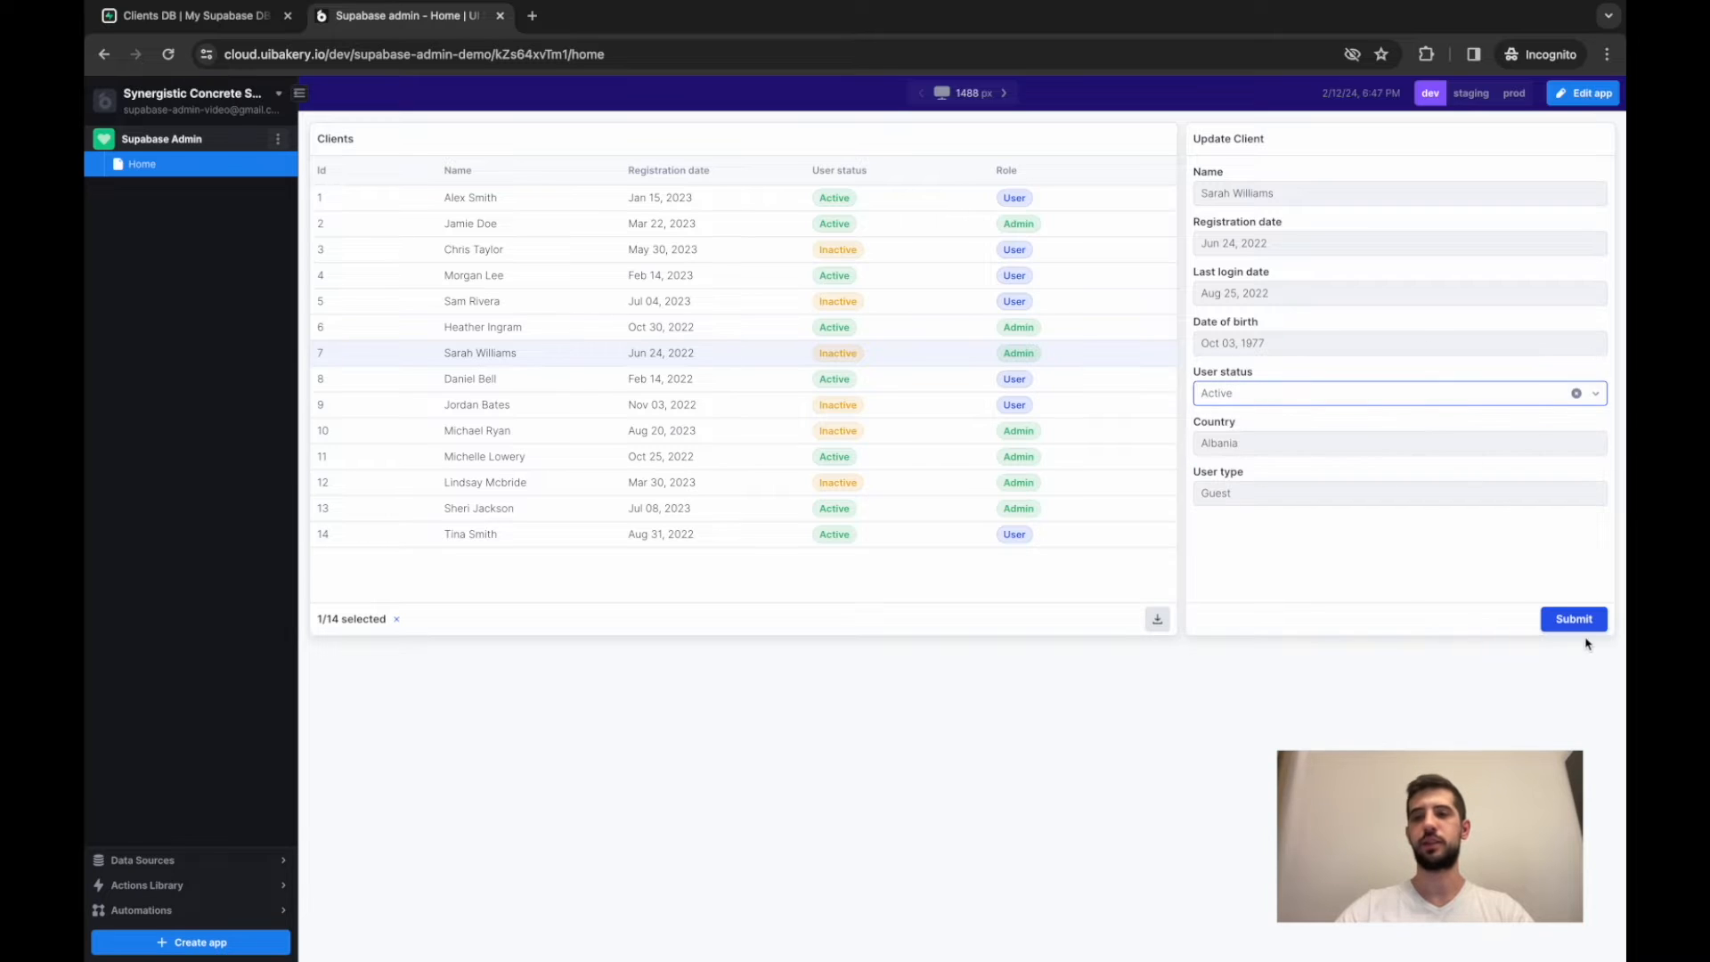
pyautogui.click(1571, 618)
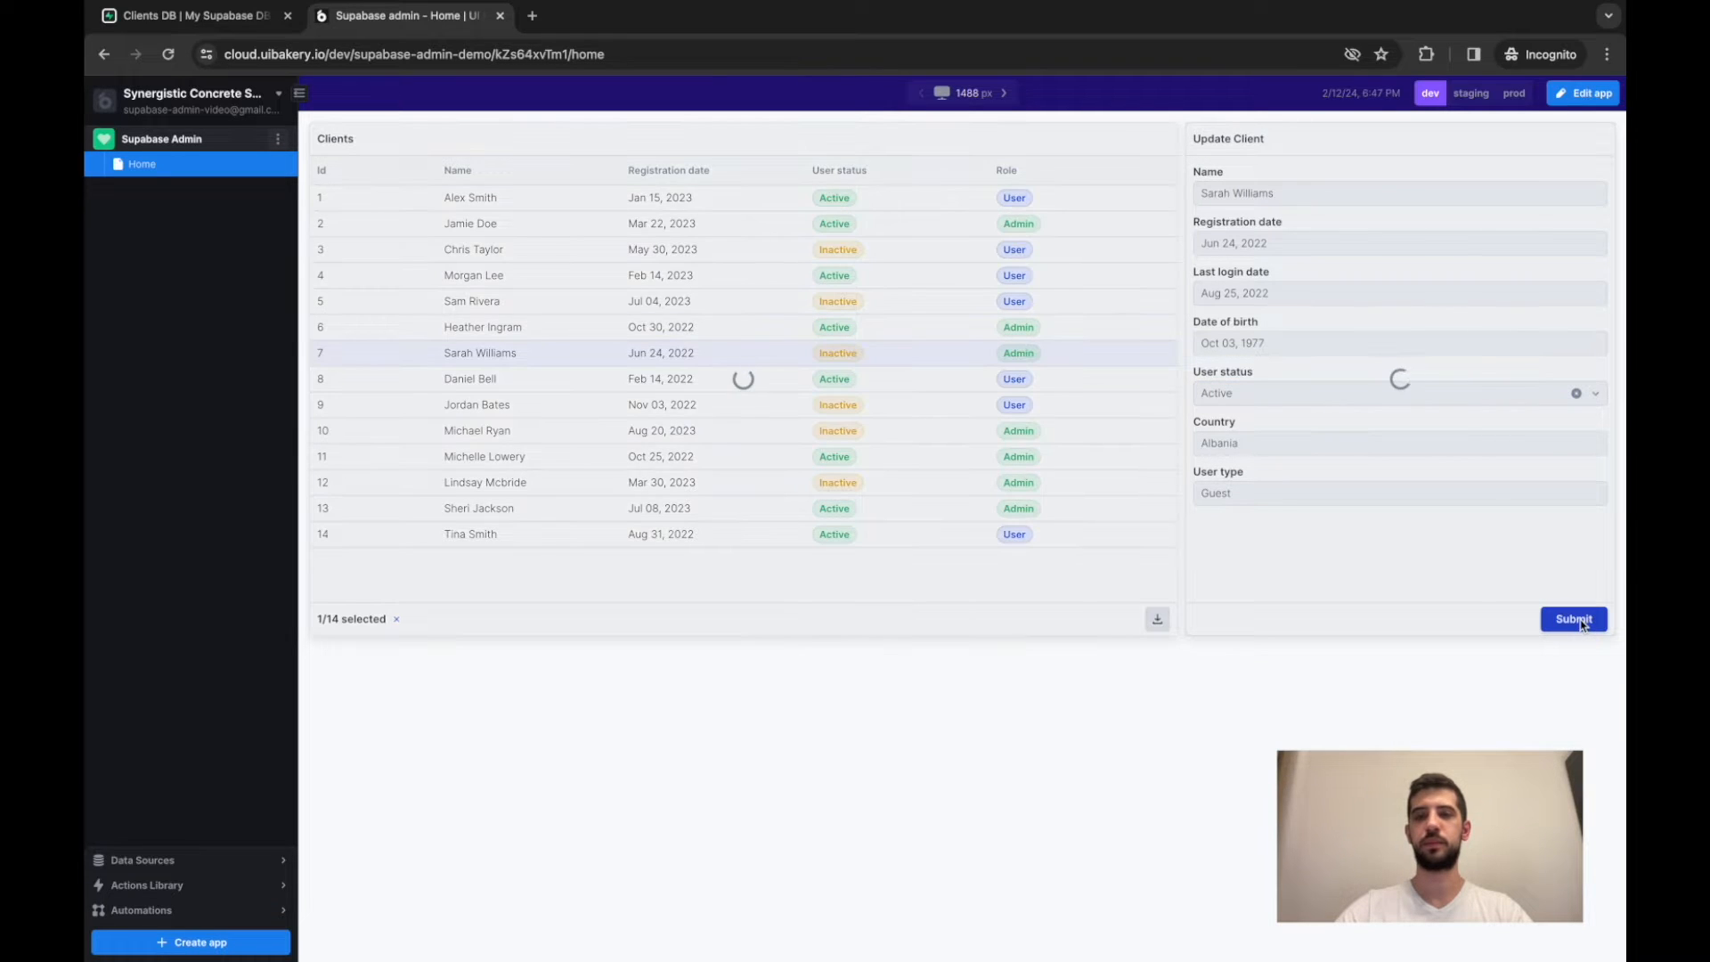
pyautogui.click(1572, 618)
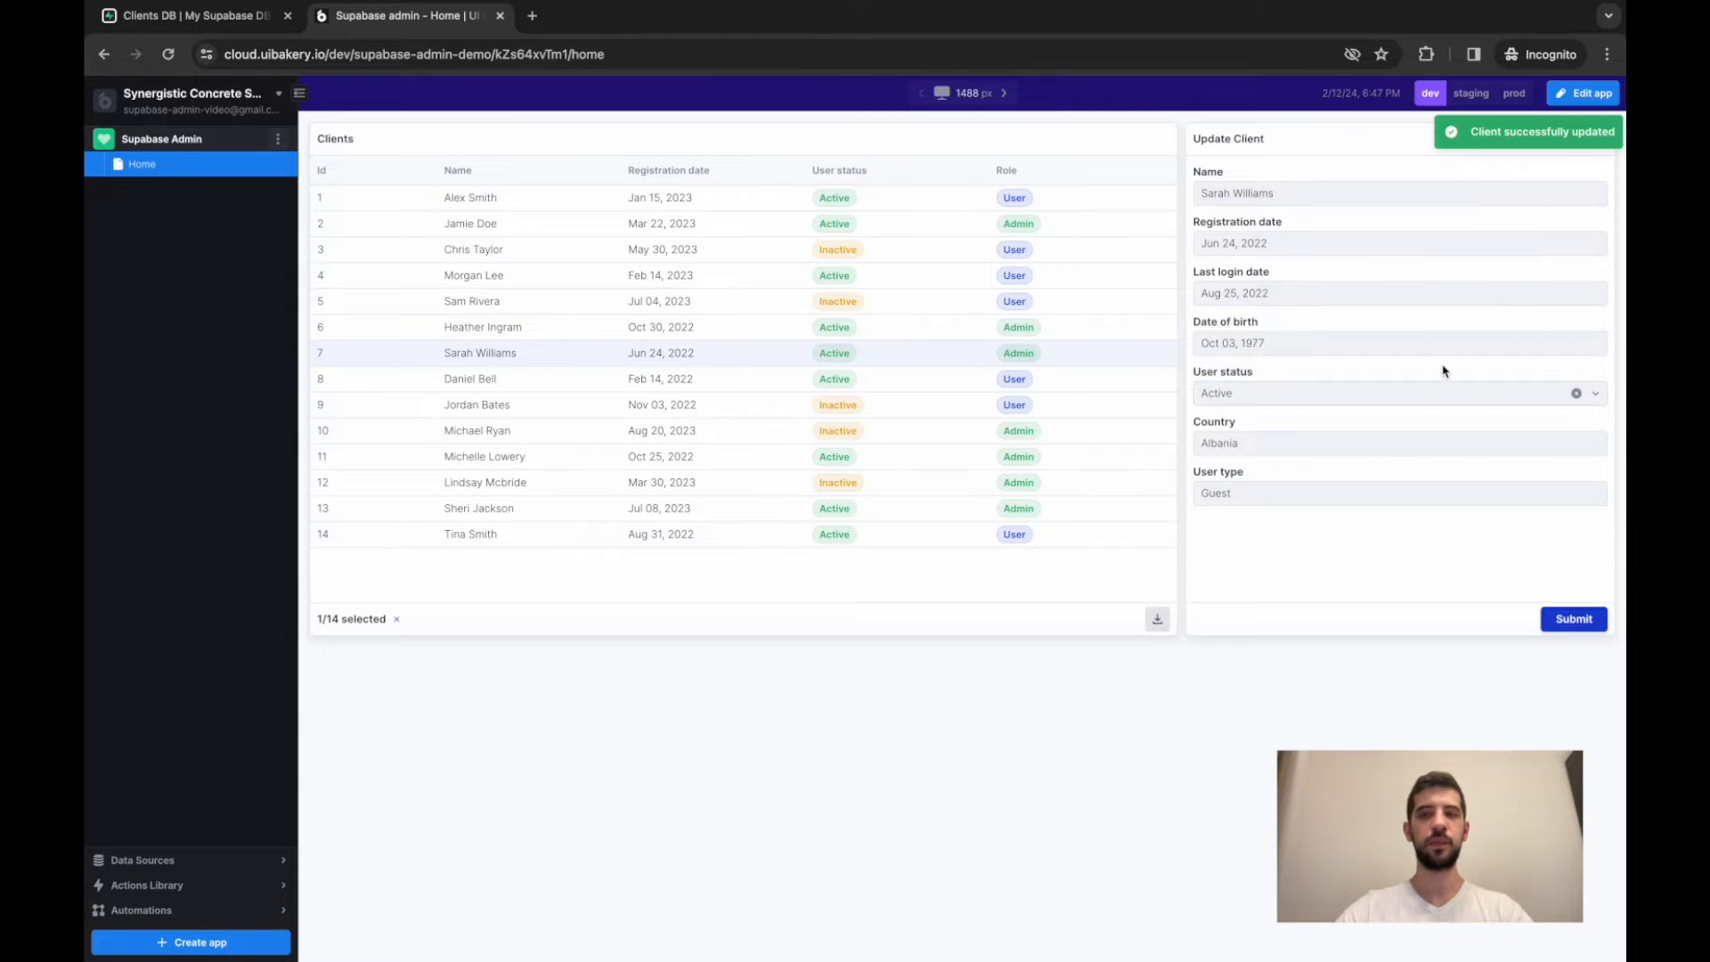
pyautogui.moveTo(1475, 389)
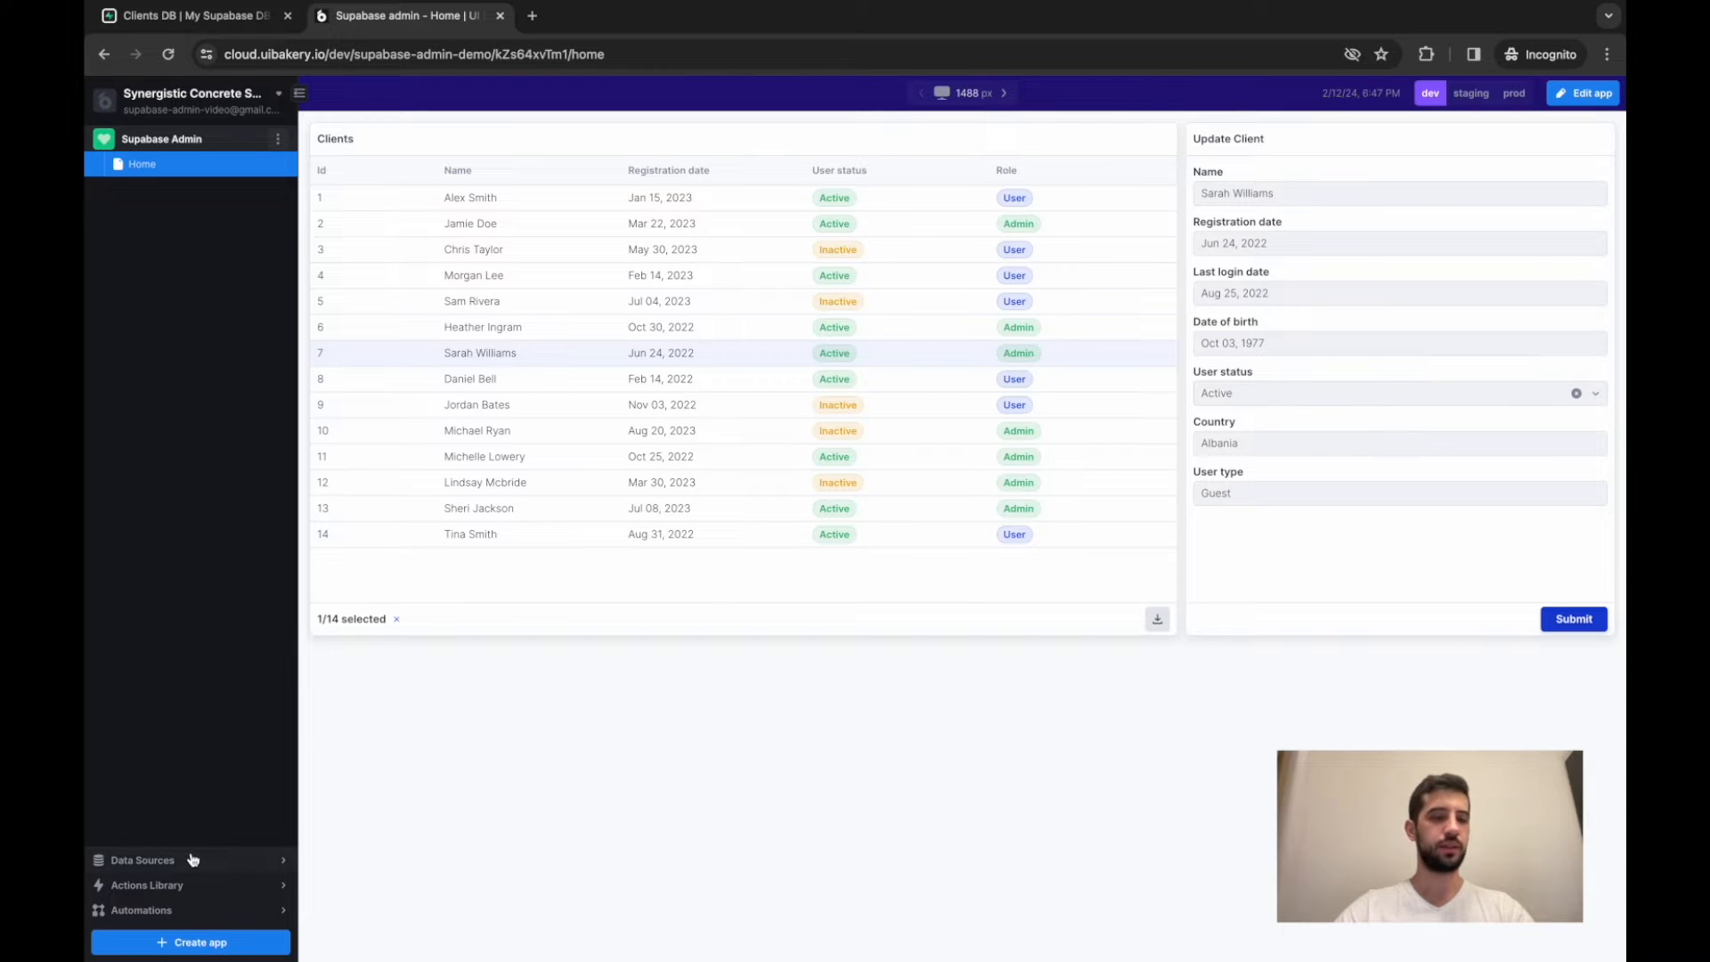
# Step: Start a new Postgres data source connection, then switch to the Supabase project dashboard
pyautogui.click(142, 860)
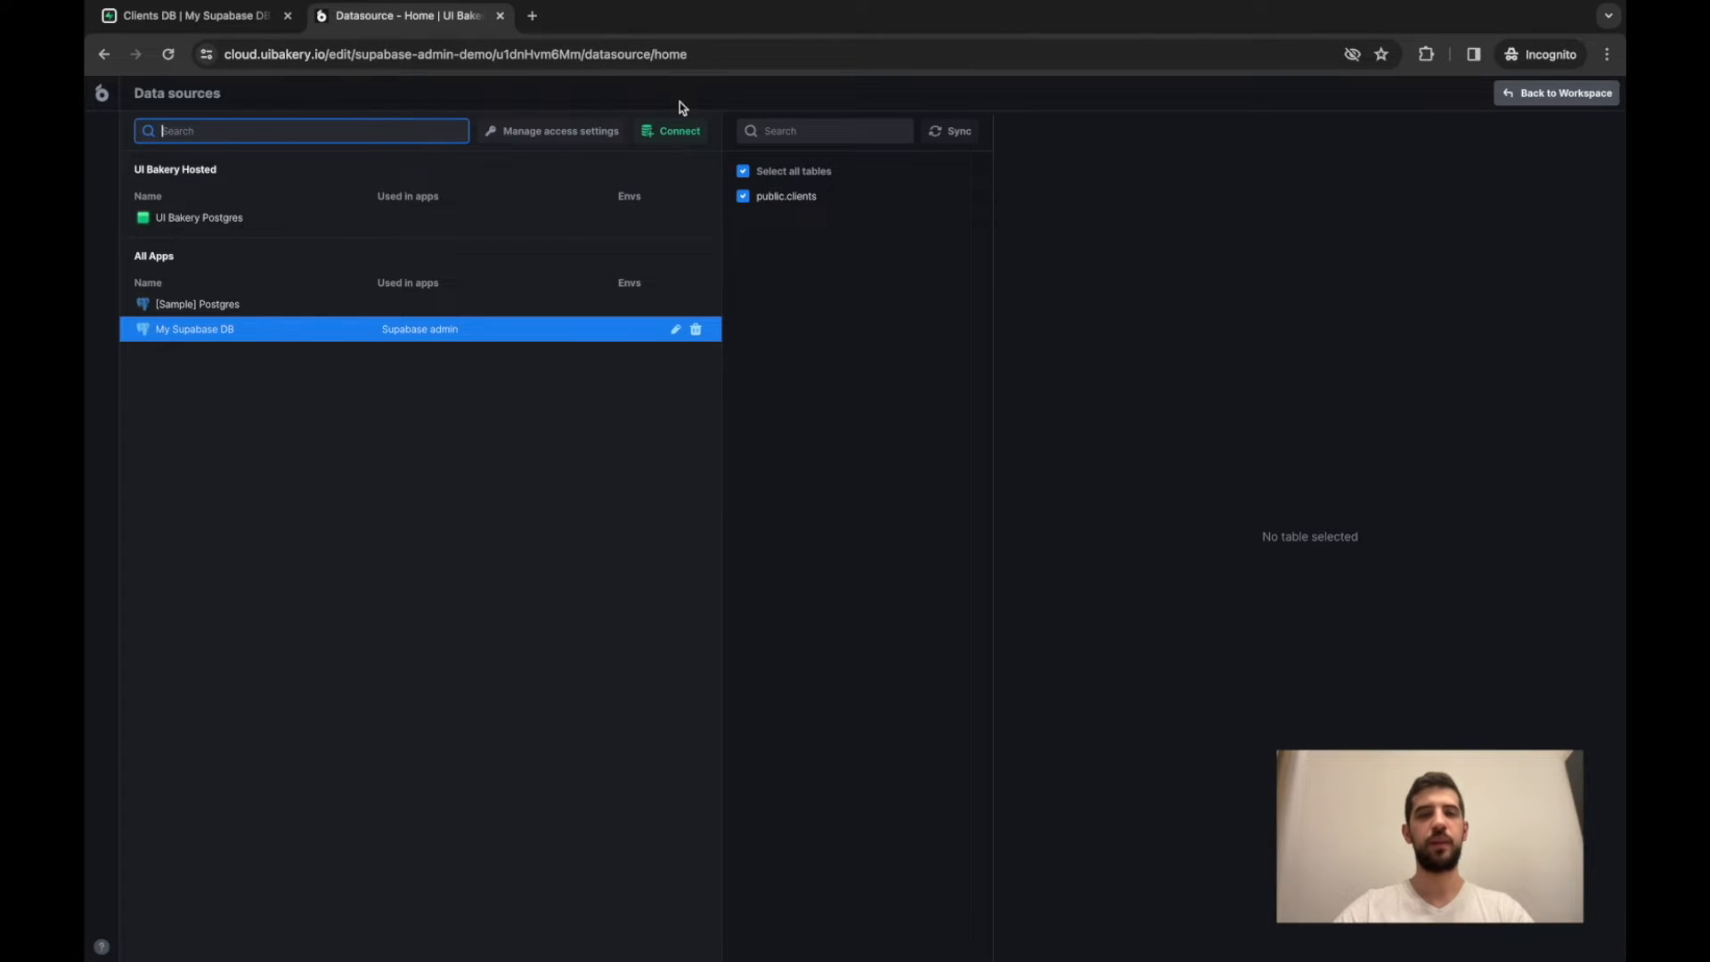
pyautogui.click(672, 131)
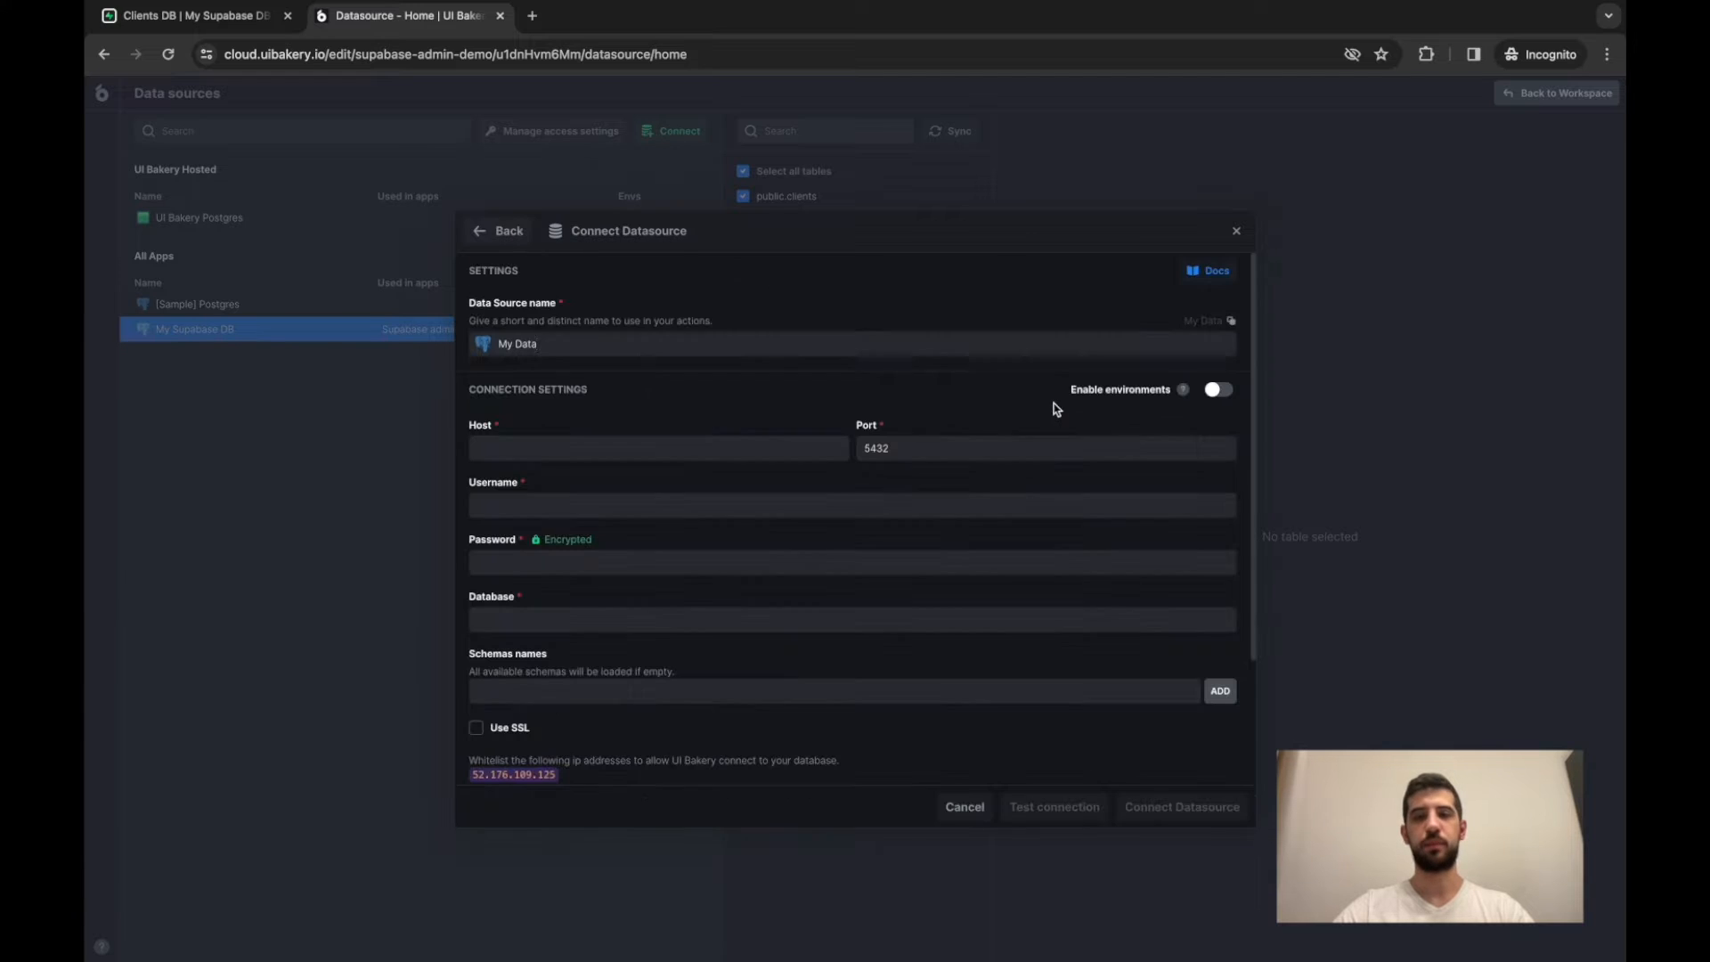
pyautogui.click(851, 344)
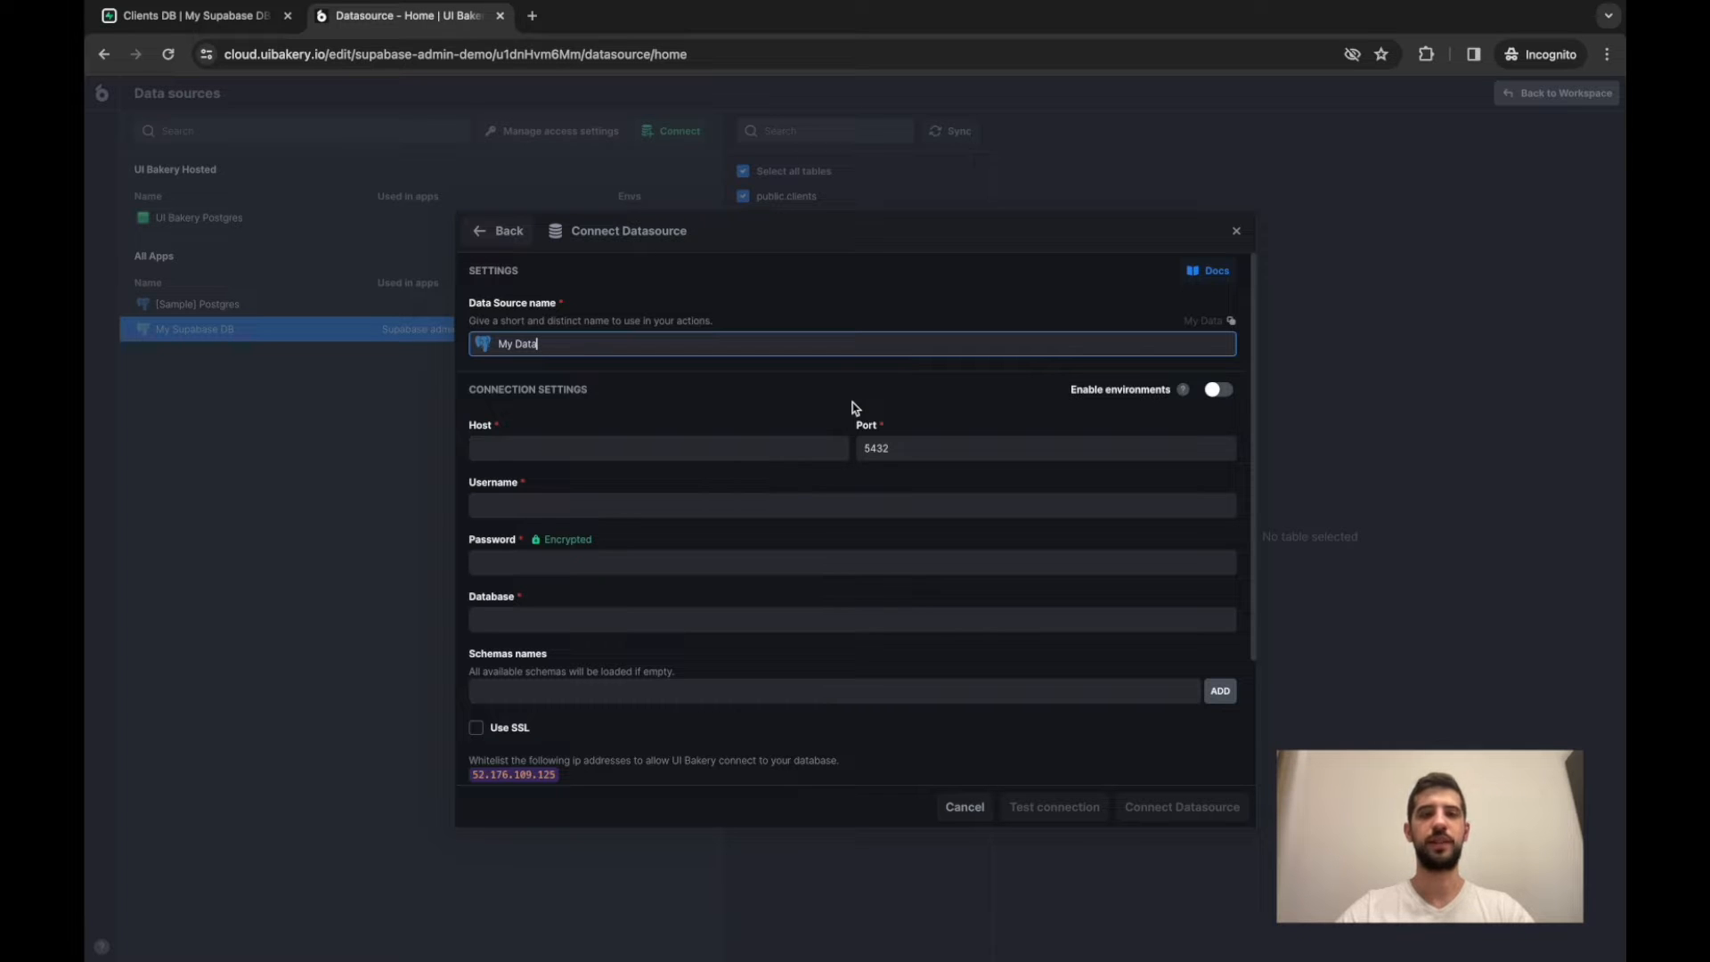
pyautogui.click(195, 15)
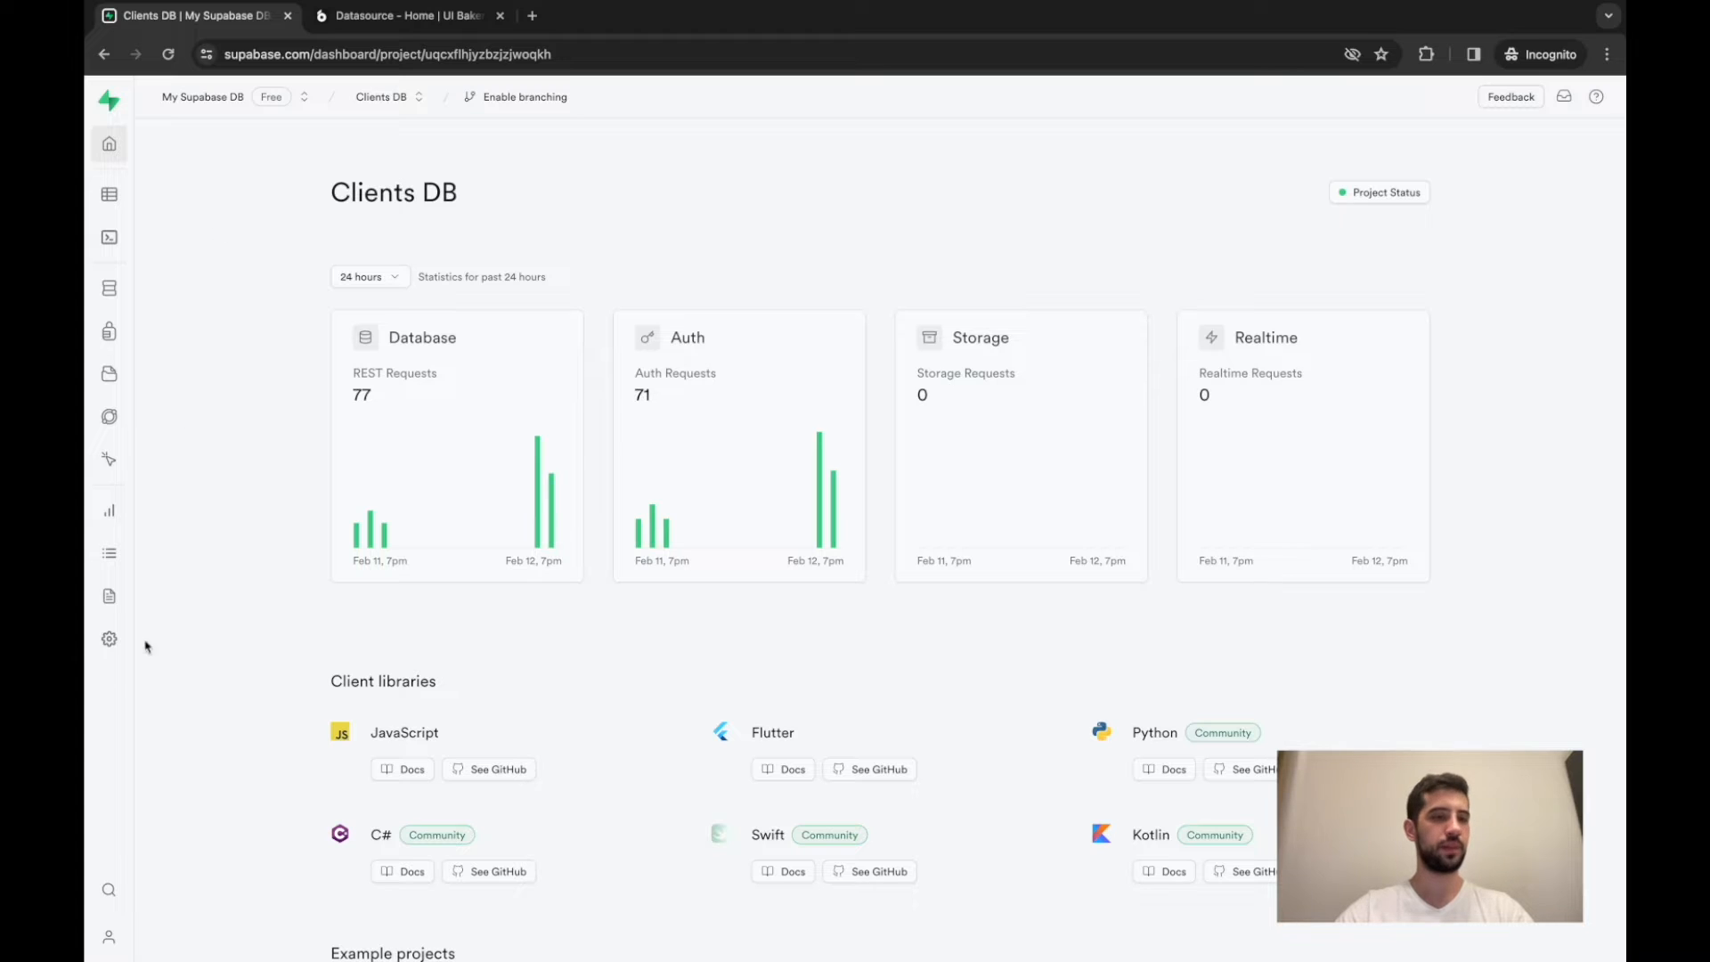
# Step: Open the Supabase project's Database settings to view its connection details
pyautogui.click(108, 638)
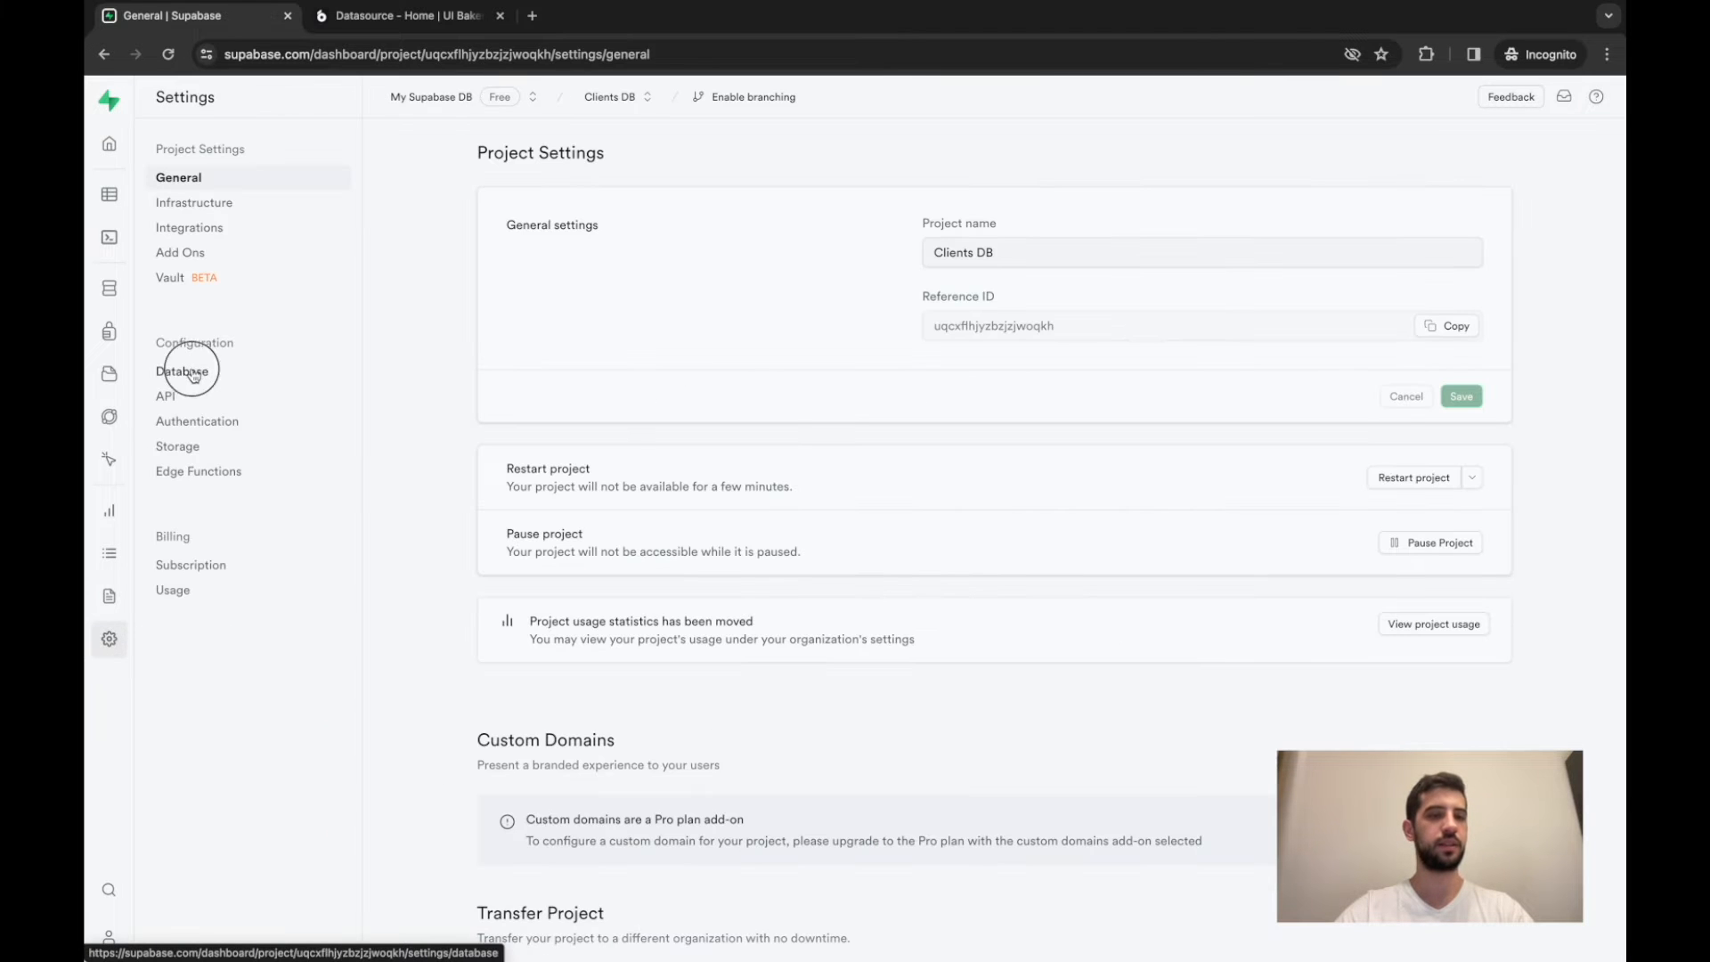
pyautogui.click(182, 371)
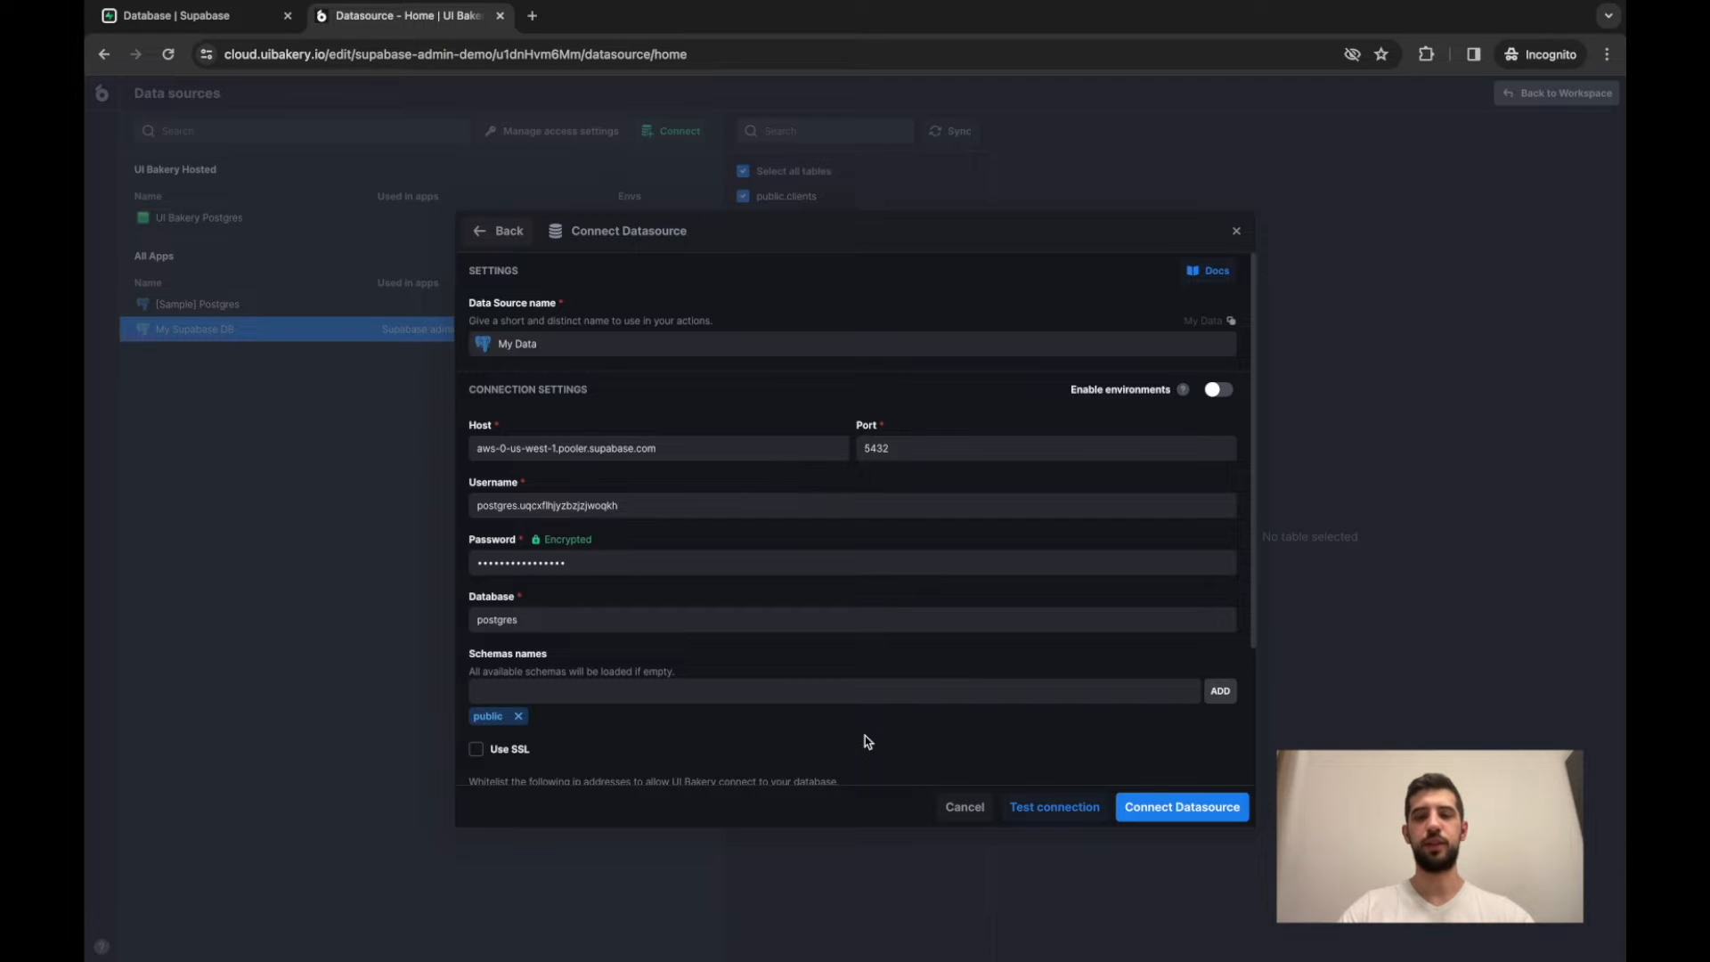
# Step: Connect the My Data data source and go back to the workspace
pyautogui.click(1181, 806)
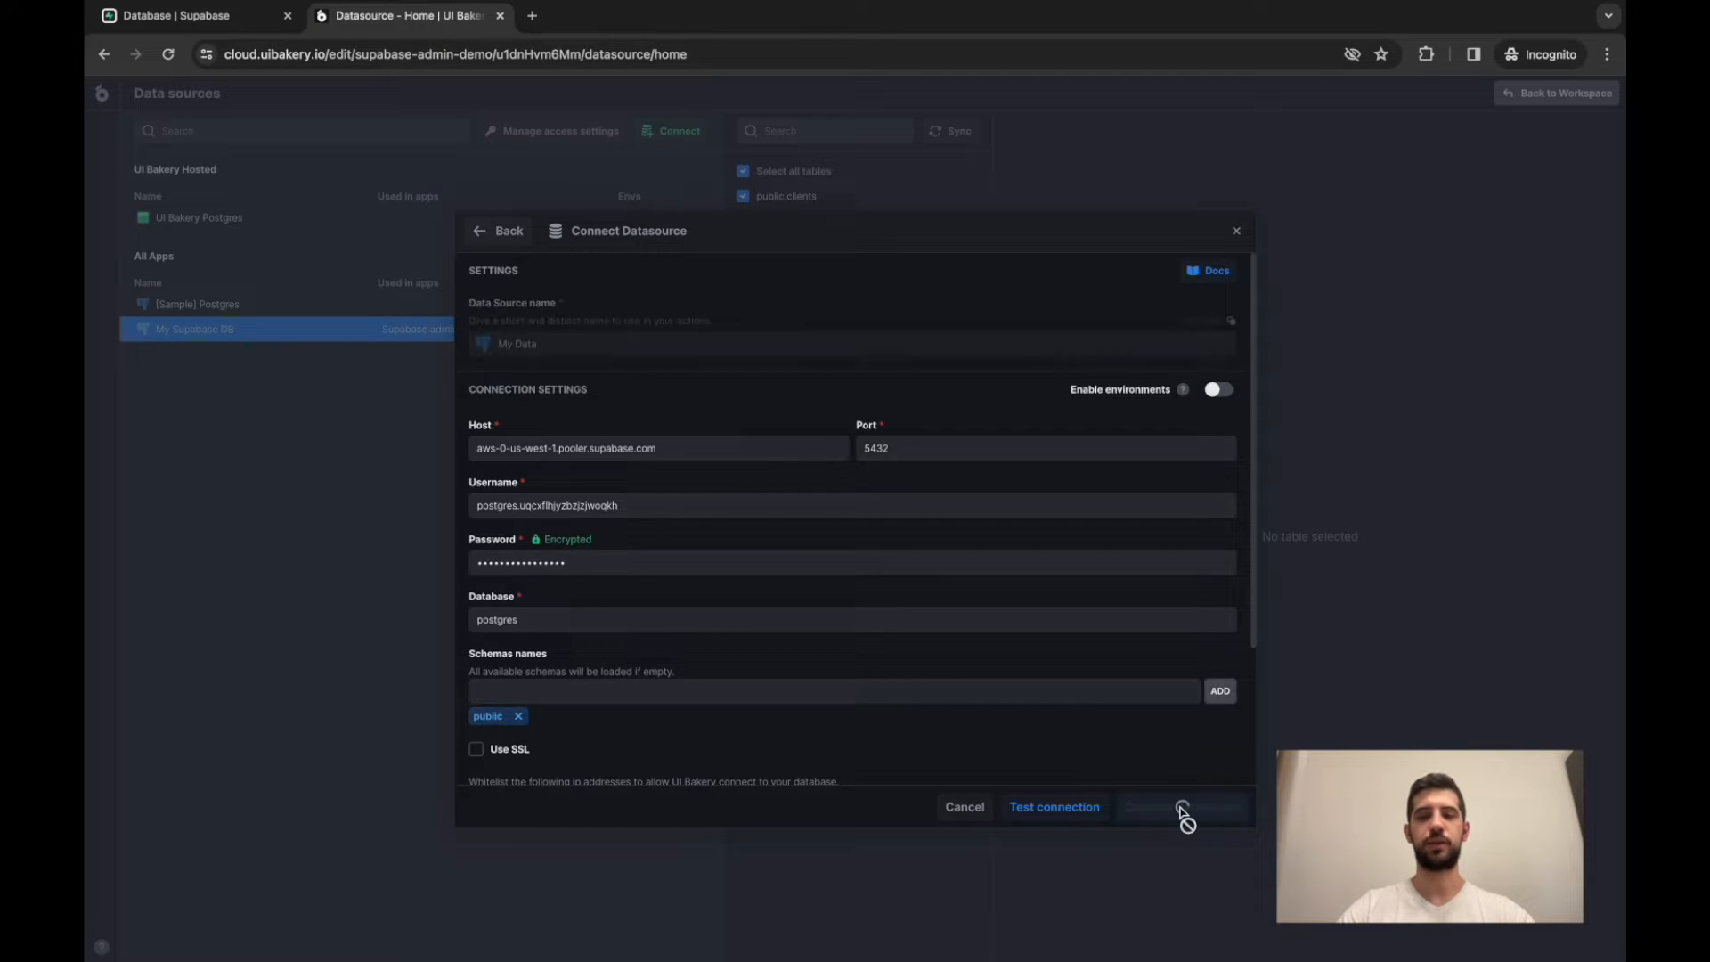
pyautogui.click(1179, 806)
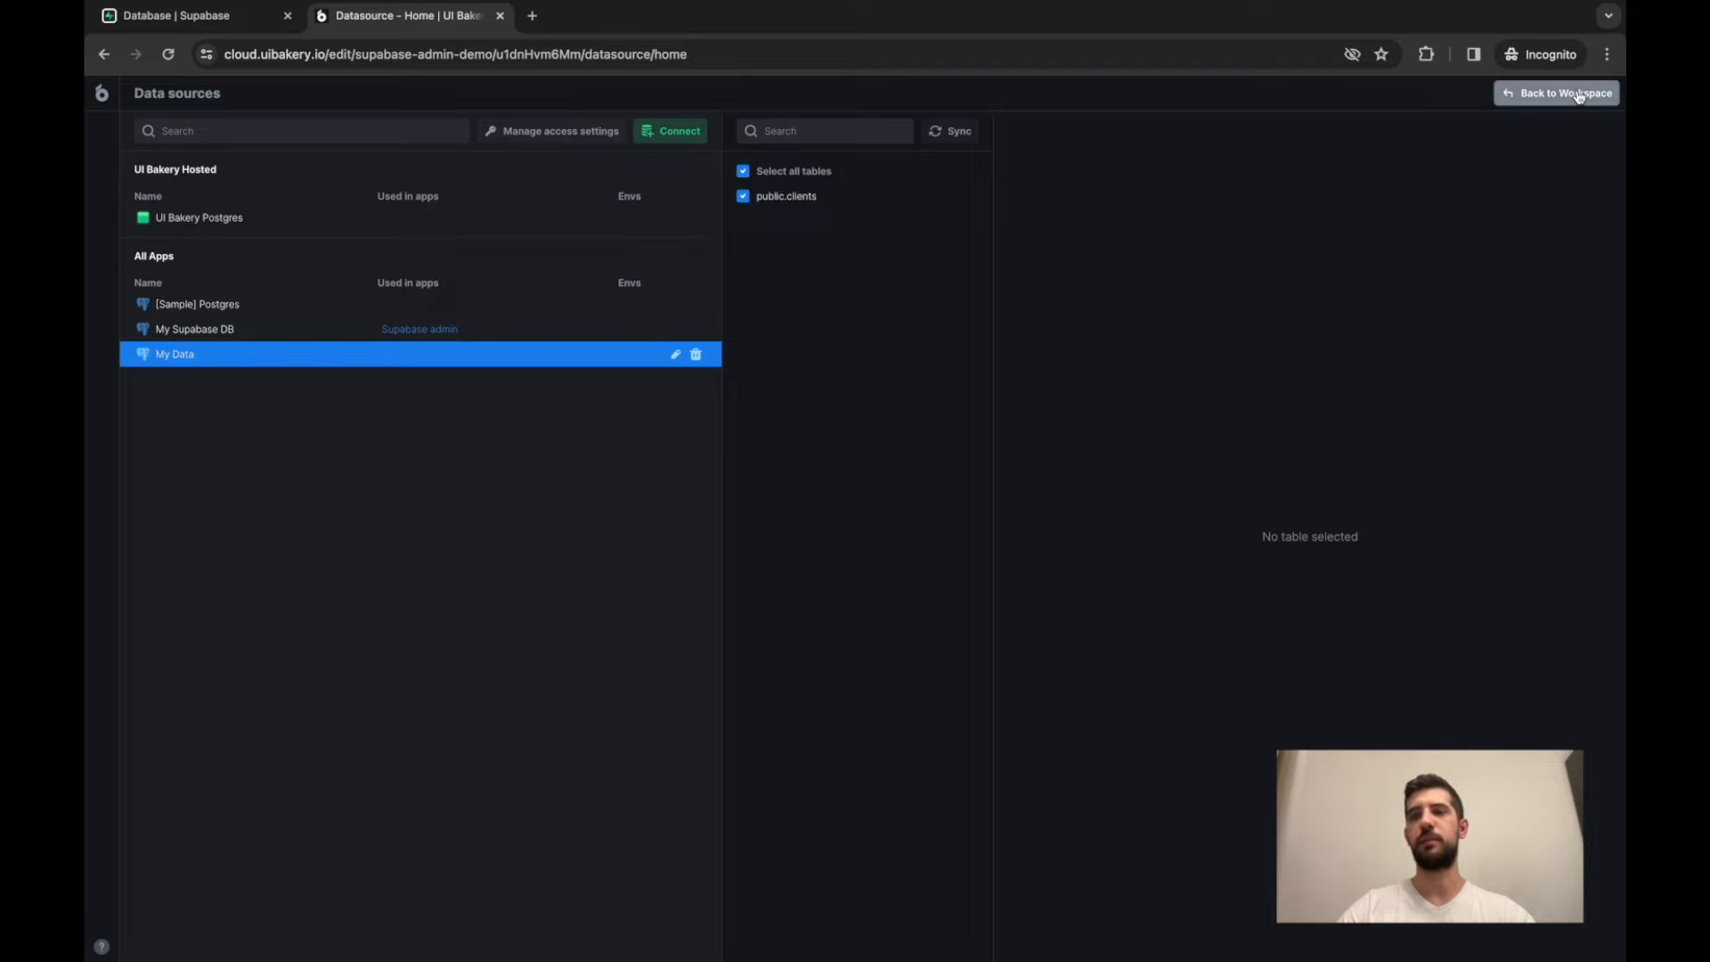
pyautogui.click(1563, 93)
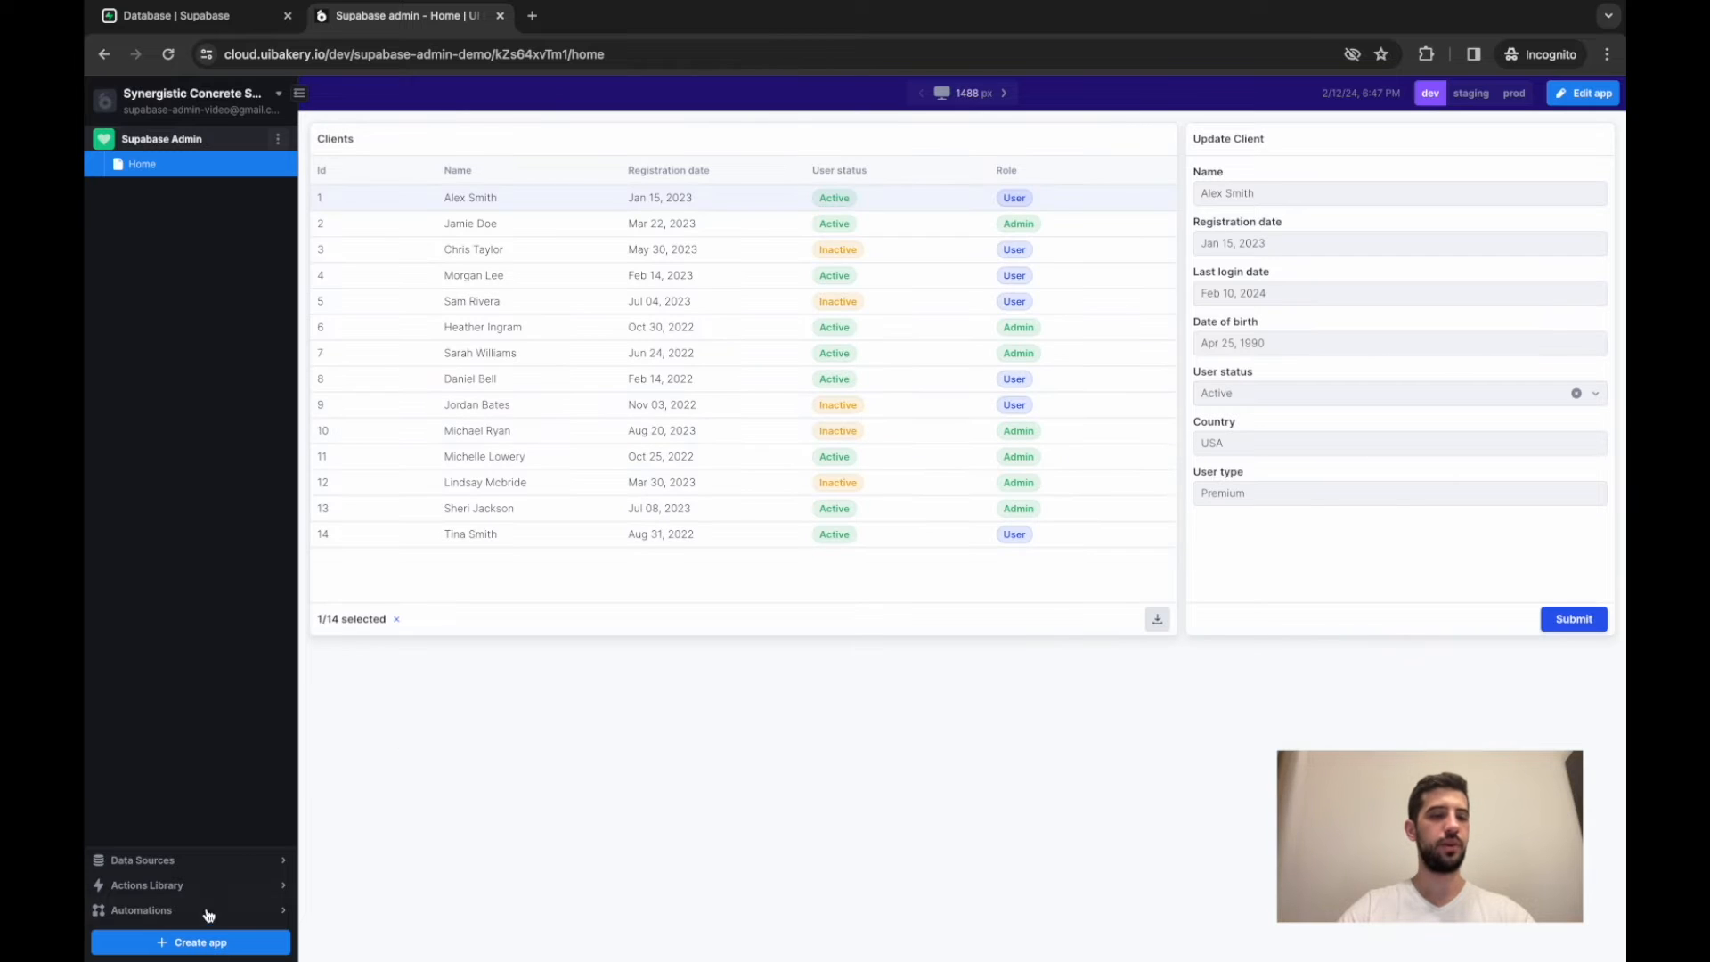
# Step: Create a new blank app named My Supabase
pyautogui.click(190, 942)
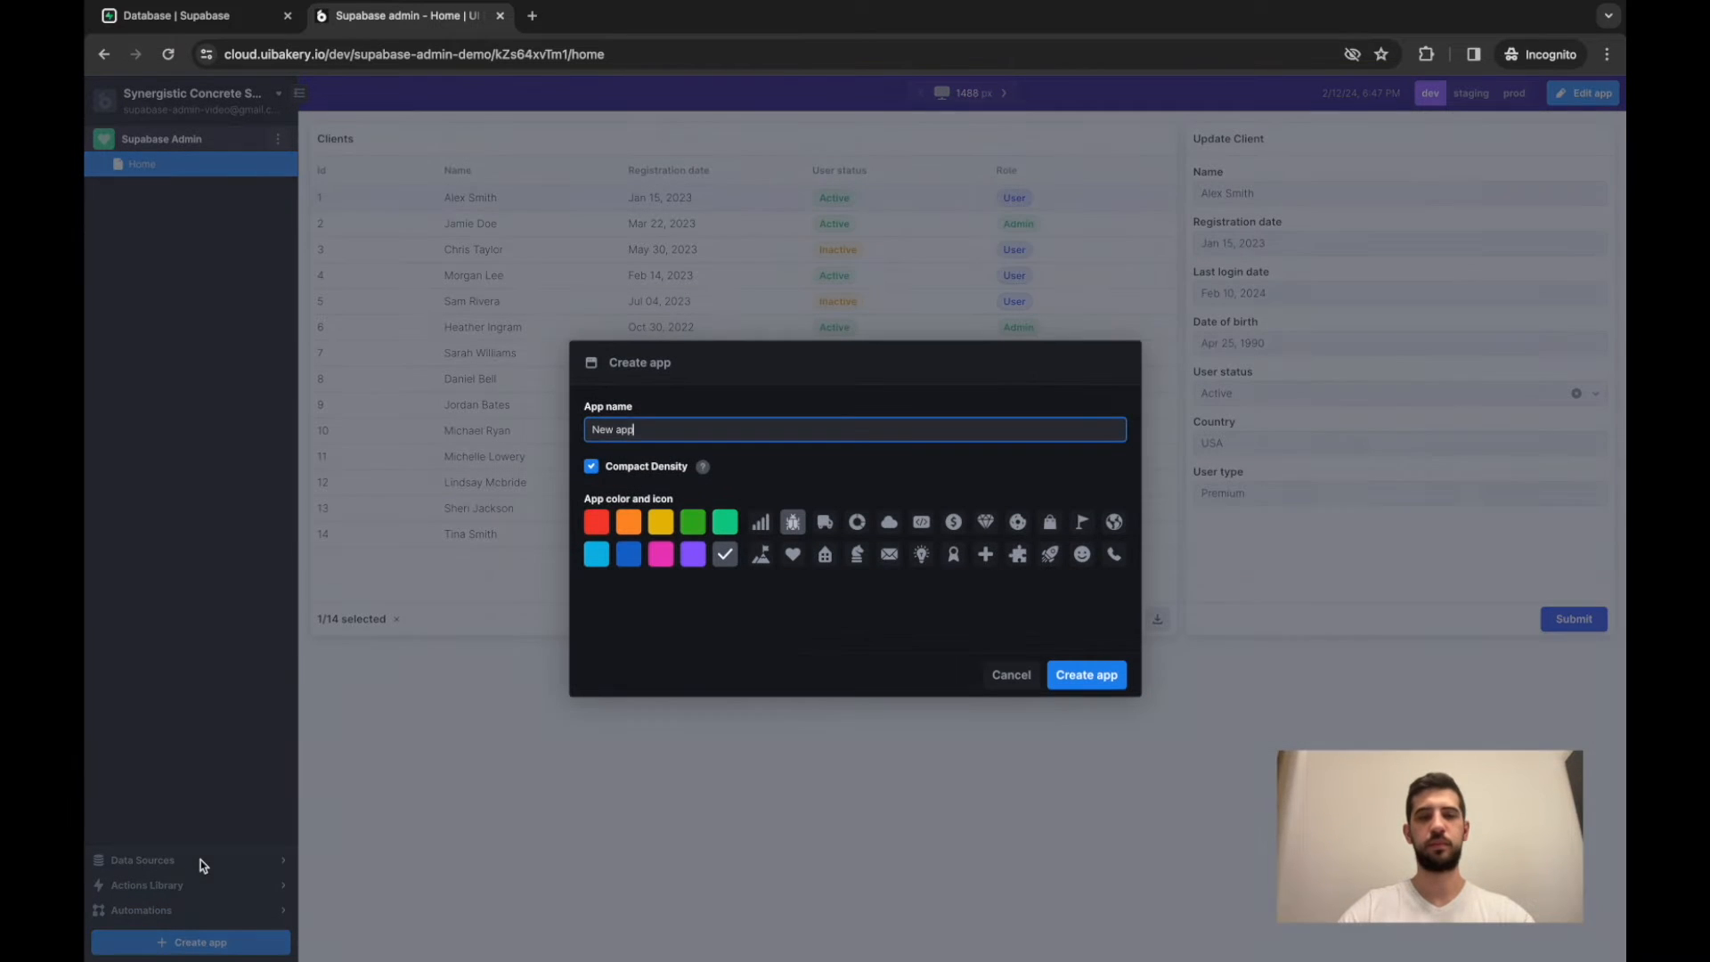
pyautogui.write('My Supabase')
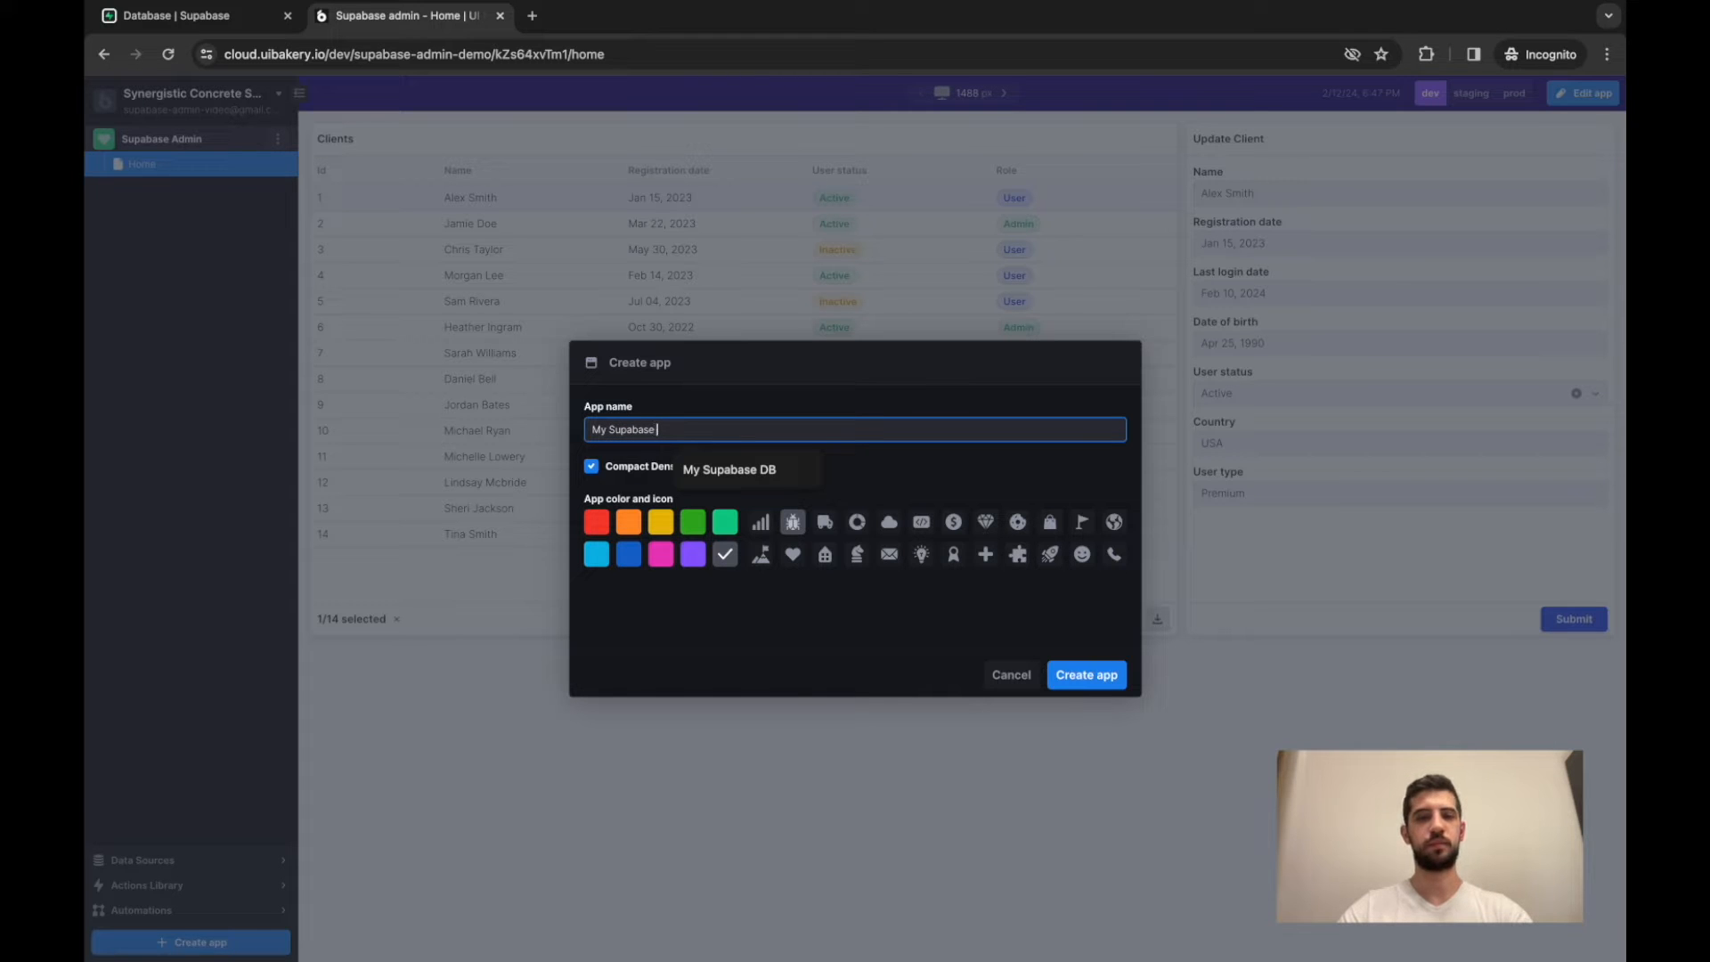
pyautogui.click(1083, 675)
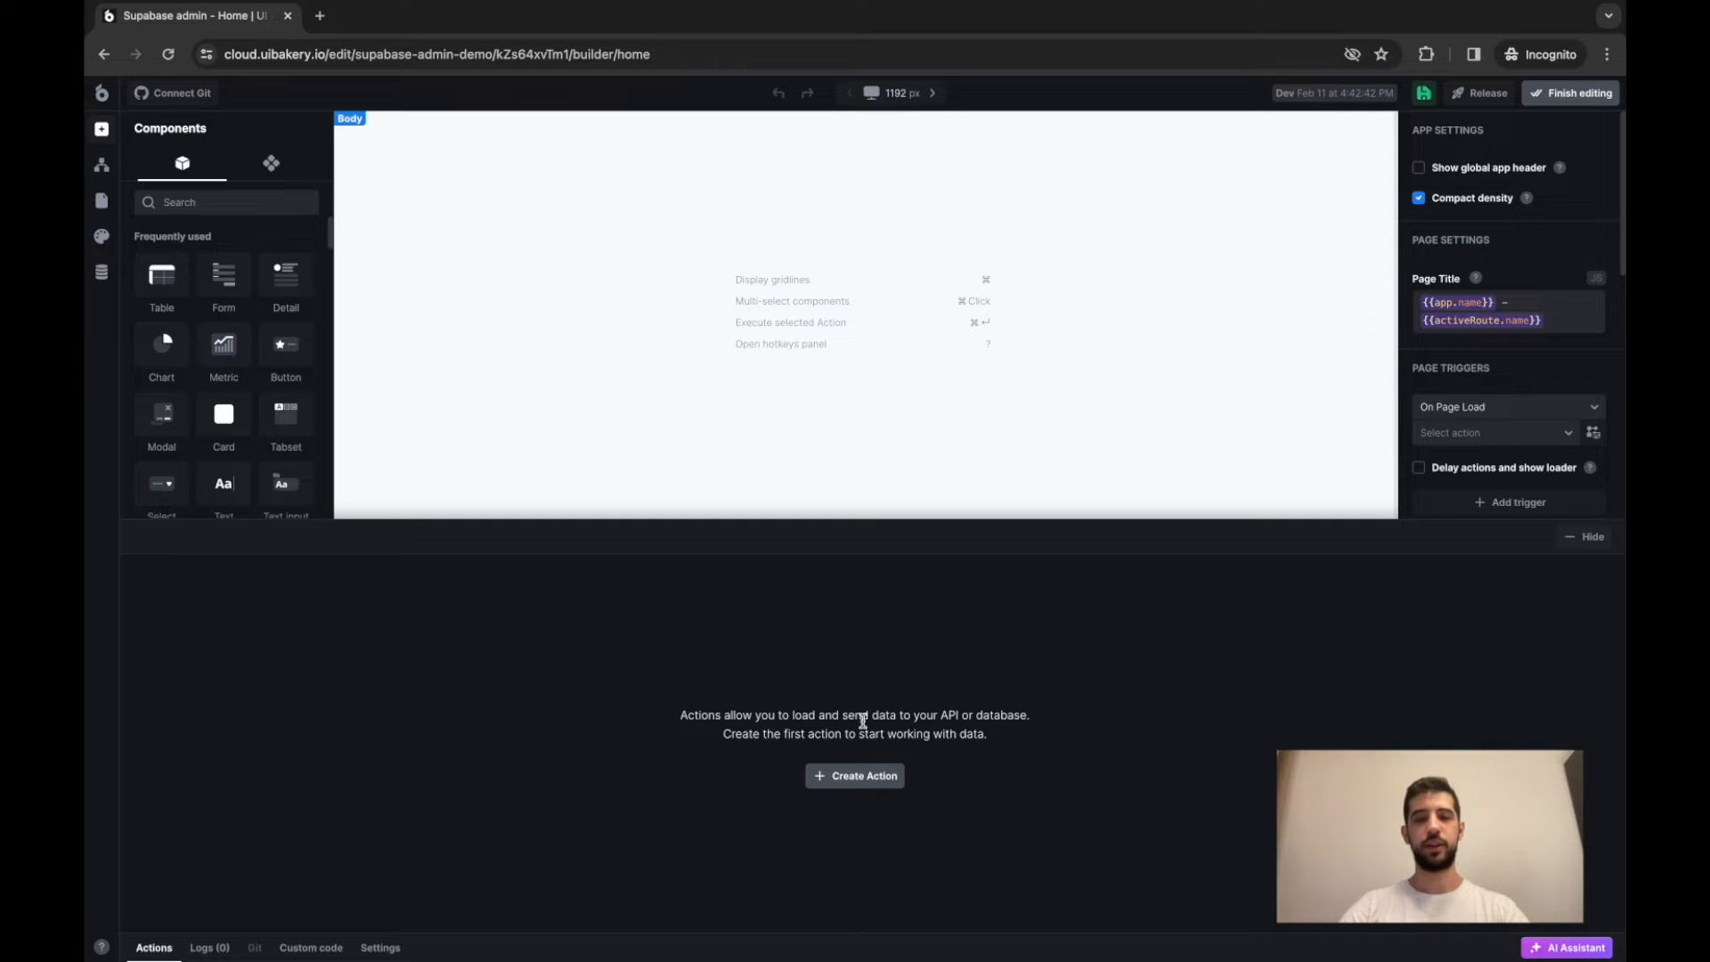
# Step: Add a page action using My Supabase DB as its data source
pyautogui.click(855, 776)
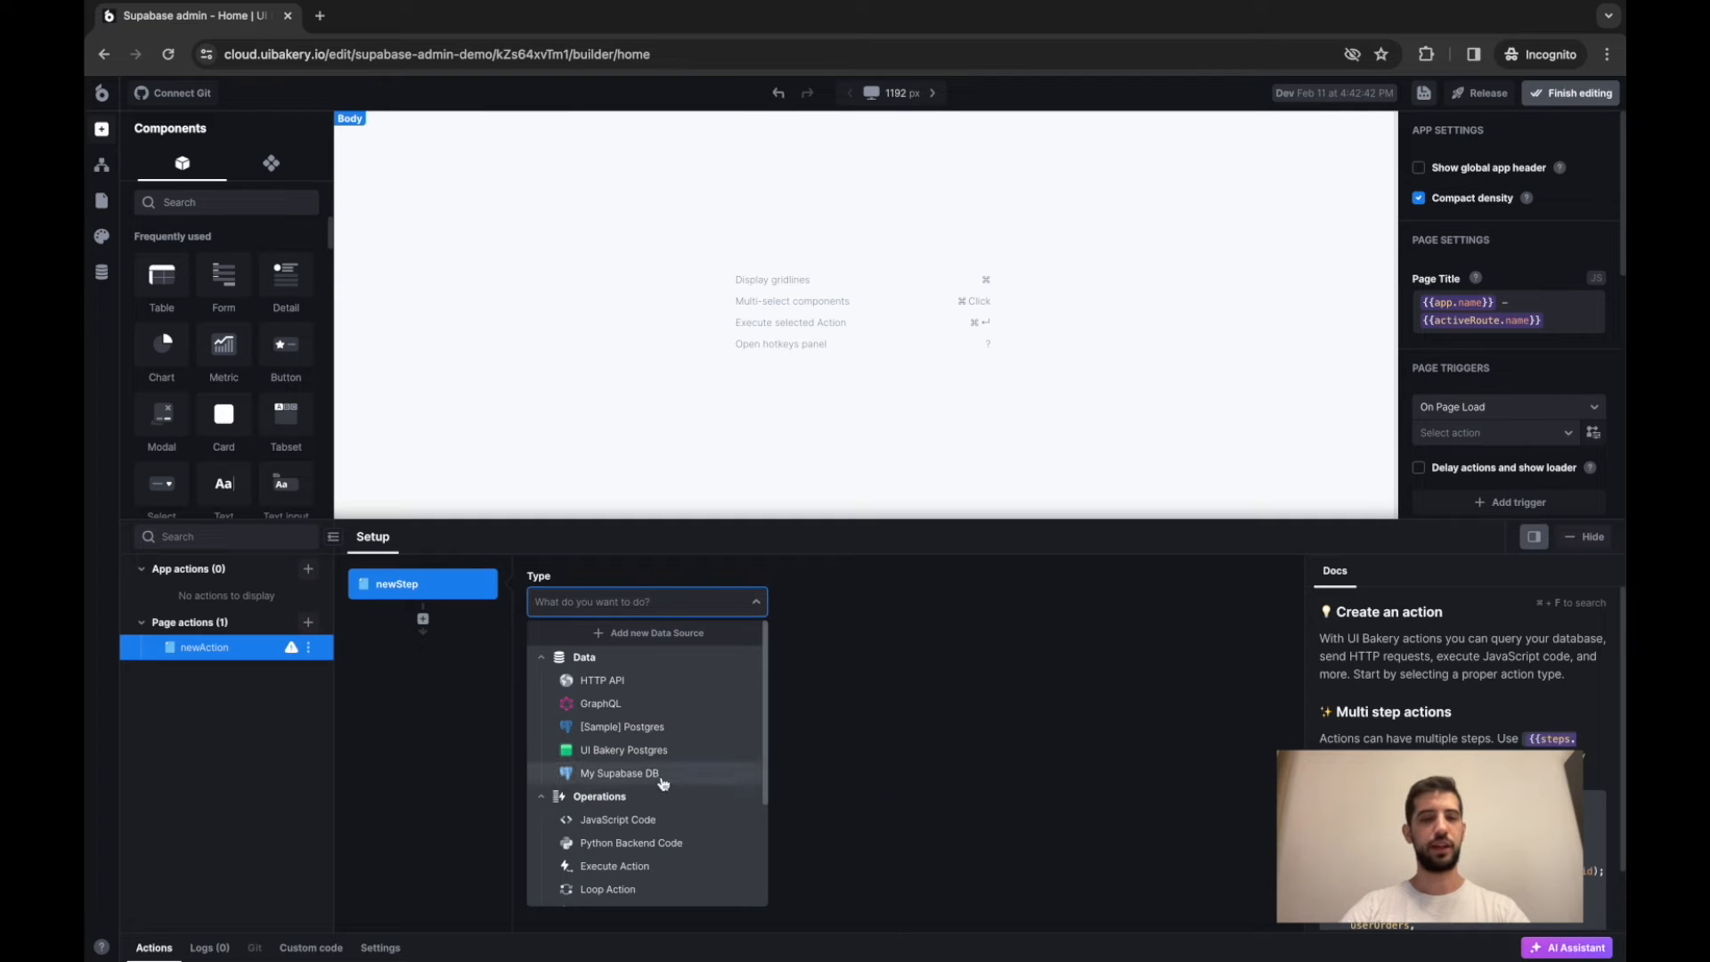
pyautogui.click(619, 772)
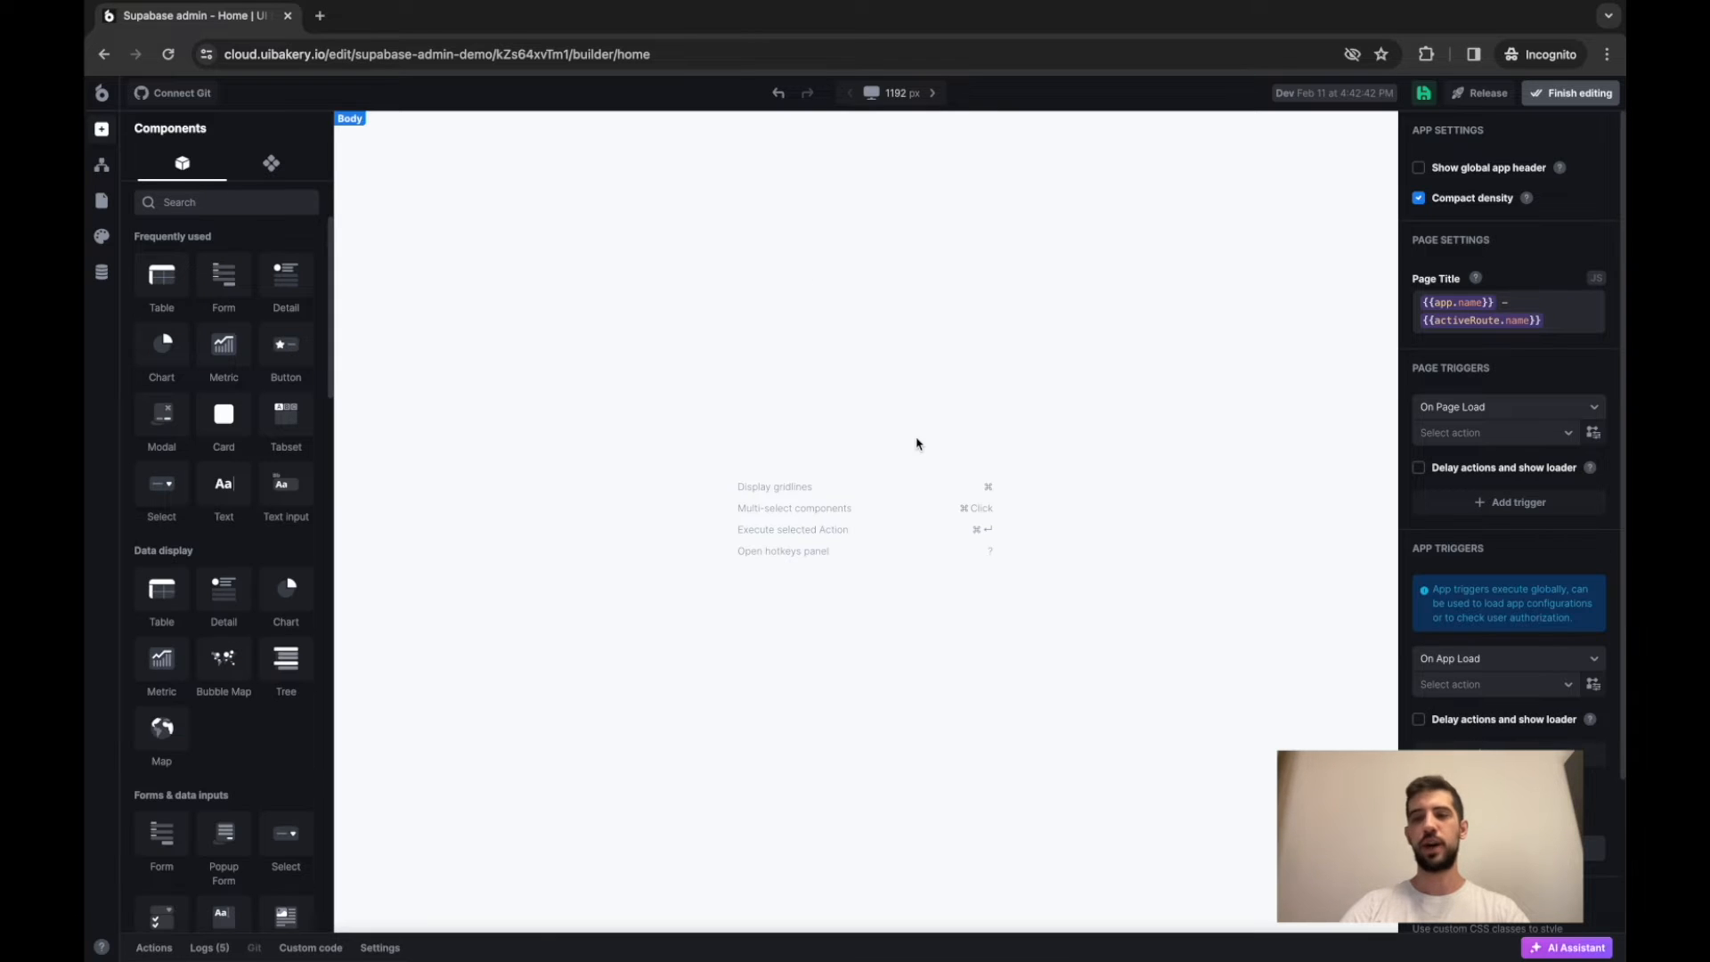
# Step: Place a Clients table, hiding Date of birth and showing Role as coloured badges
pyautogui.moveTo(355, 131); pyautogui.dragTo(1041, 409)
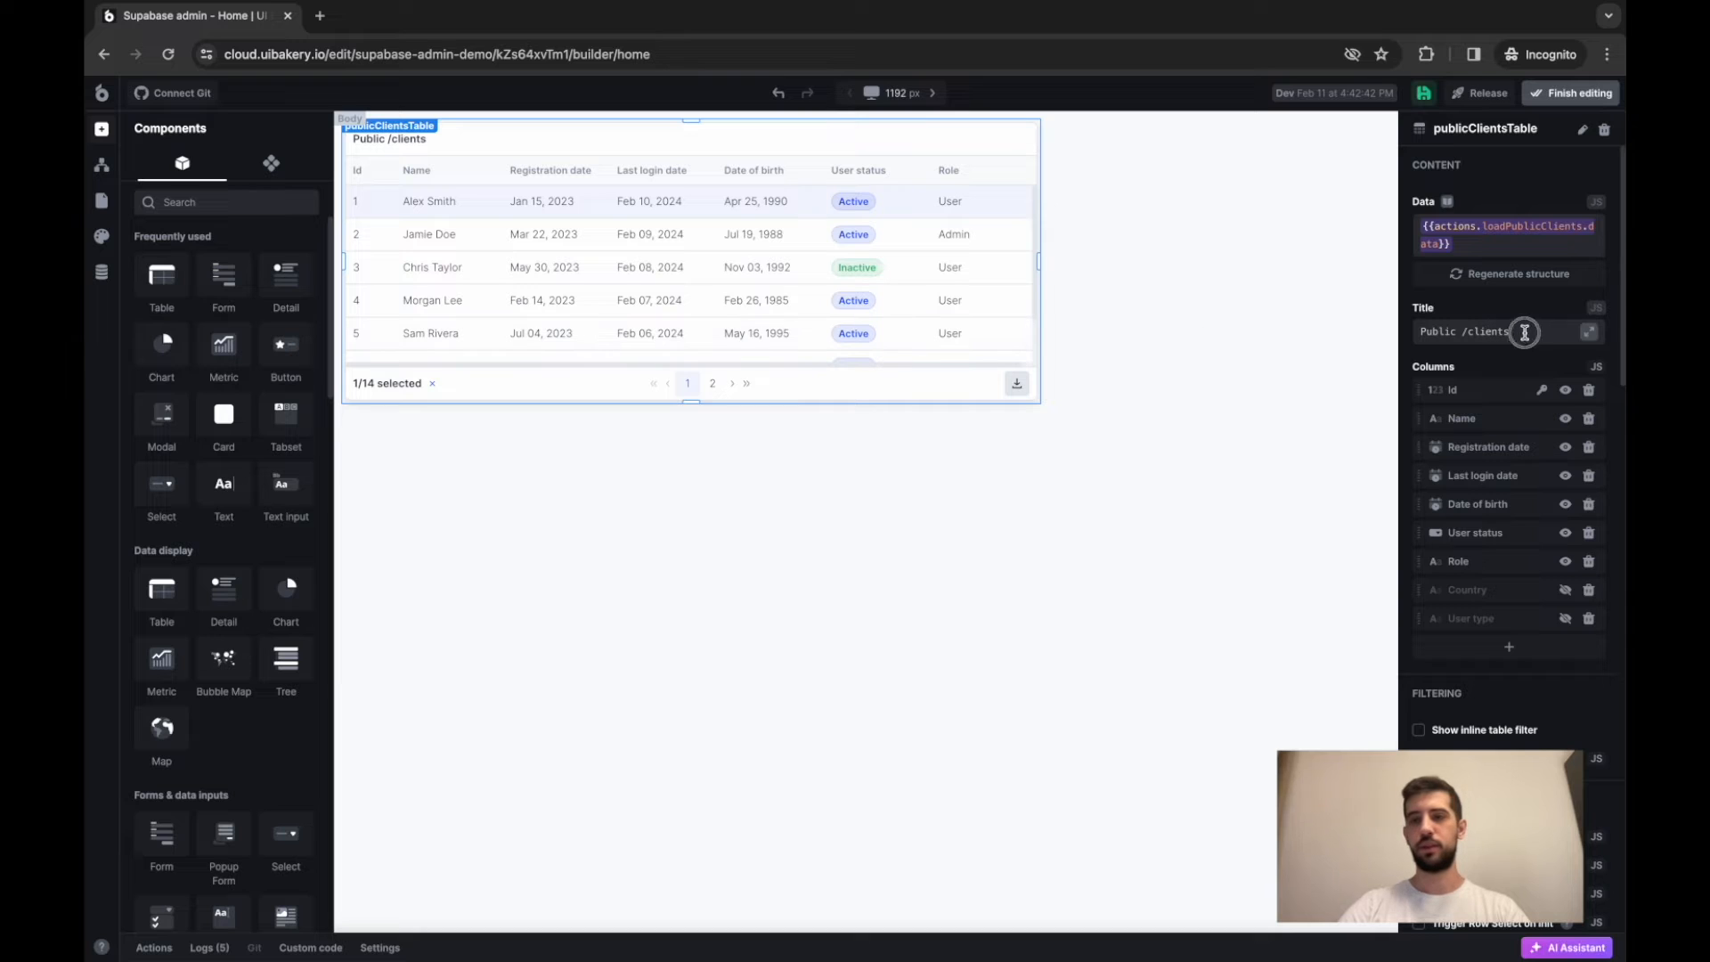
pyautogui.write('Clients')
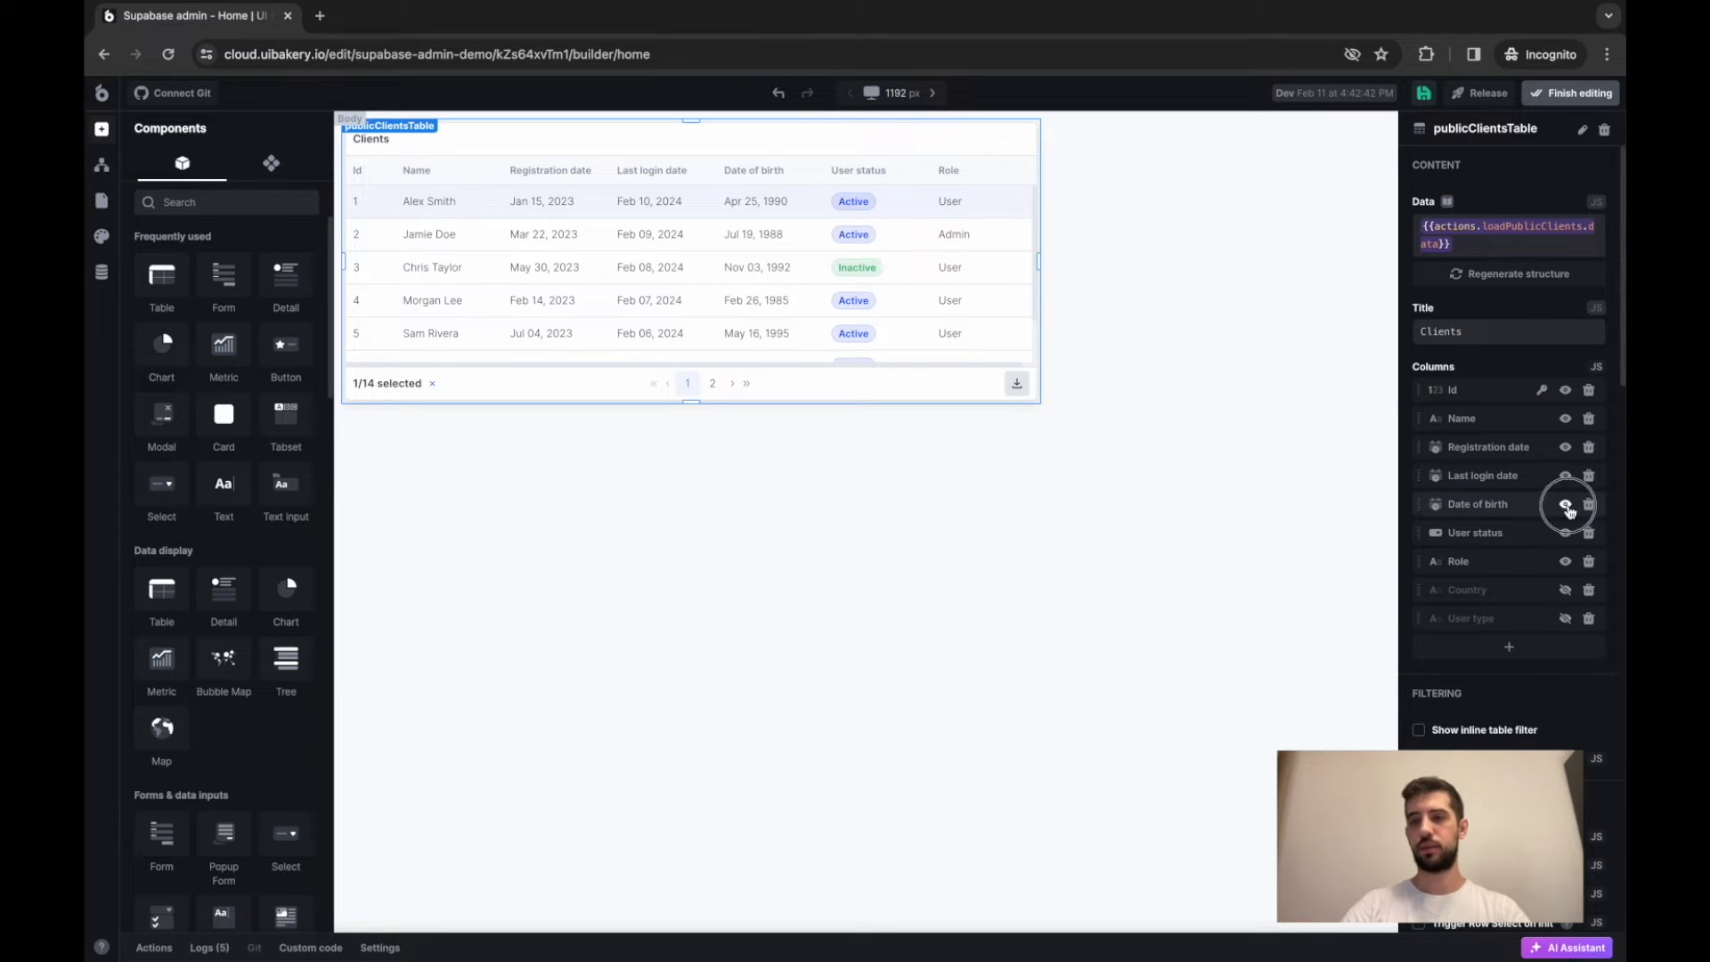
pyautogui.click(1564, 502)
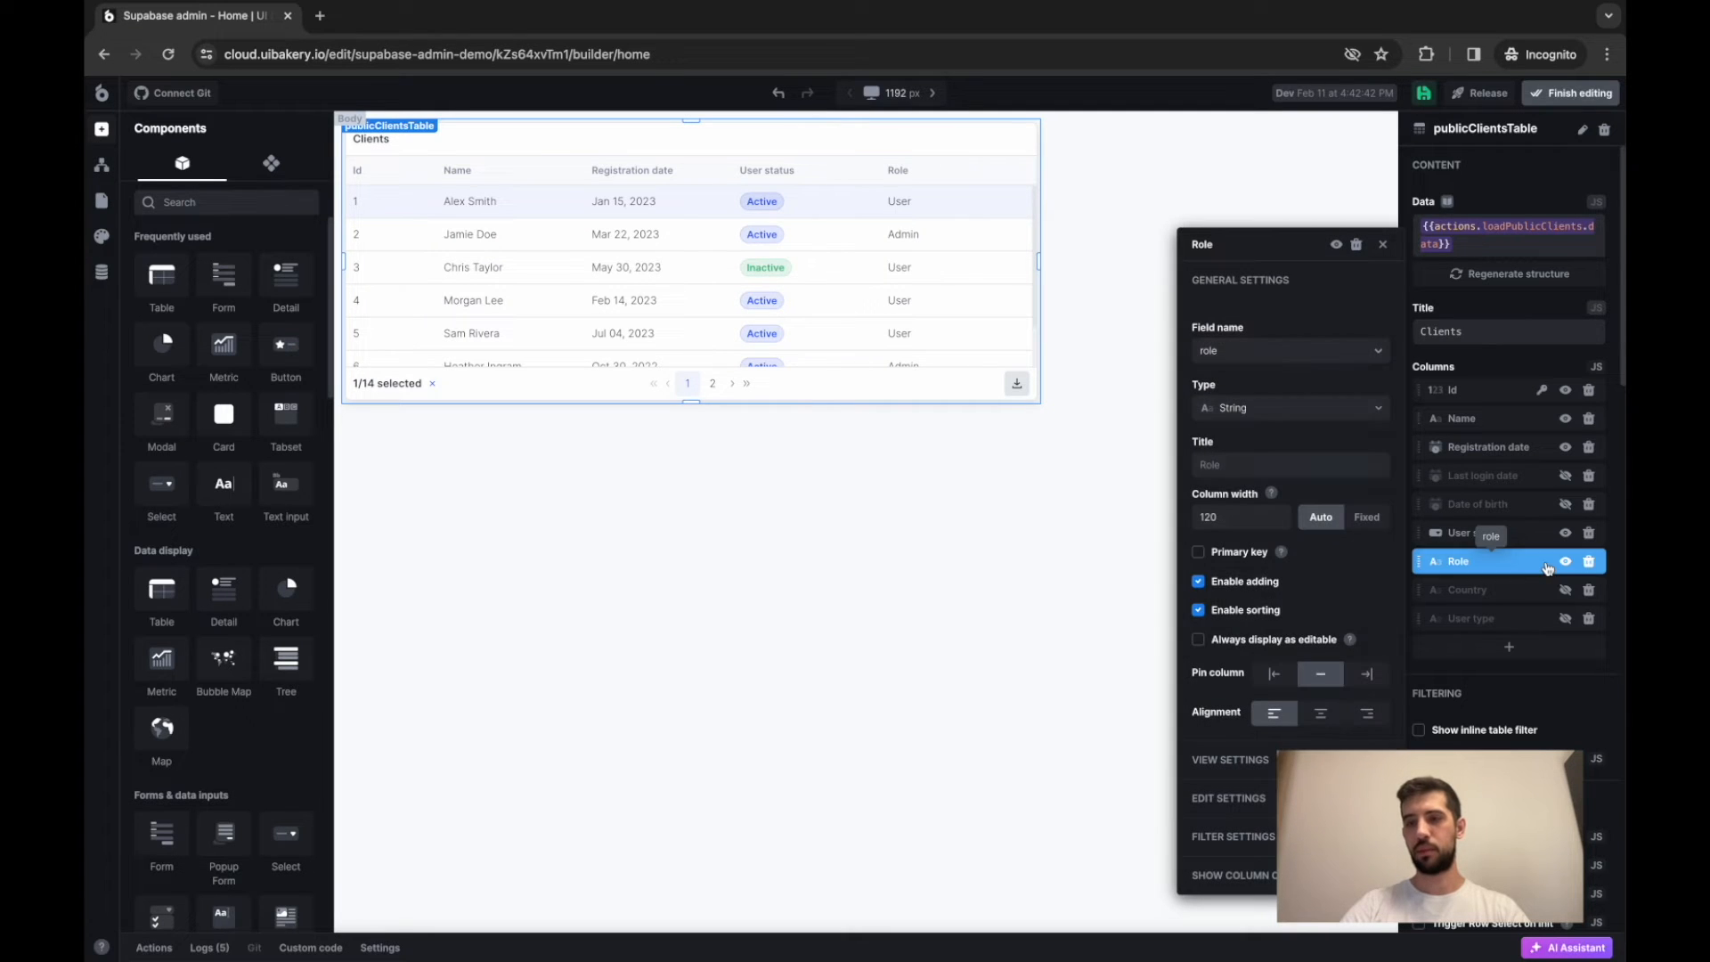
pyautogui.click(1287, 407)
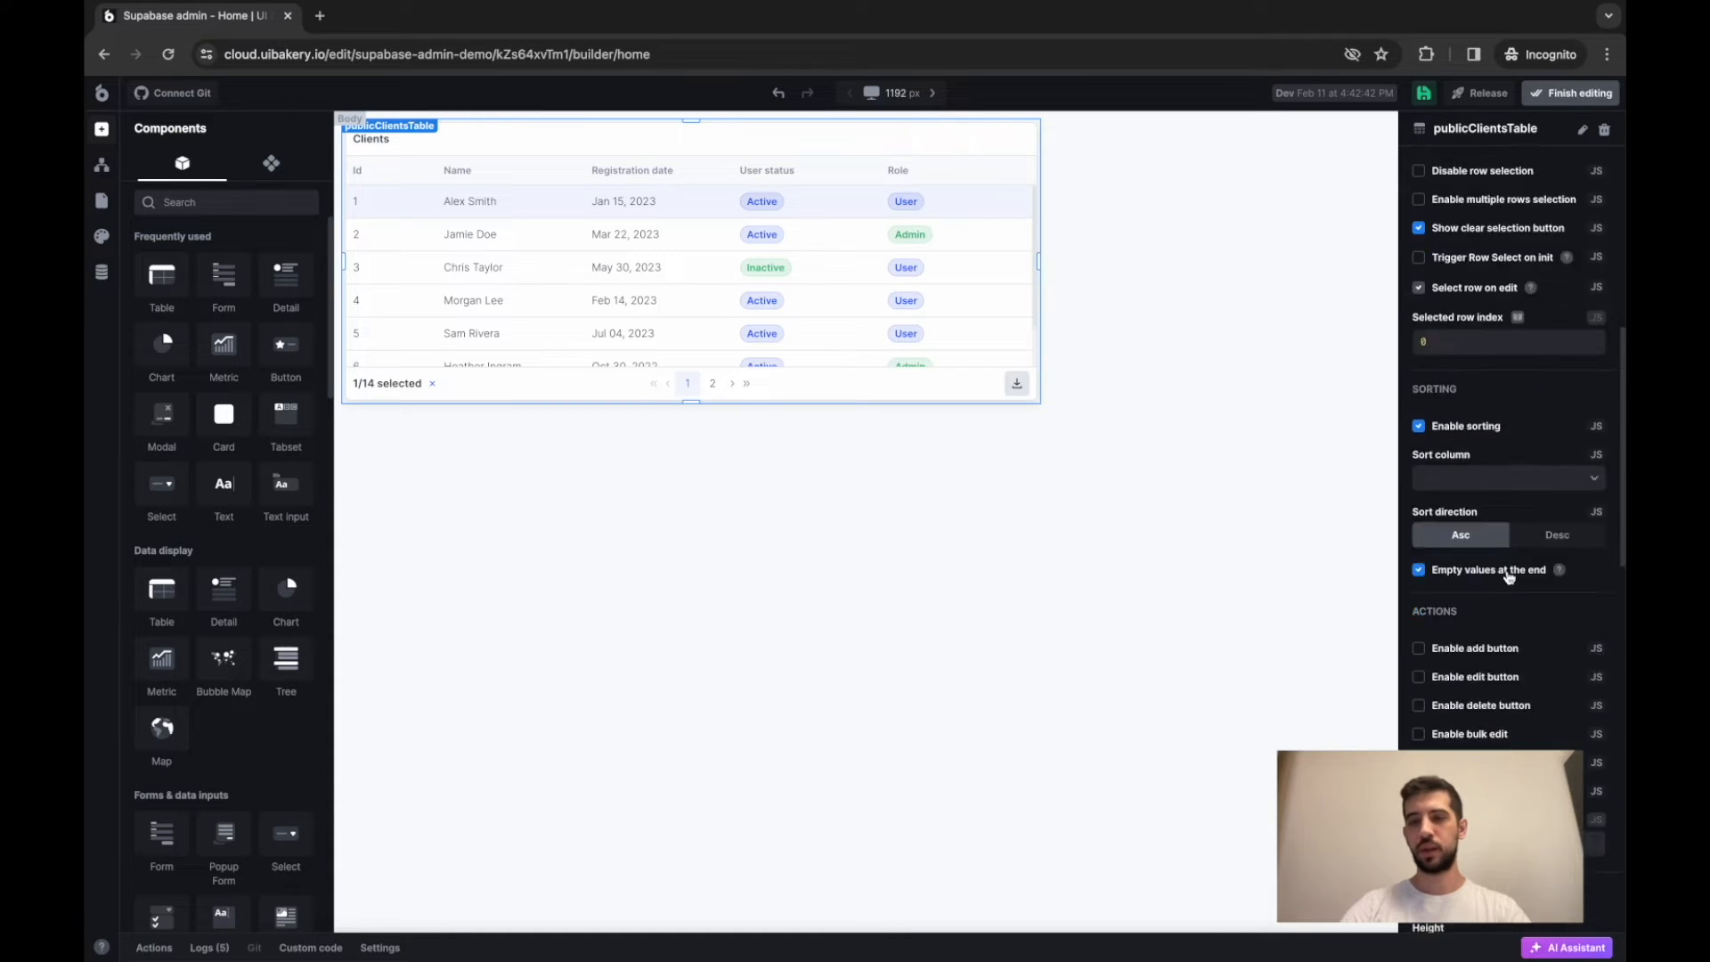
# Step: Drag the Clients table's bottom edge to make it taller
pyautogui.scroll(-3)
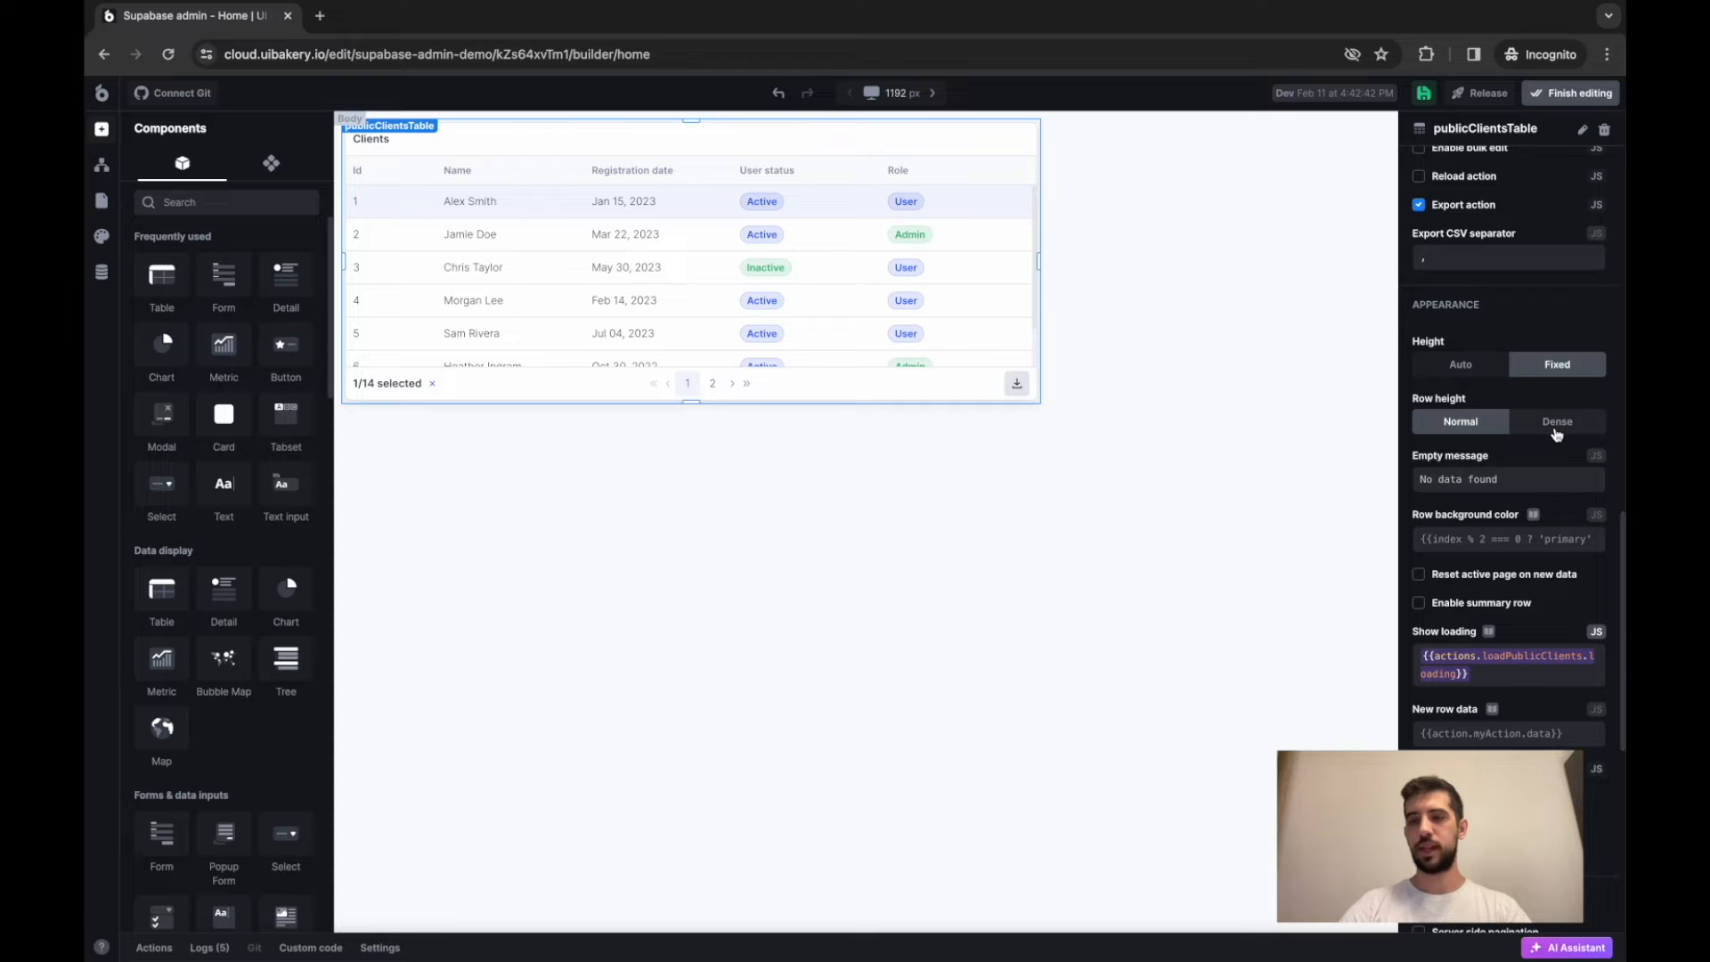
pyautogui.scroll(-3)
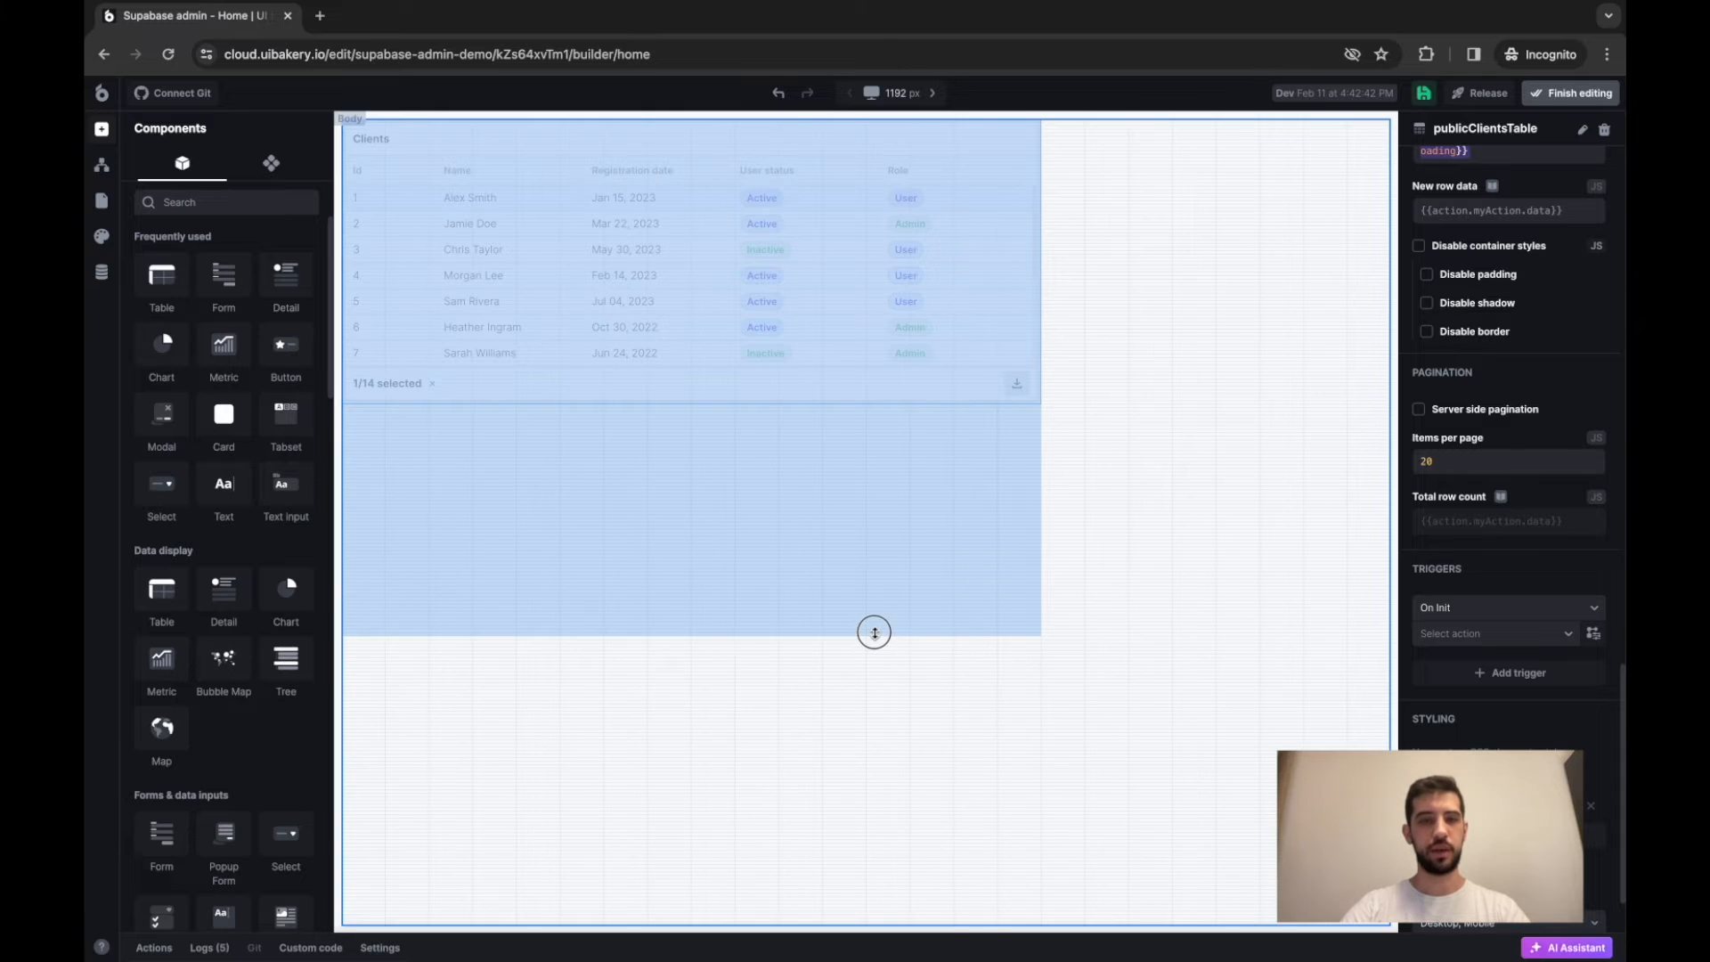
pyautogui.moveTo(874, 633); pyautogui.dragTo(874, 654)
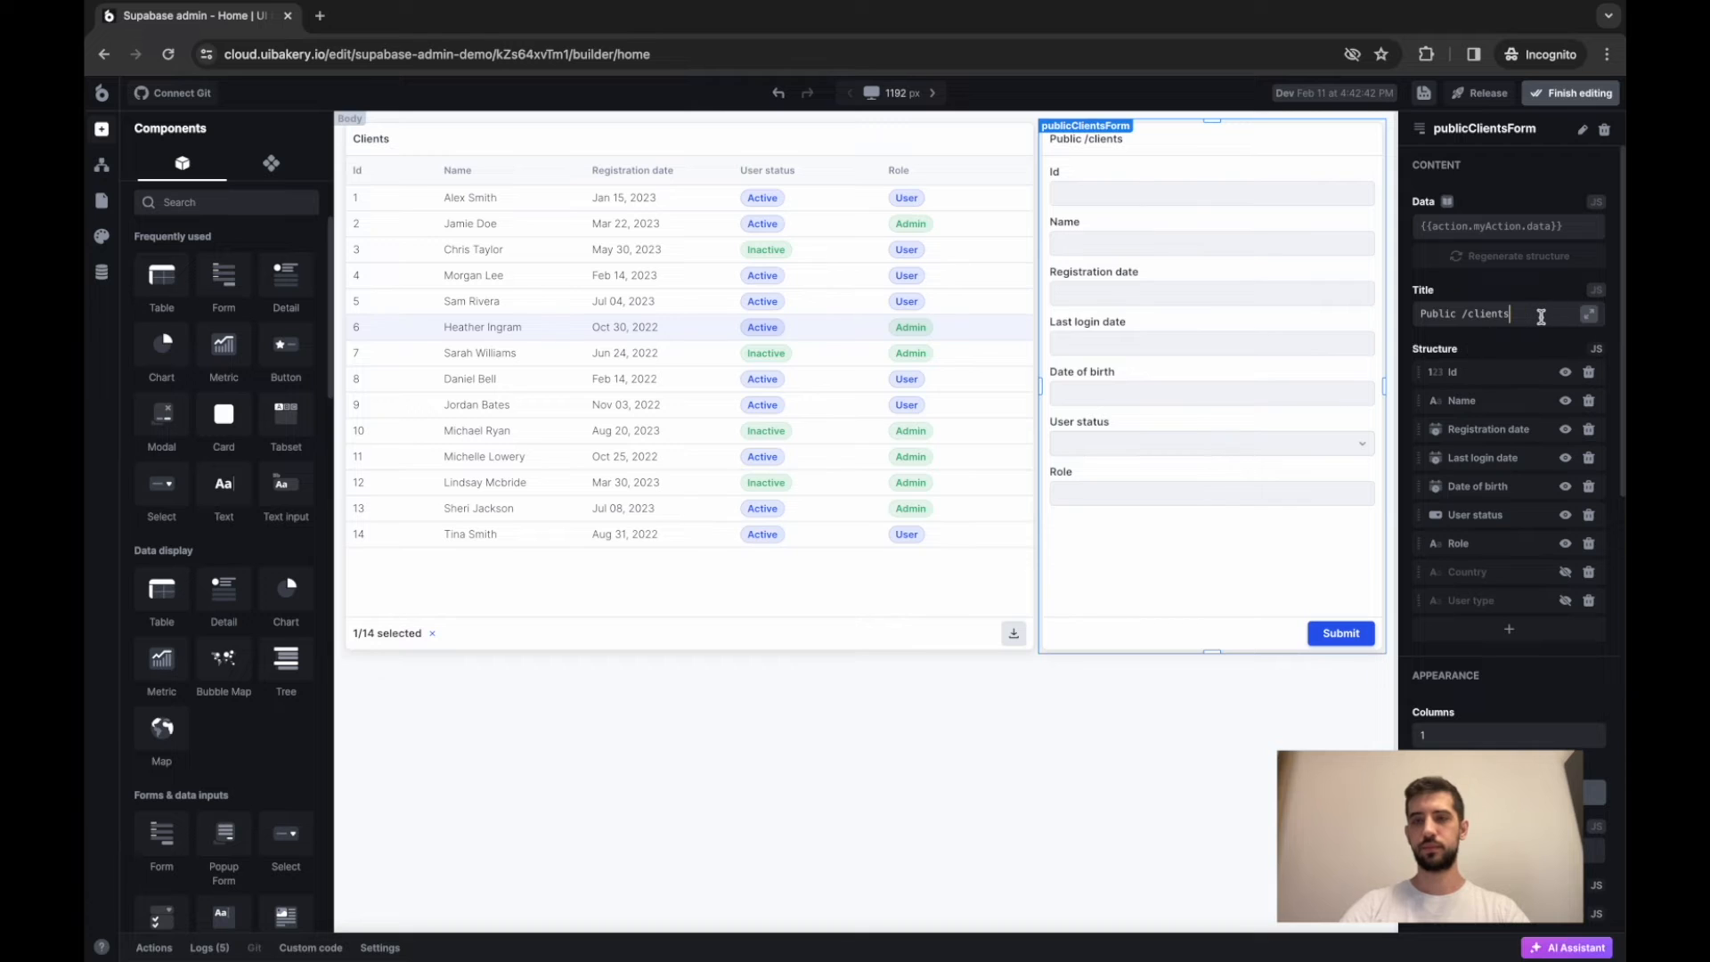
# Step: Title the form 'Update Client' and hide its Date of birth and Last login date fields
pyautogui.write('Update Client')
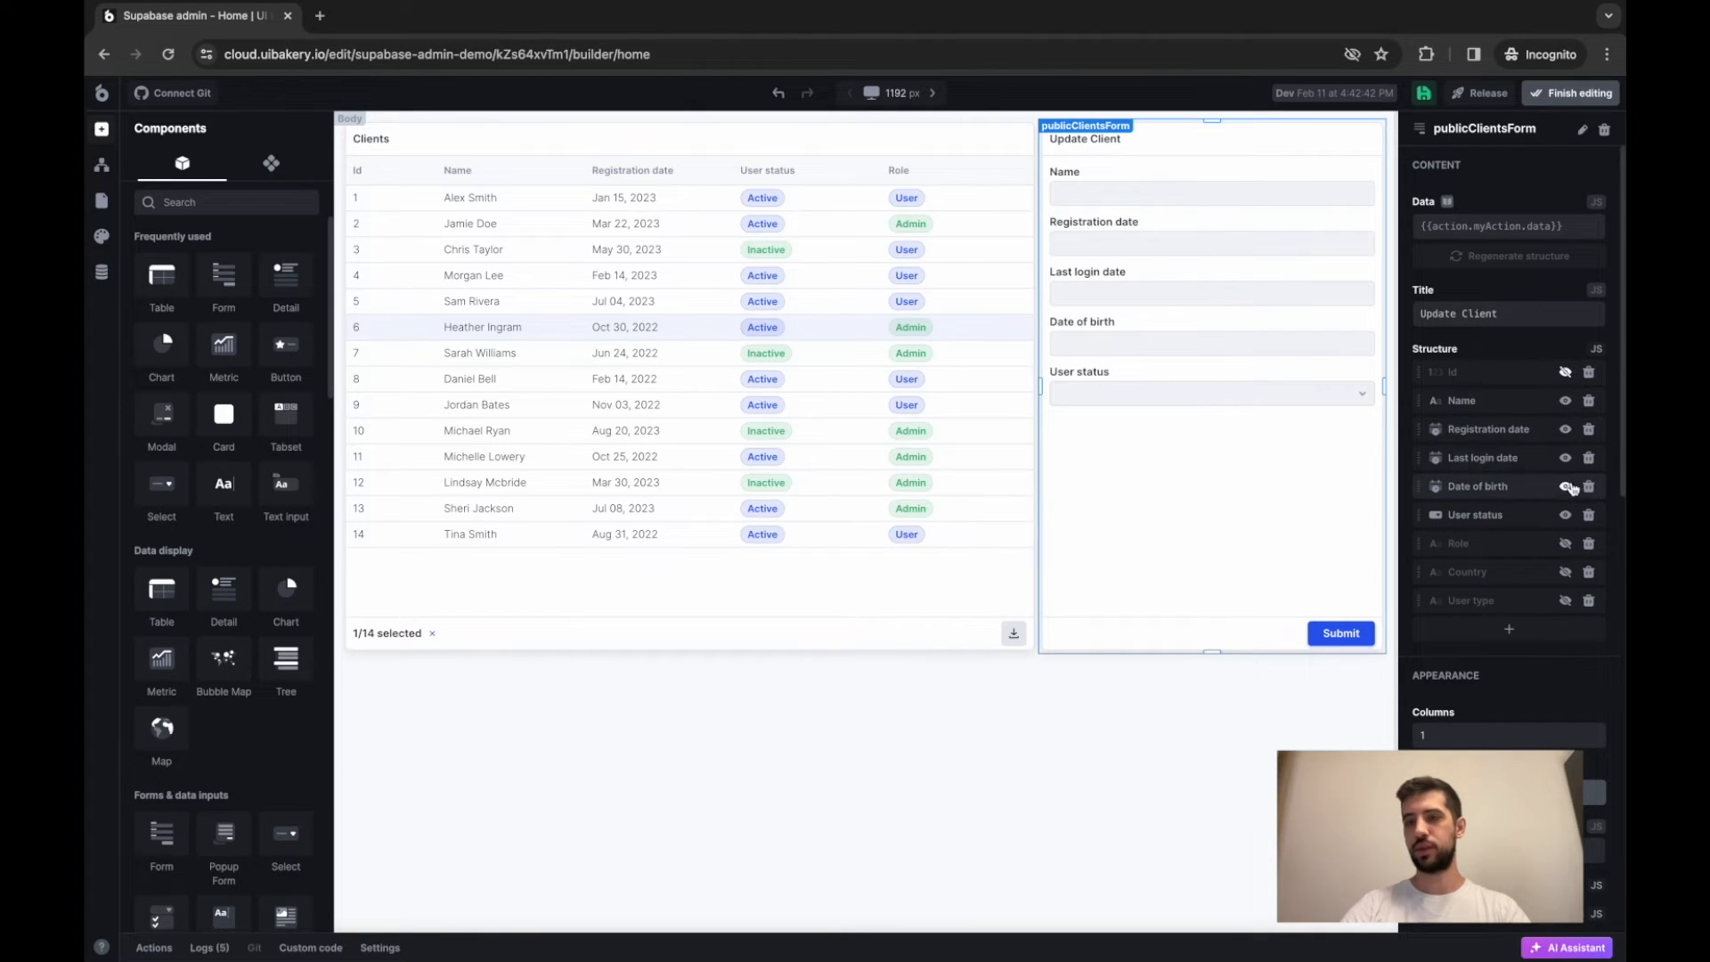
pyautogui.click(1566, 486)
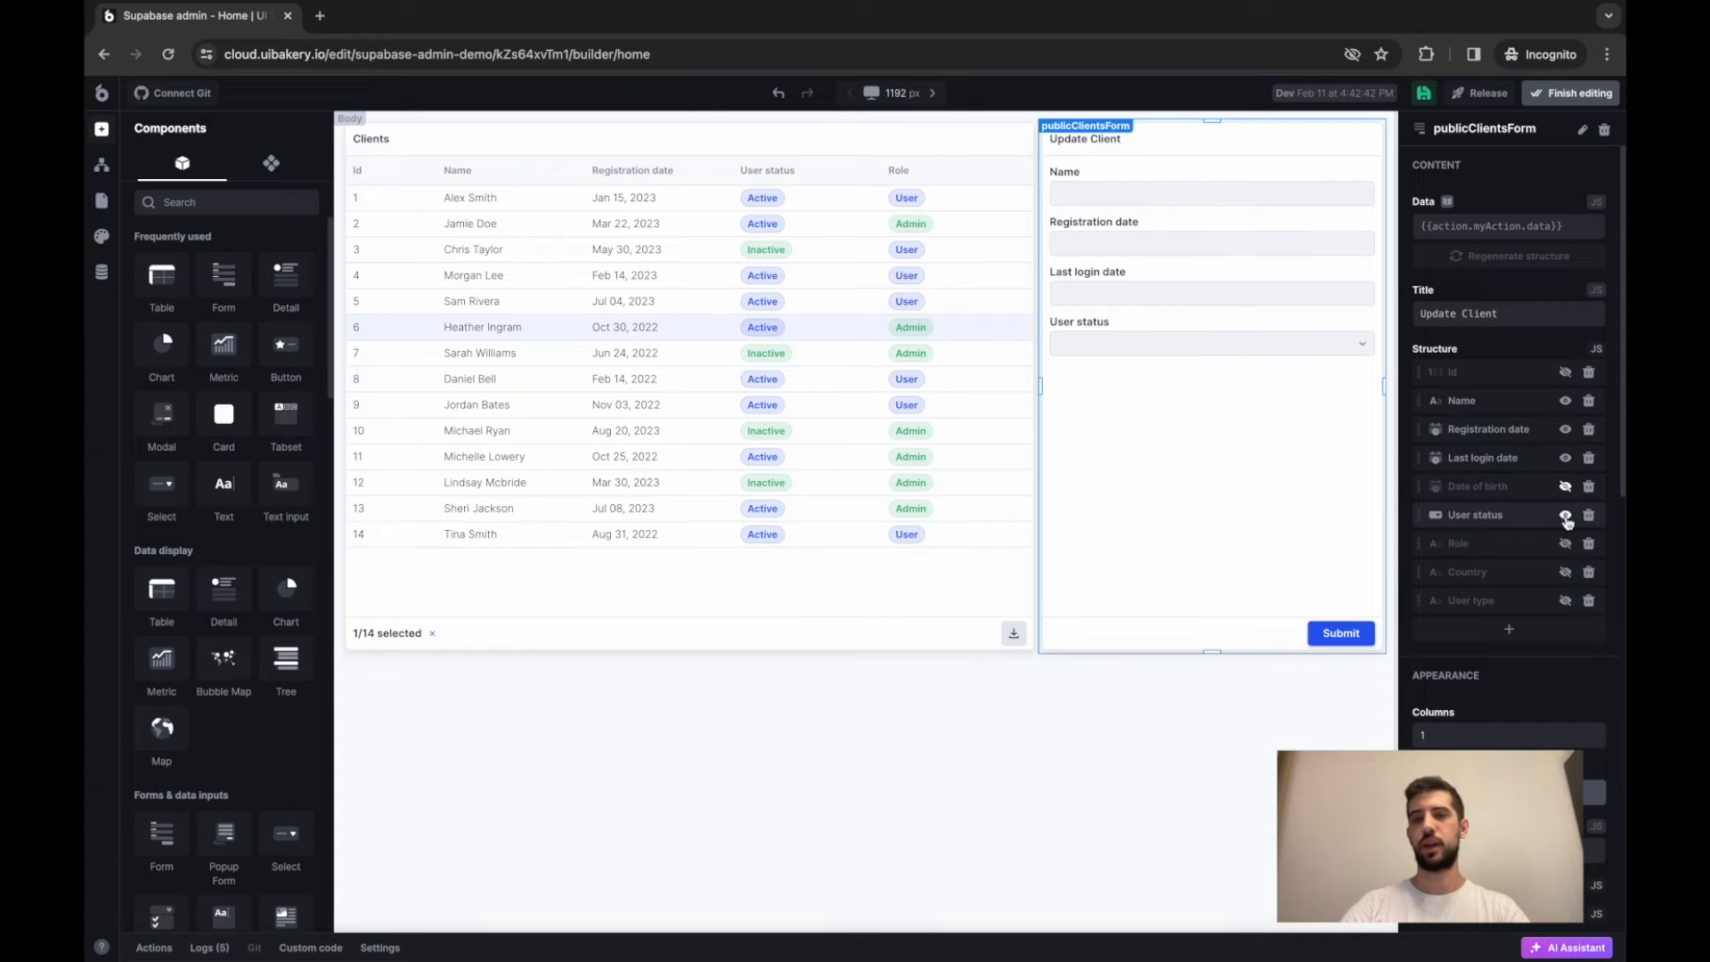
pyautogui.click(1566, 457)
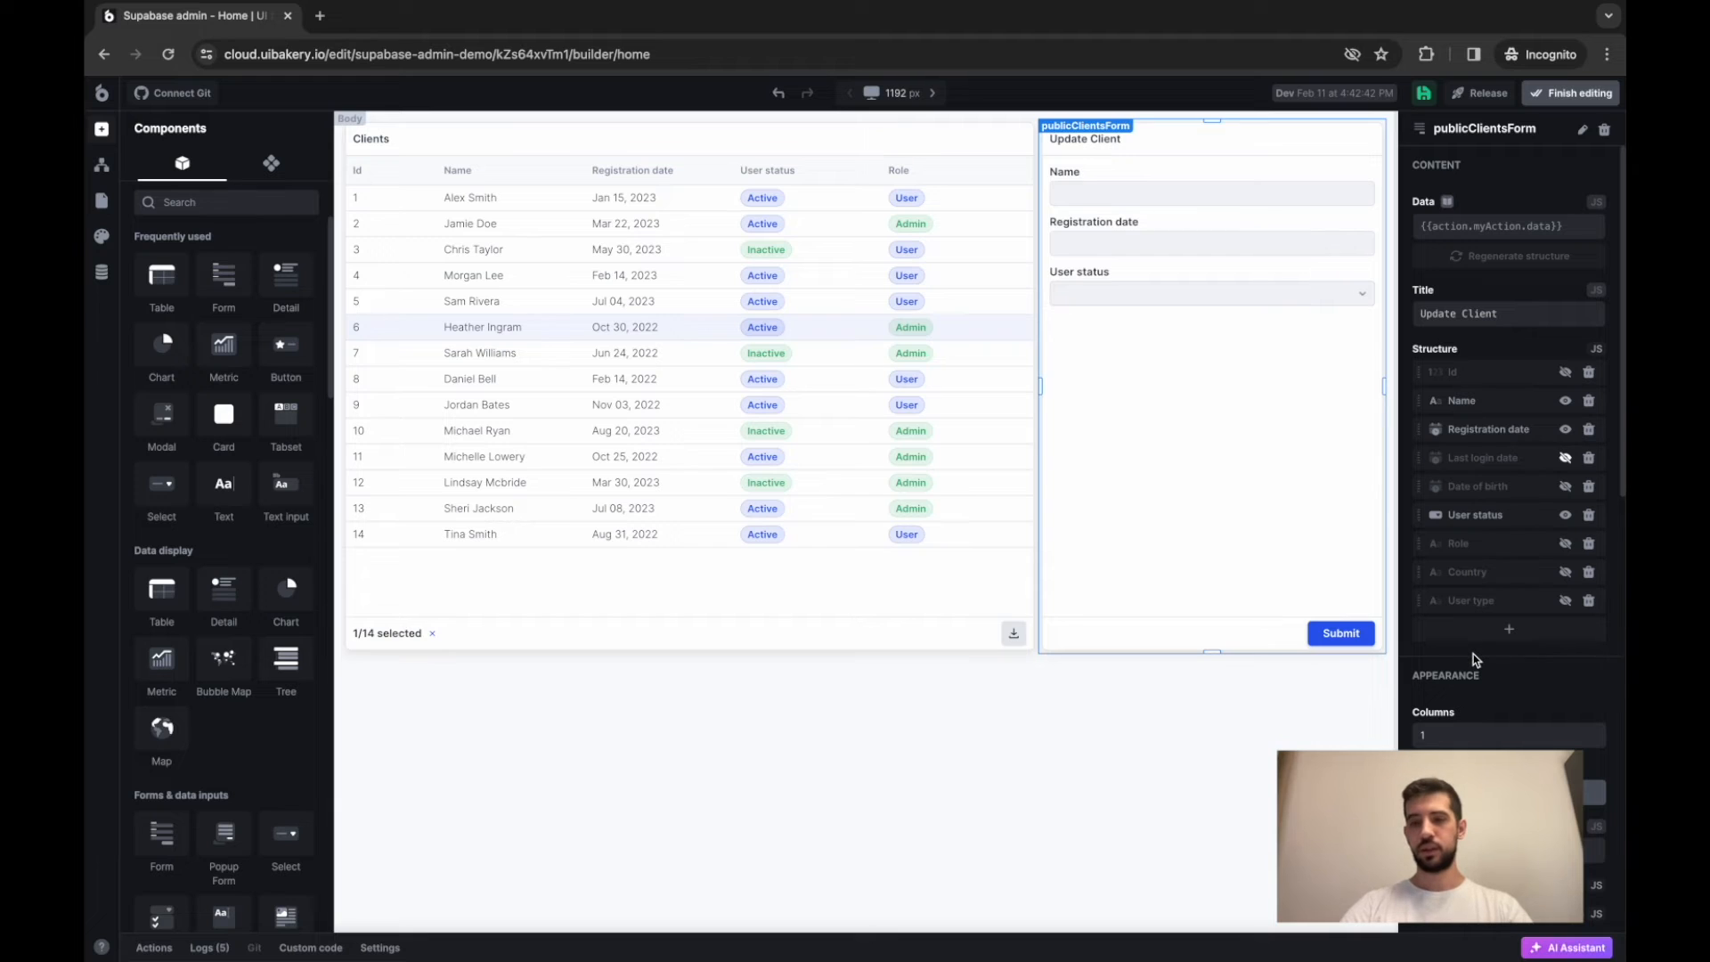
pyautogui.moveTo(1191, 427)
pyautogui.write('{{ui.}}')
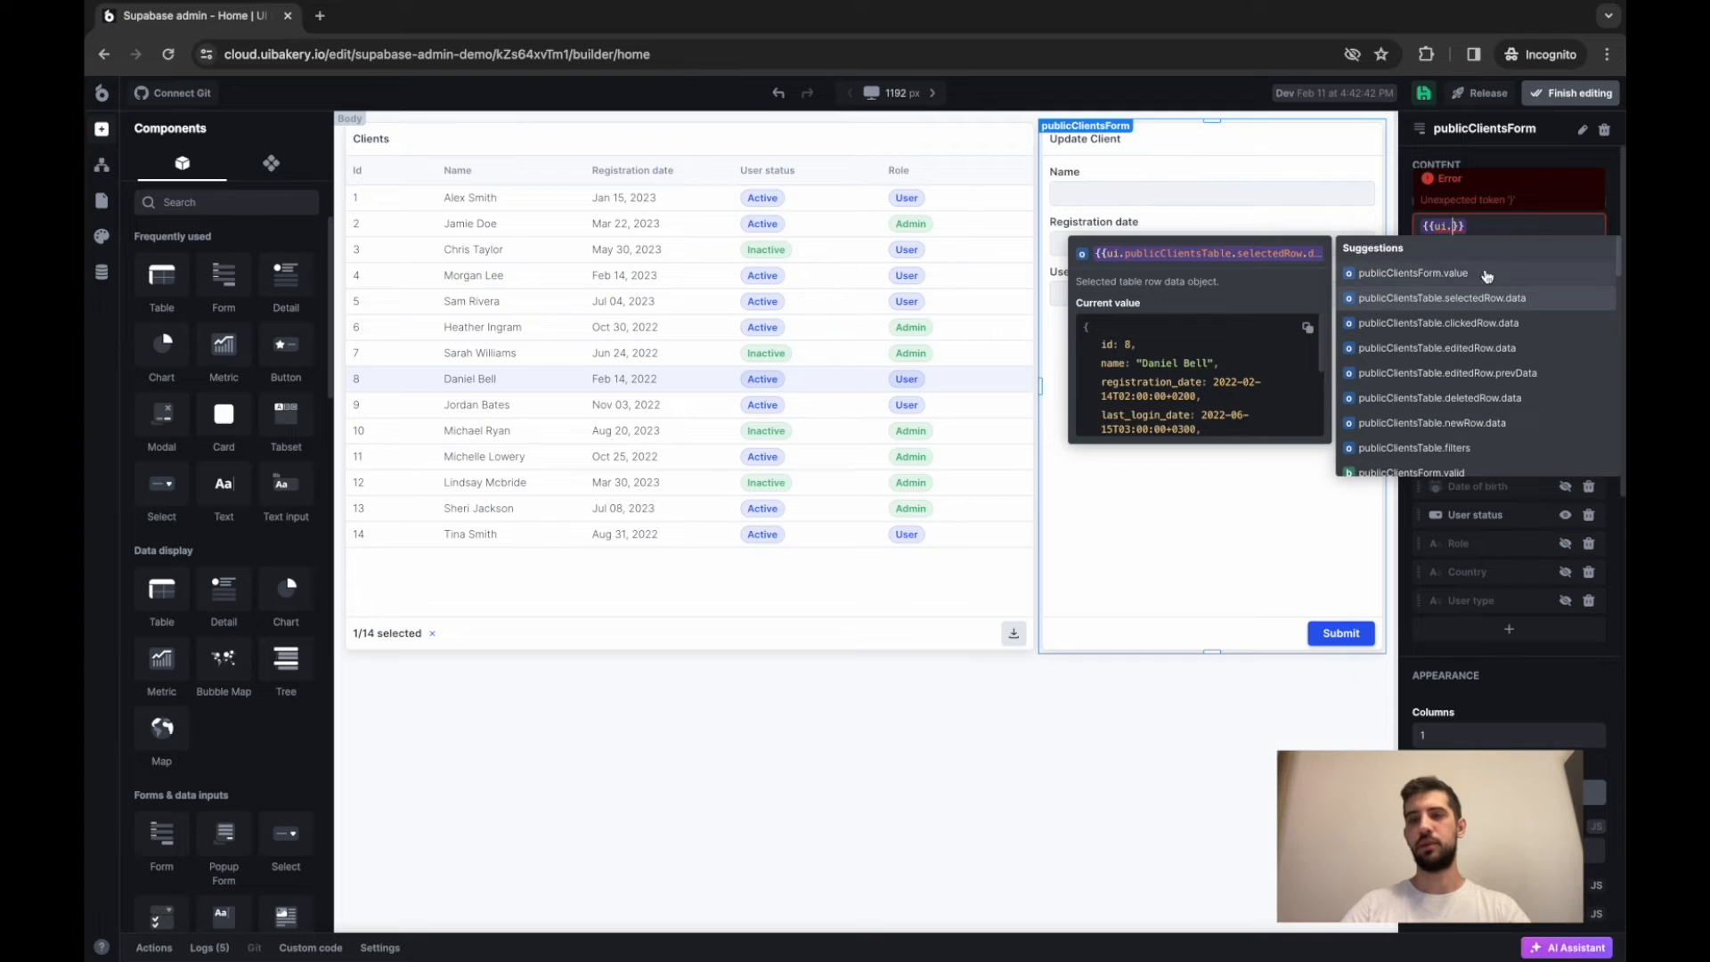
pyautogui.click(1441, 296)
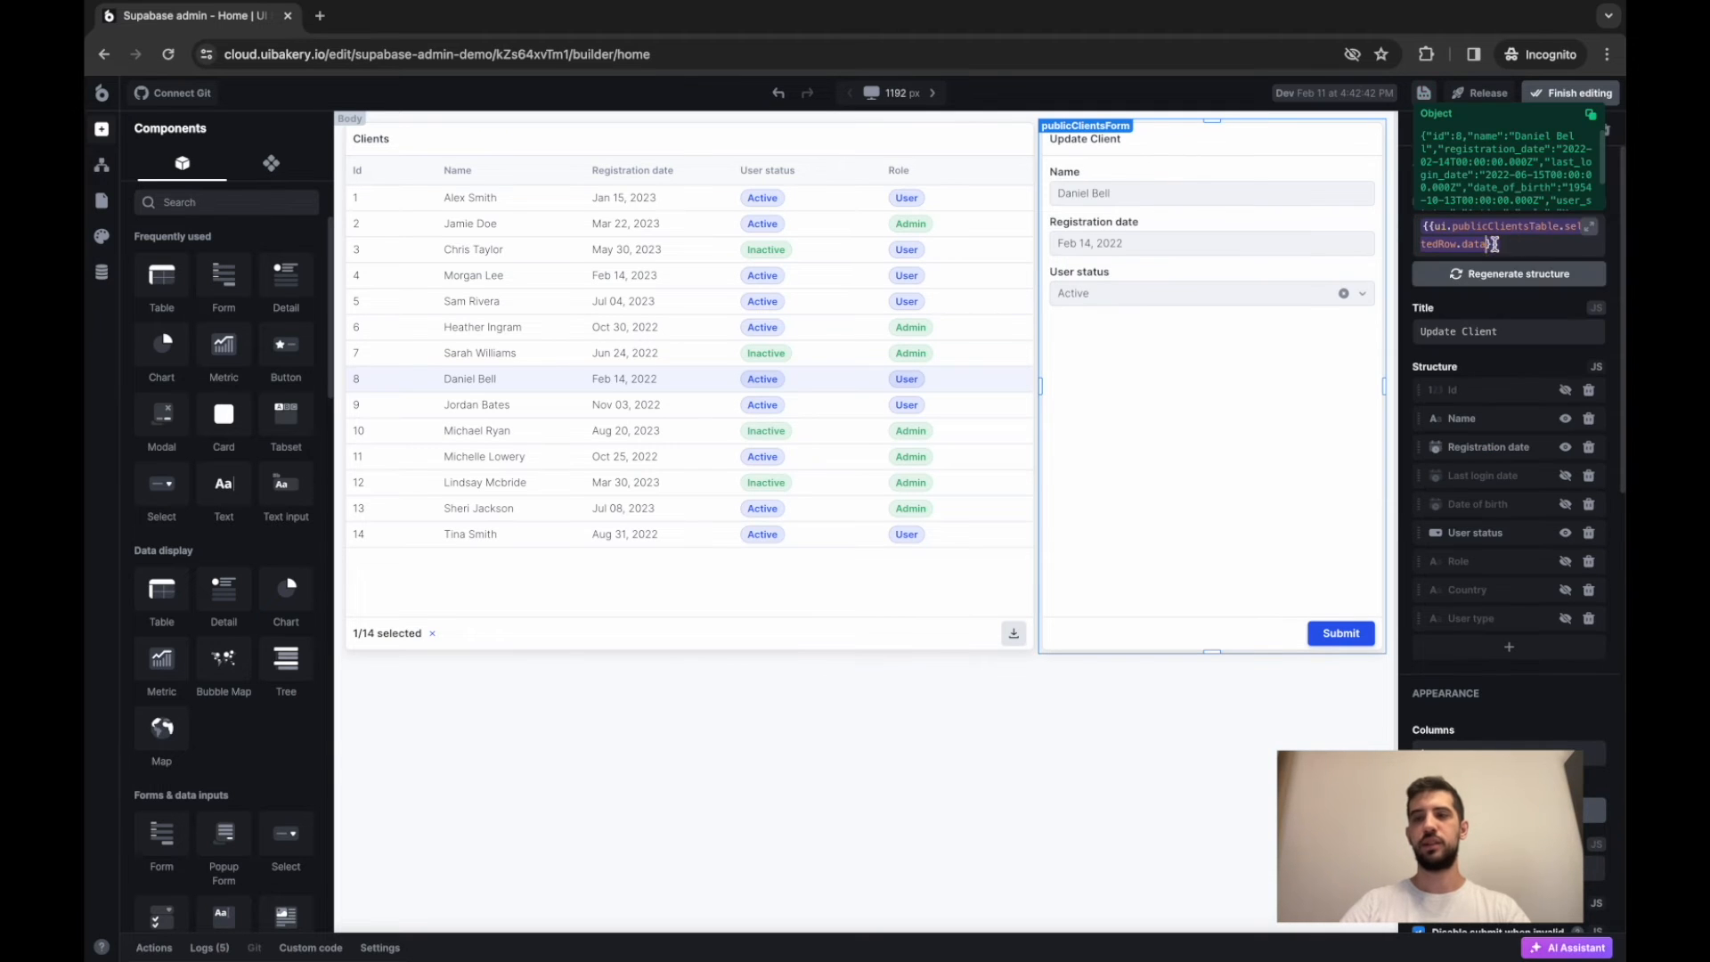
pyautogui.click(473, 249)
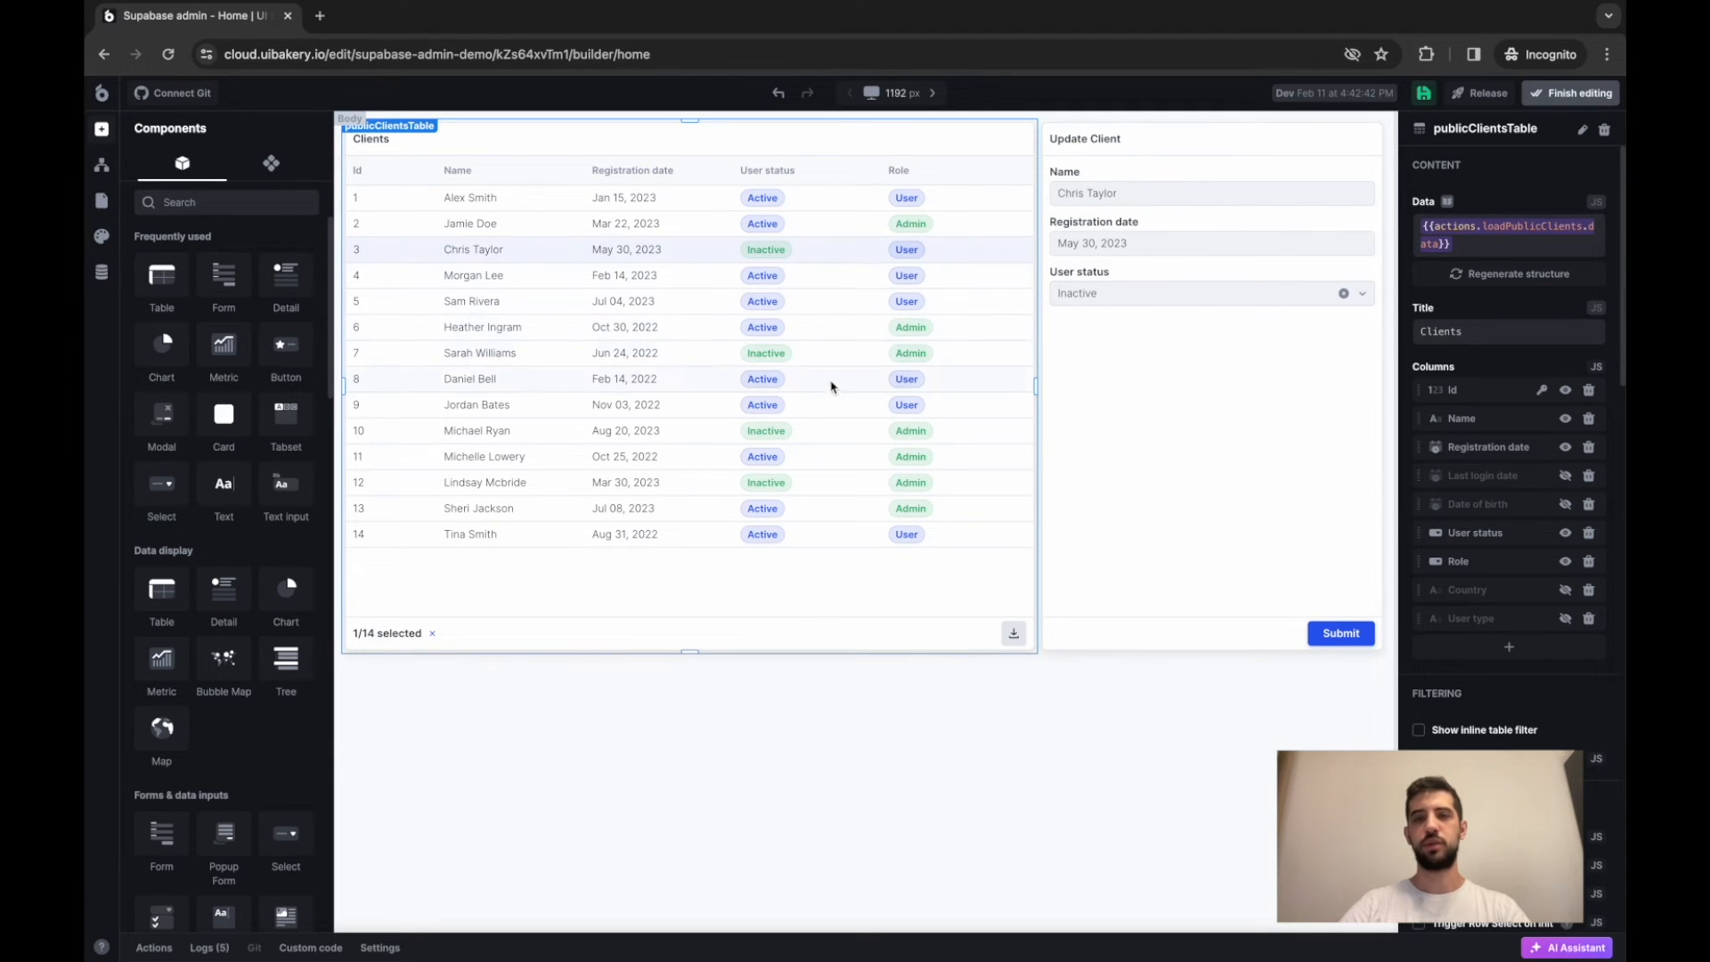
pyautogui.click(480, 353)
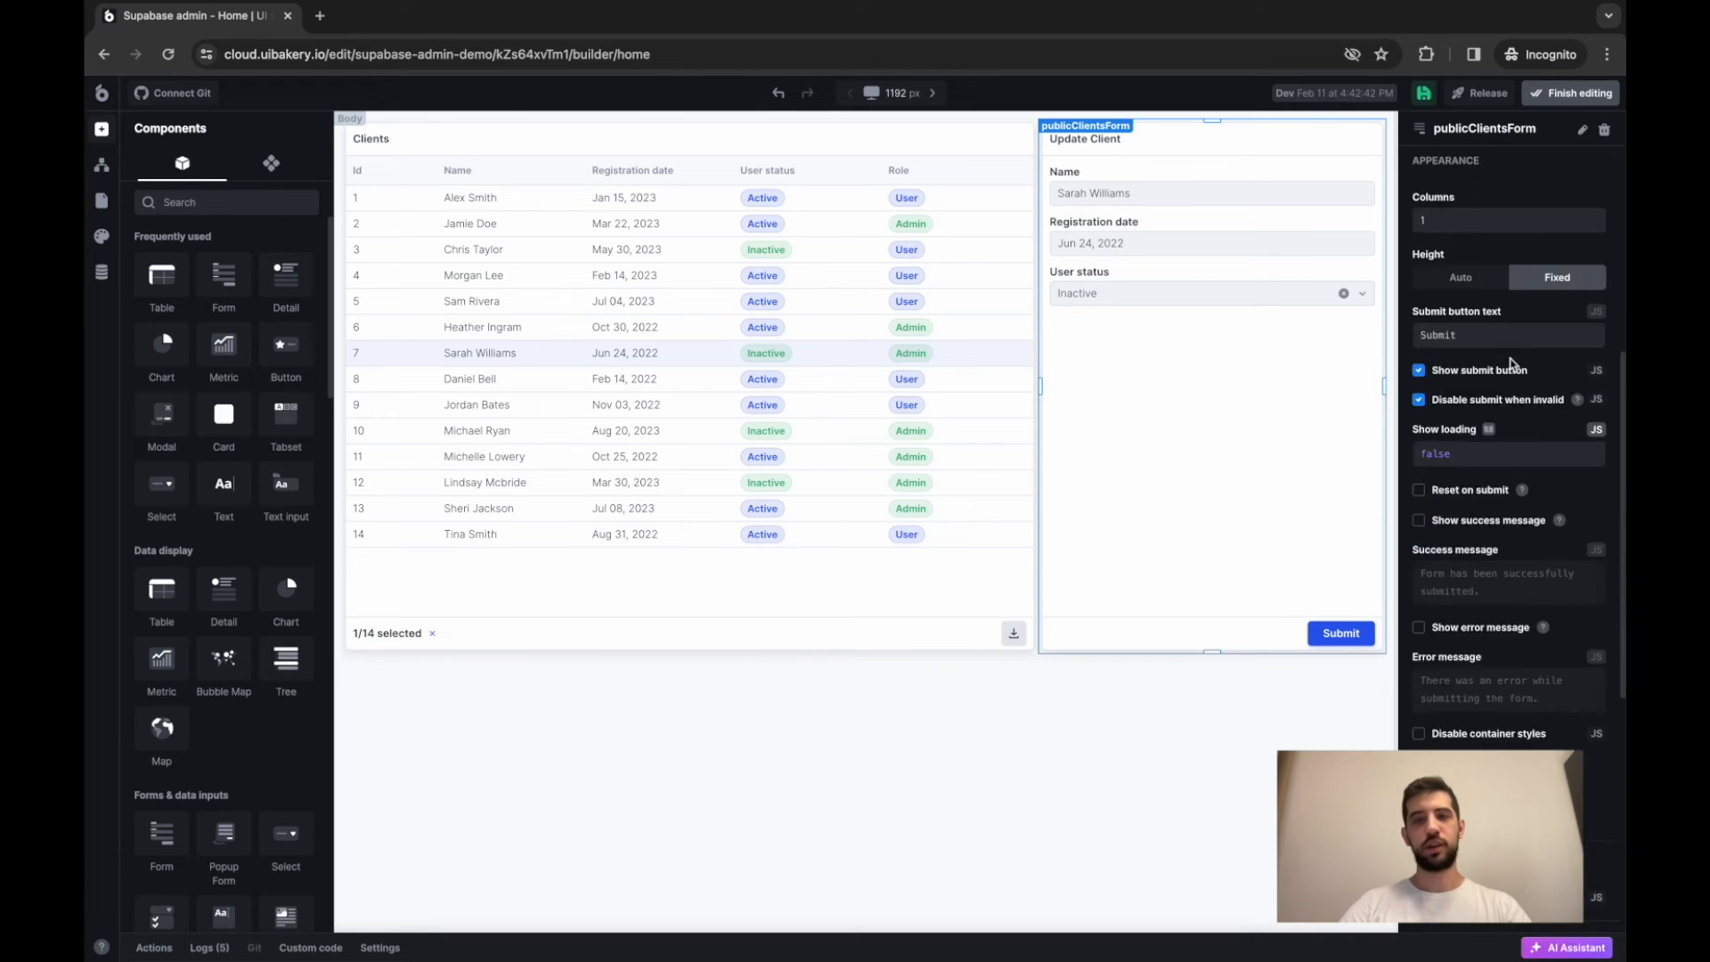
# Step: Add an onSubmit trigger running a new My Supabase DB Update Row action
pyautogui.click(1505, 385)
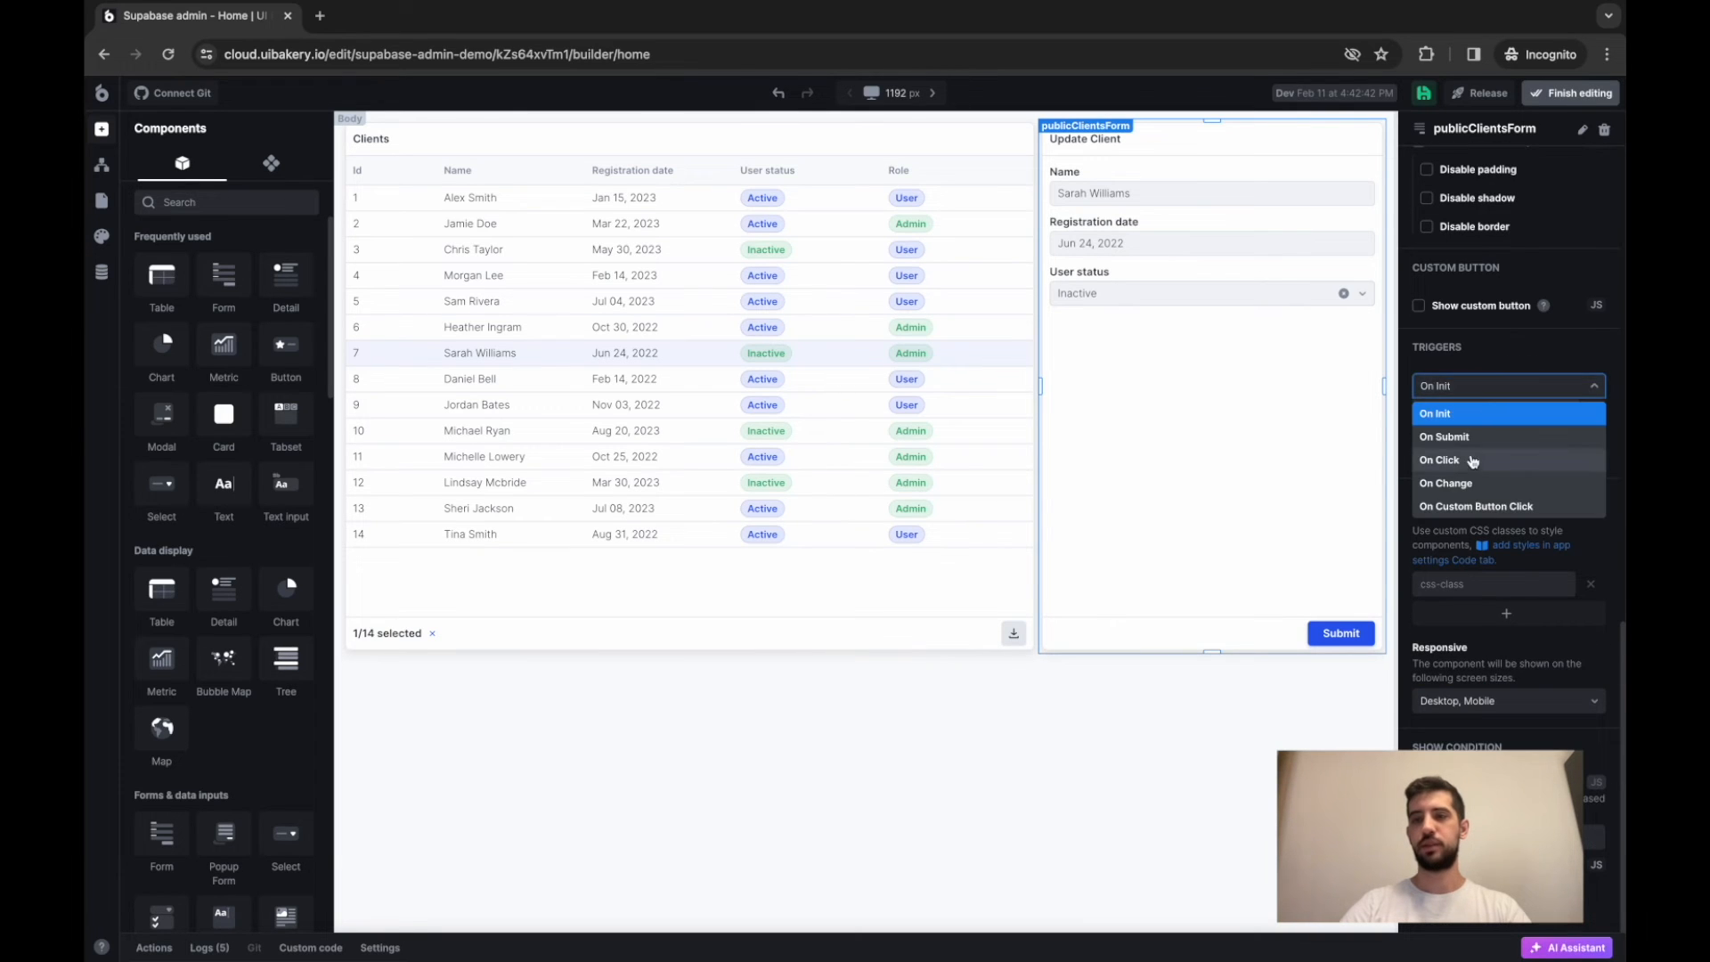
pyautogui.click(1443, 437)
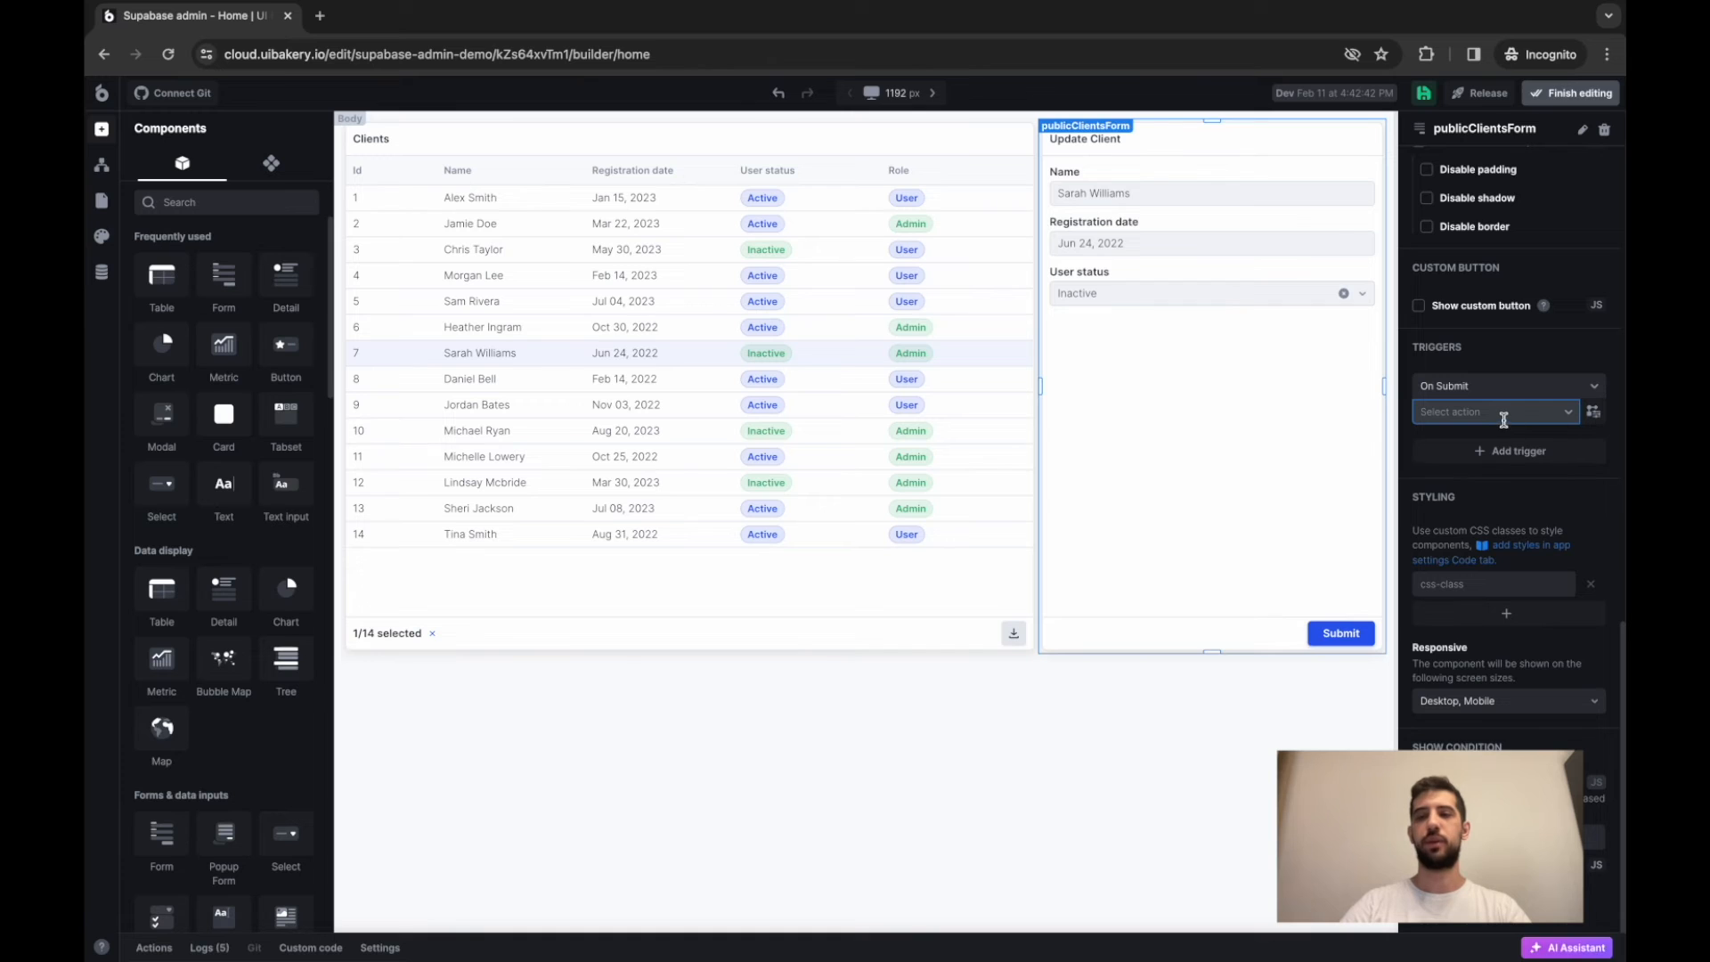
pyautogui.click(1494, 412)
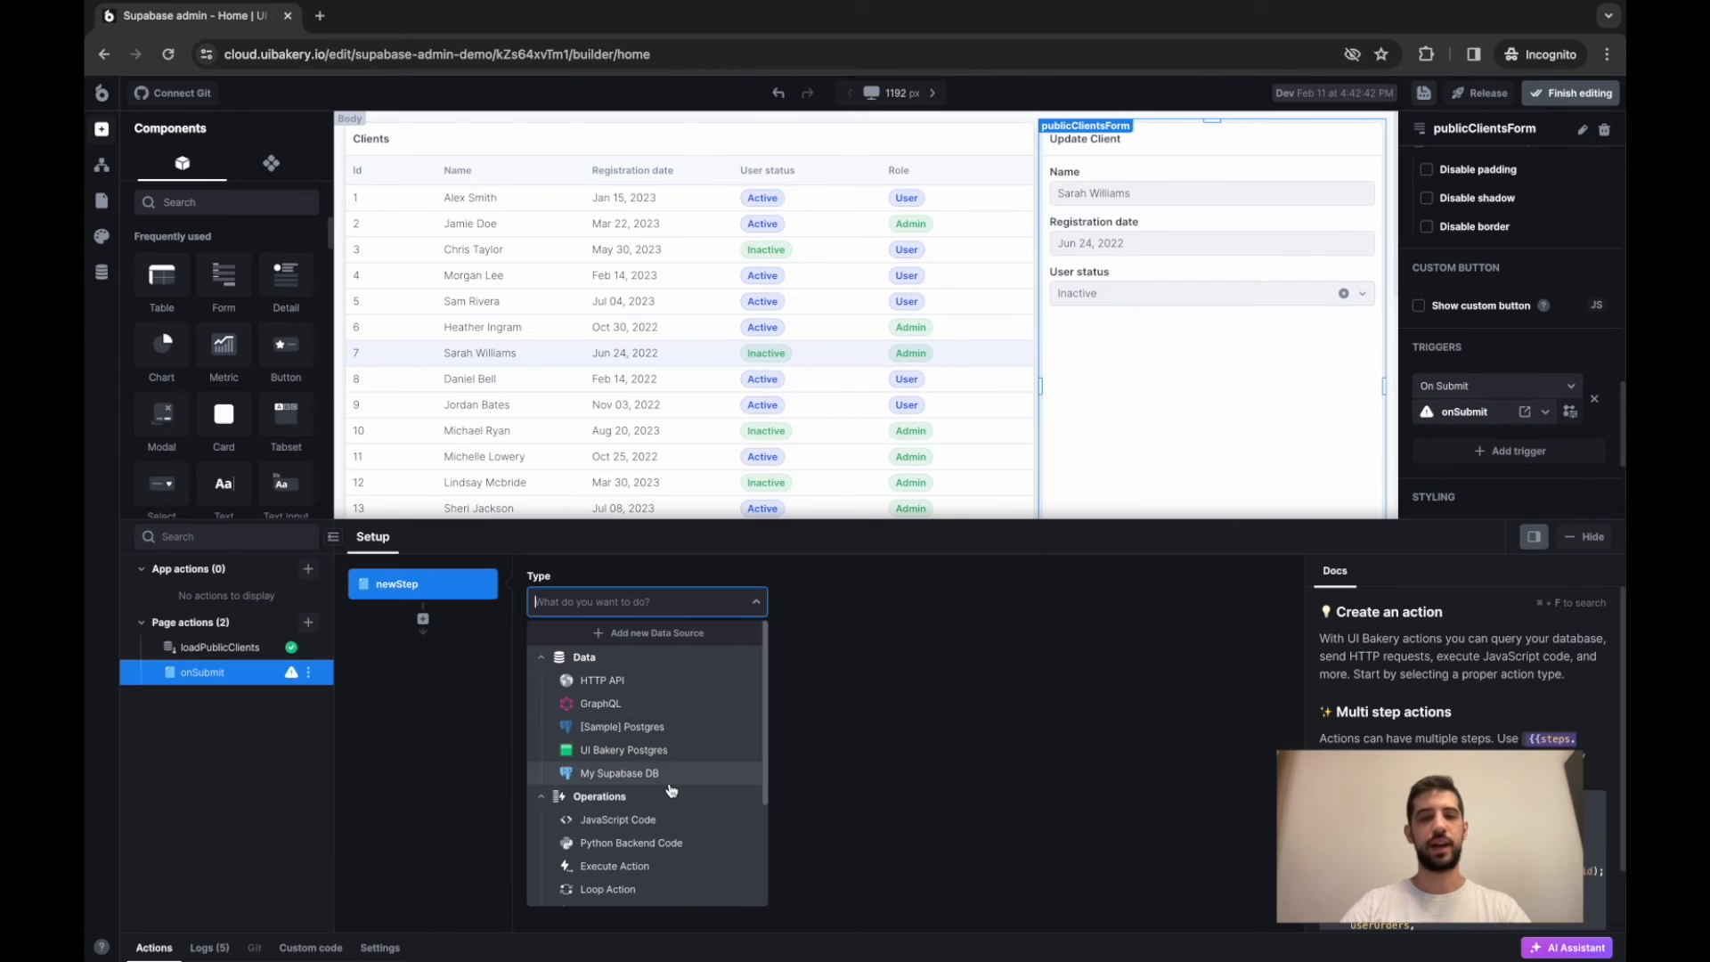
pyautogui.click(618, 772)
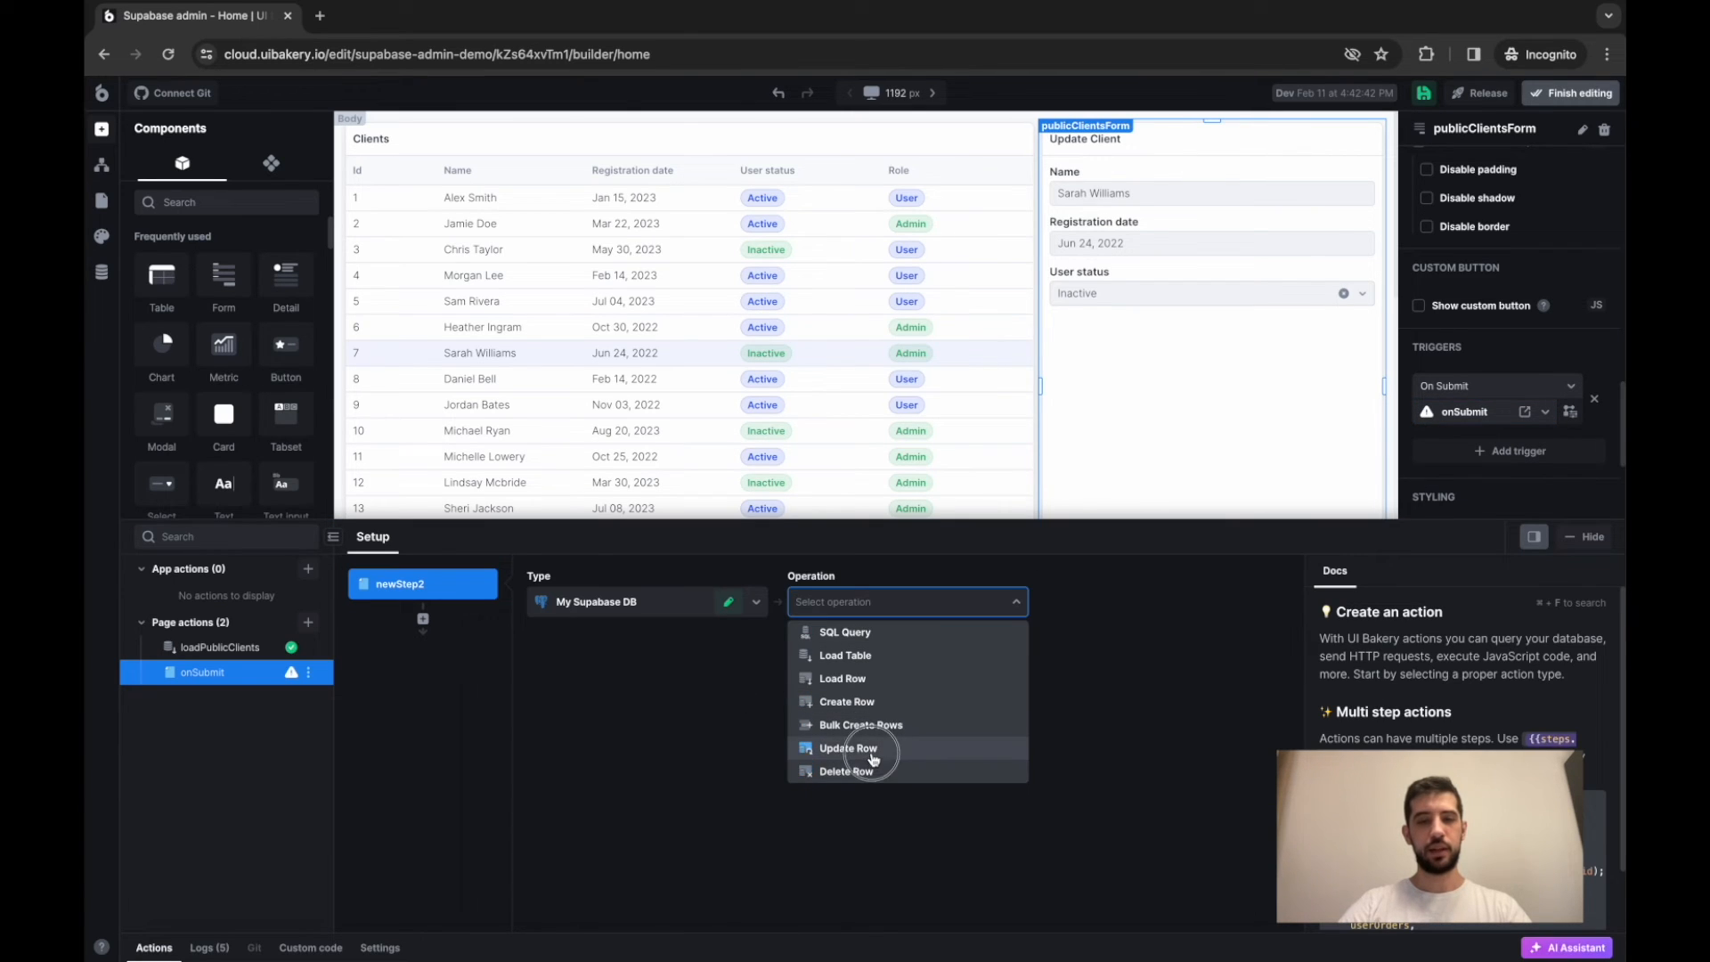
pyautogui.click(847, 749)
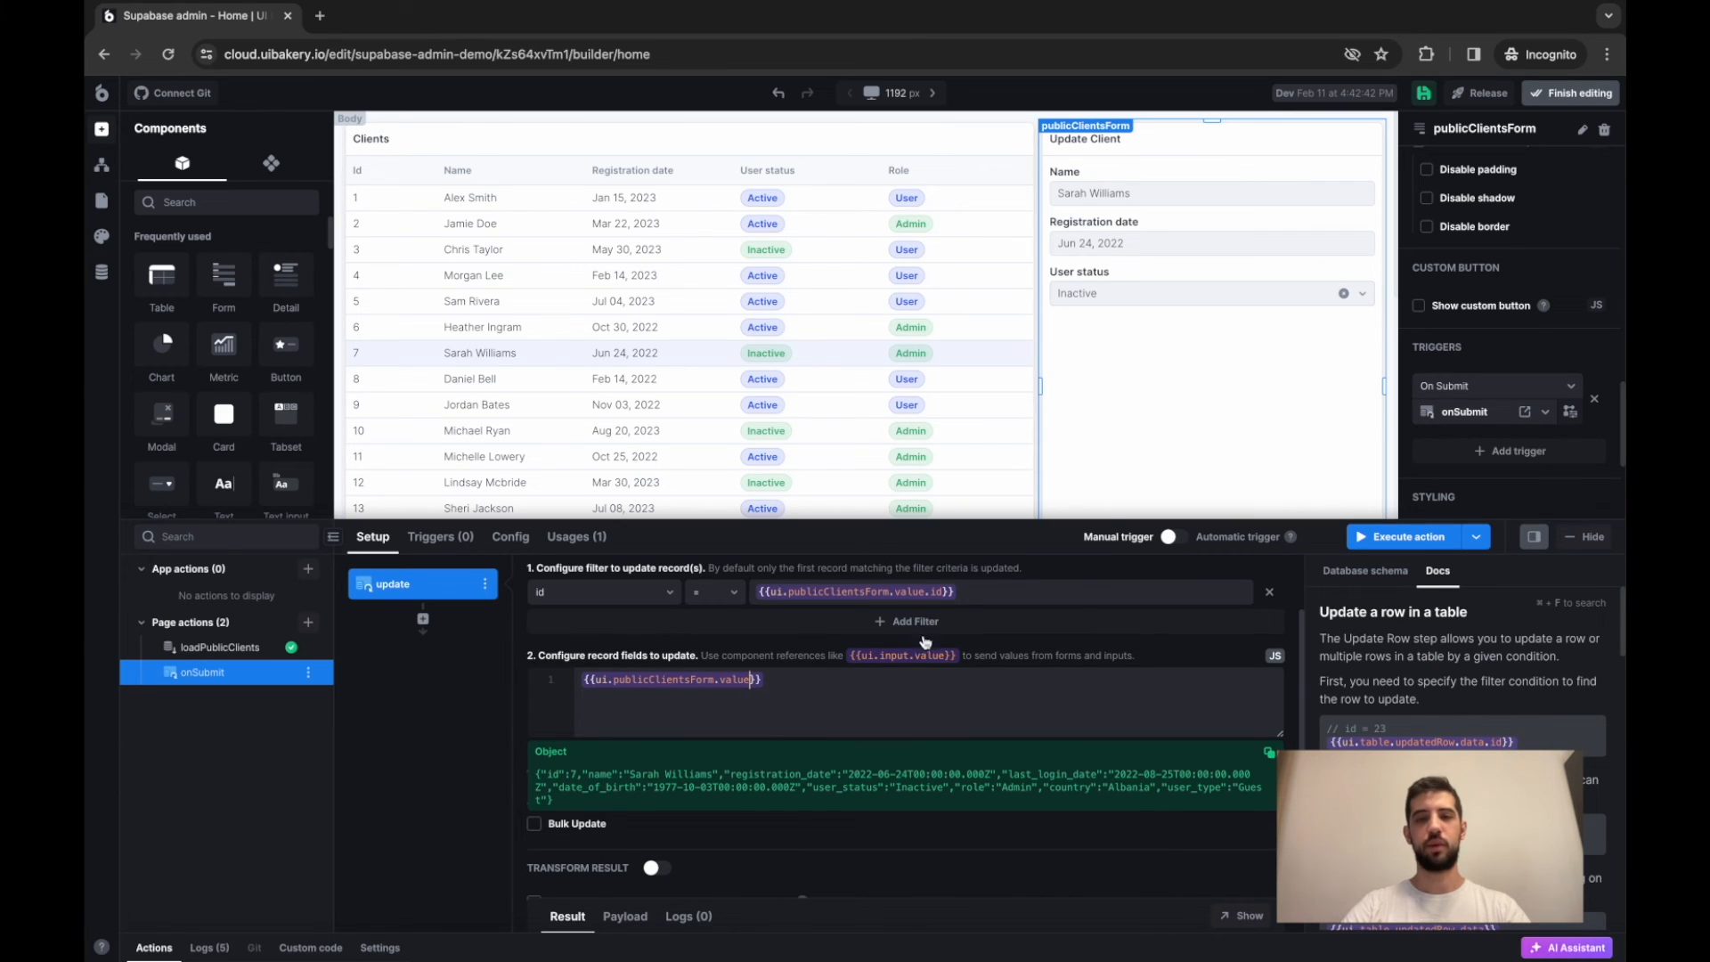
pyautogui.moveTo(849, 652)
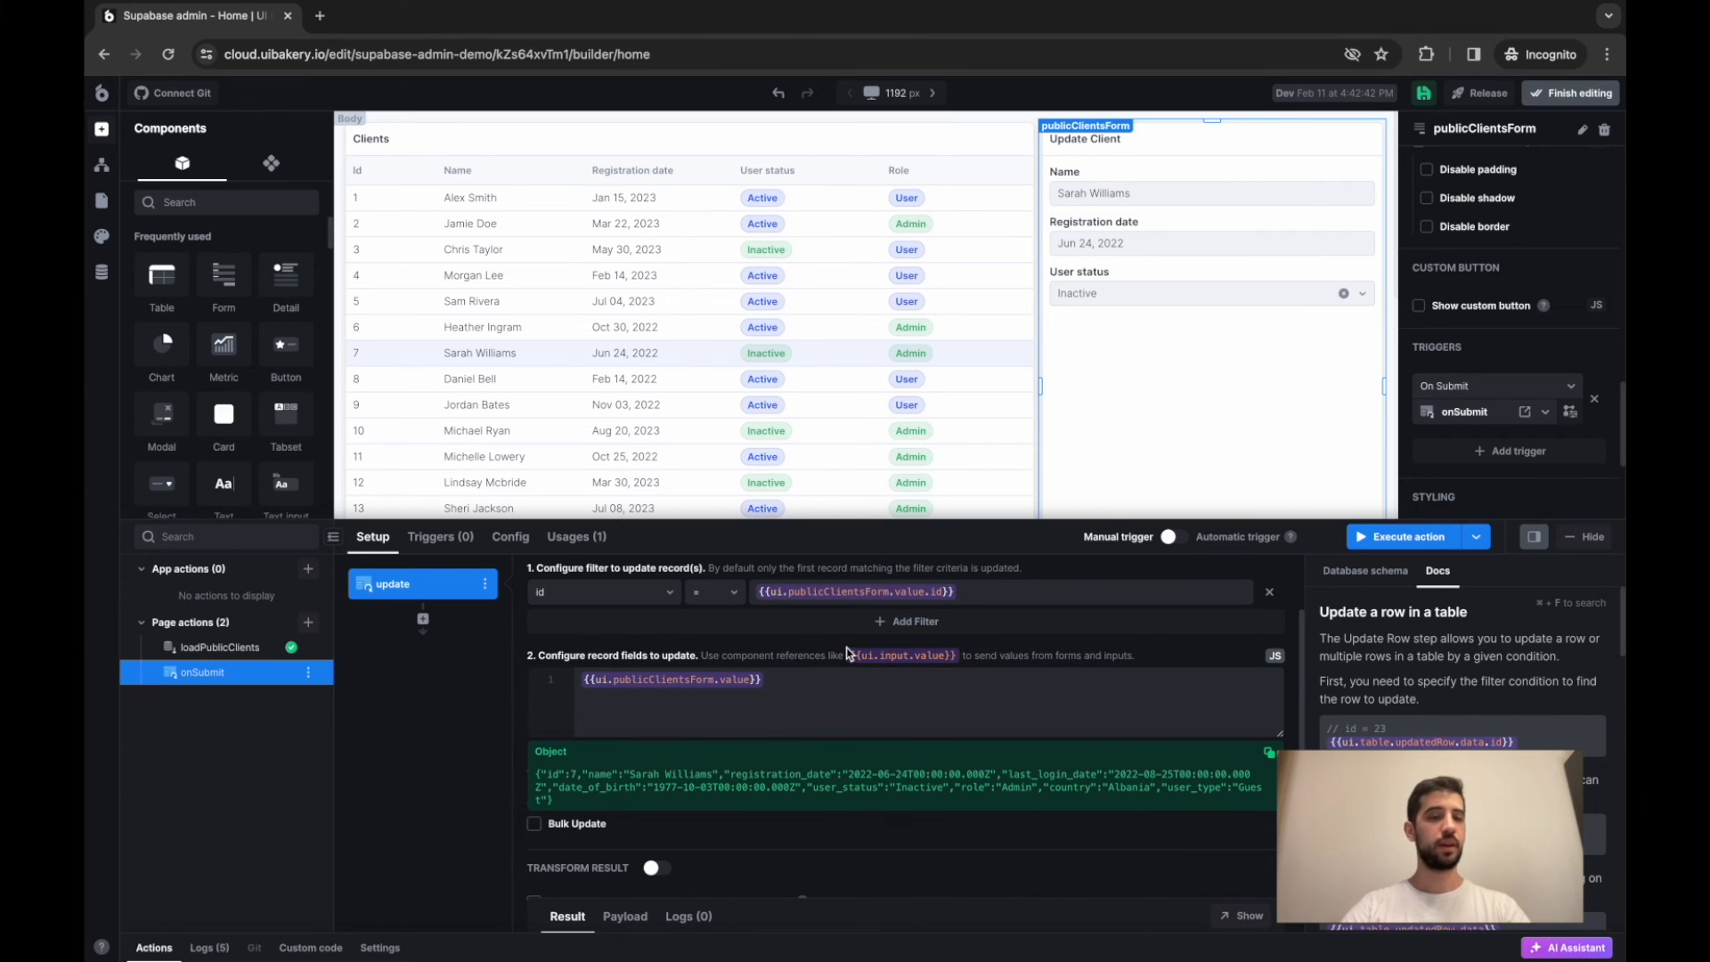
# Step: Add an Execute Action step to onSubmit that reruns loadPublicClients after the update
pyautogui.click(423, 621)
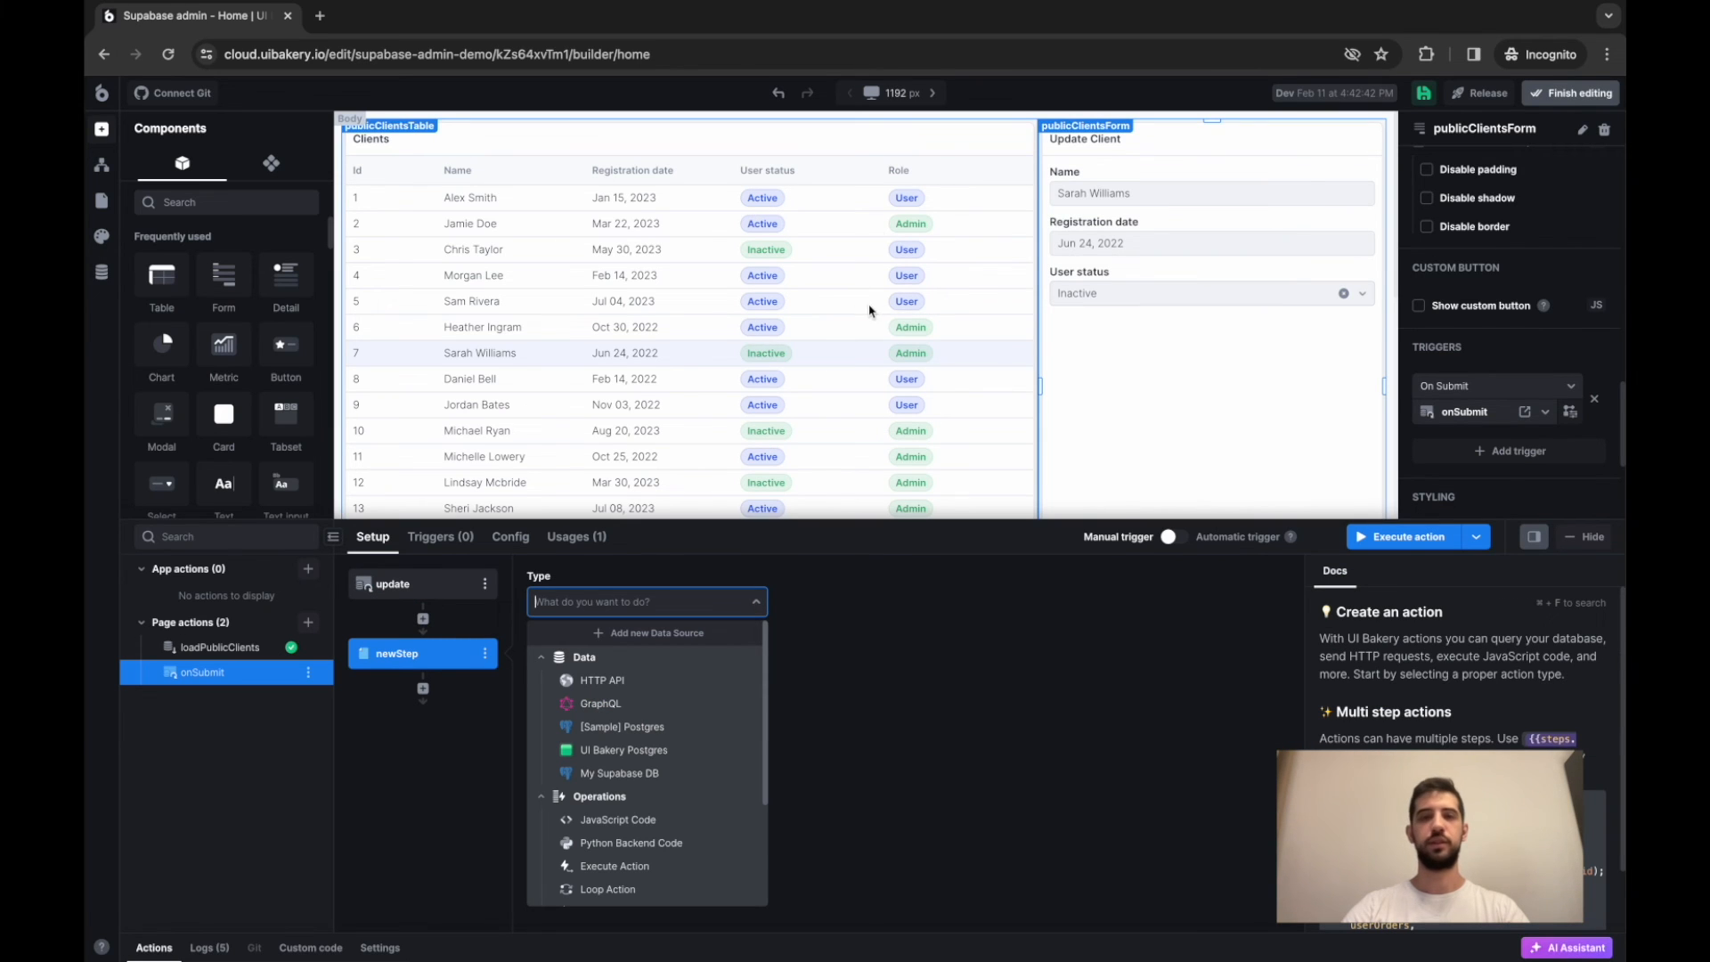
pyautogui.write('exec')
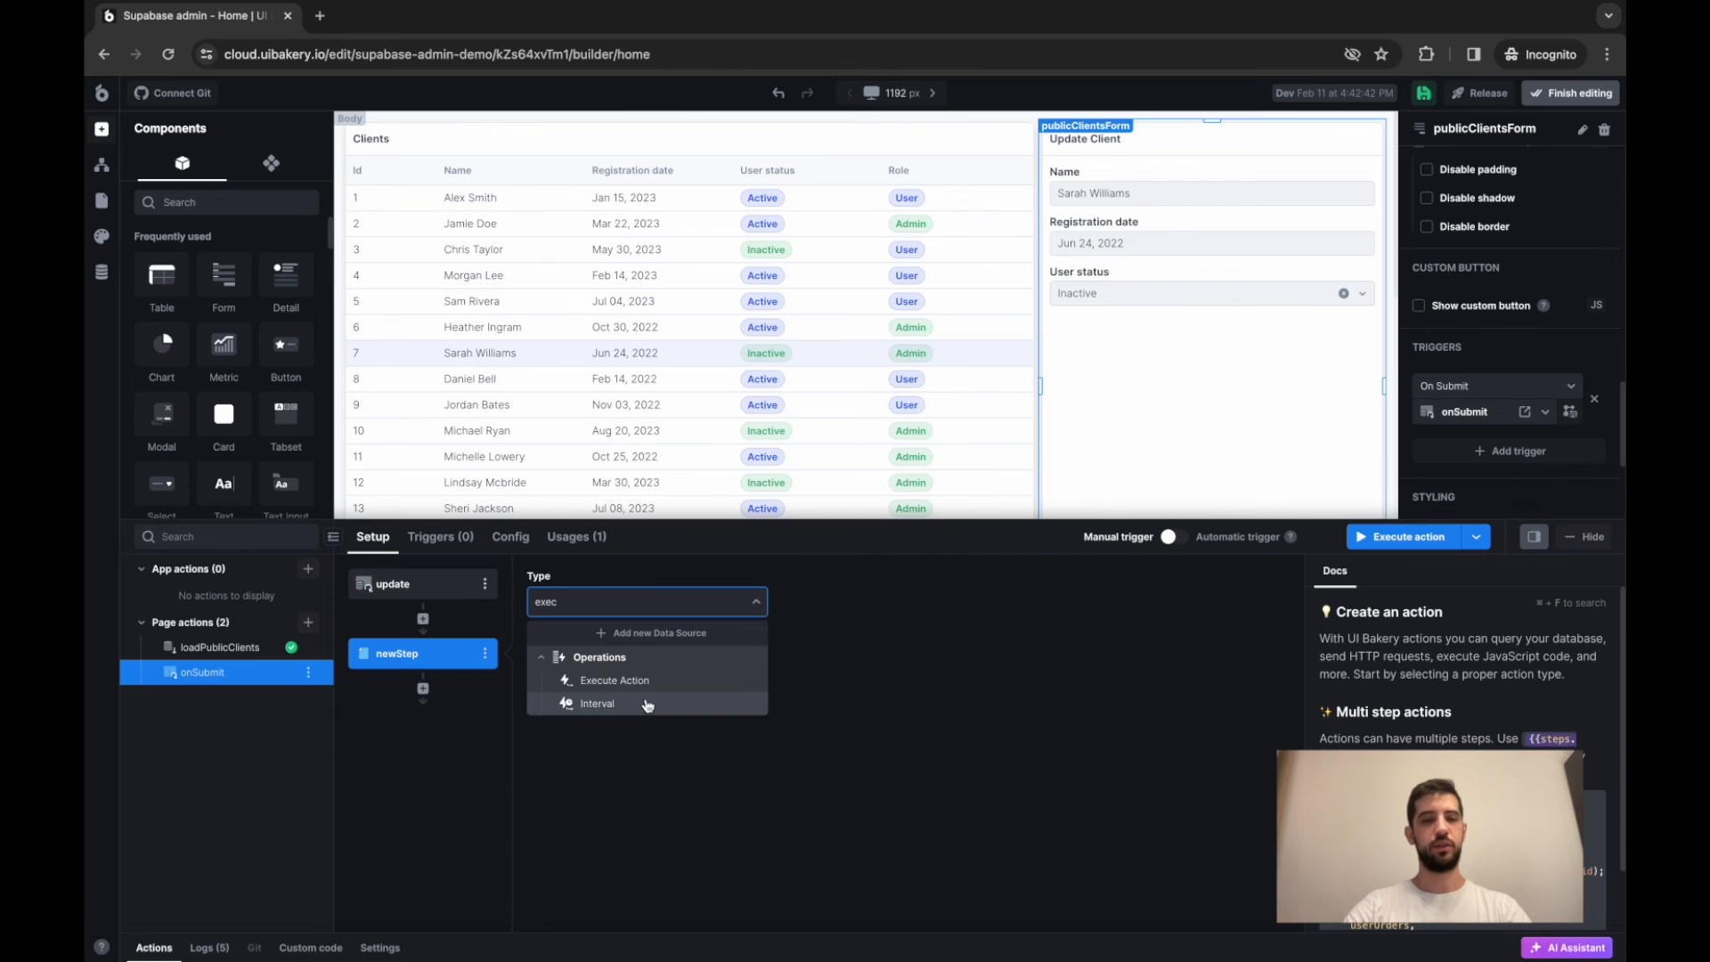
pyautogui.click(613, 680)
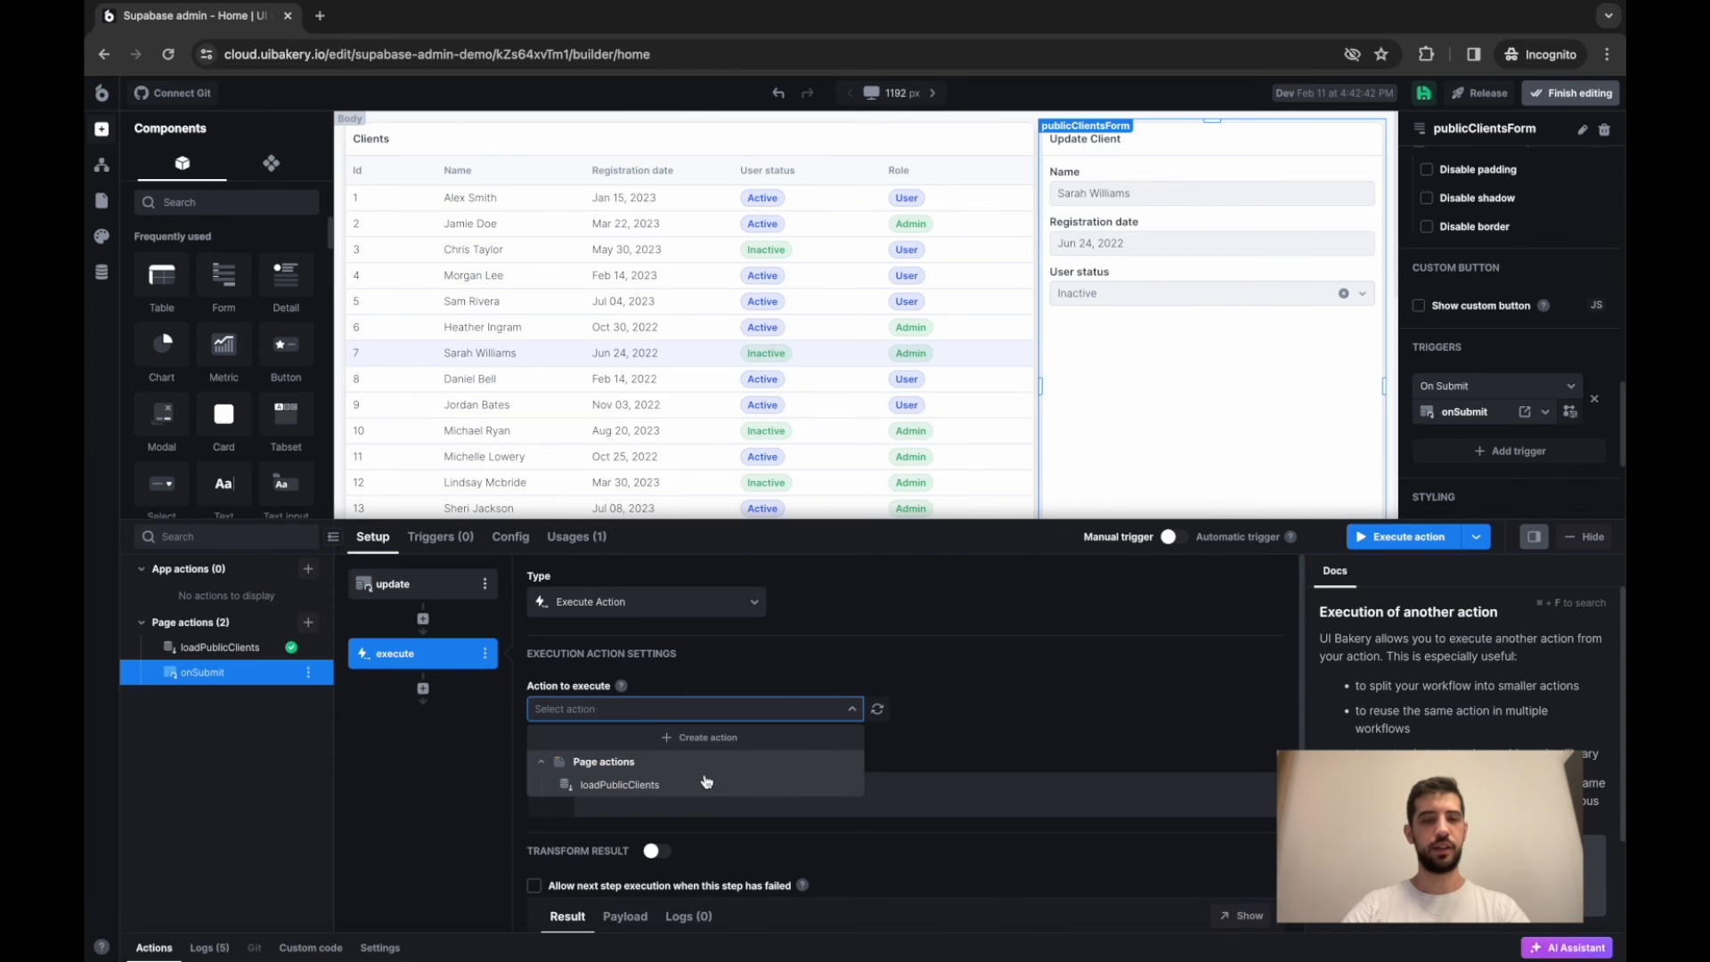
pyautogui.click(620, 784)
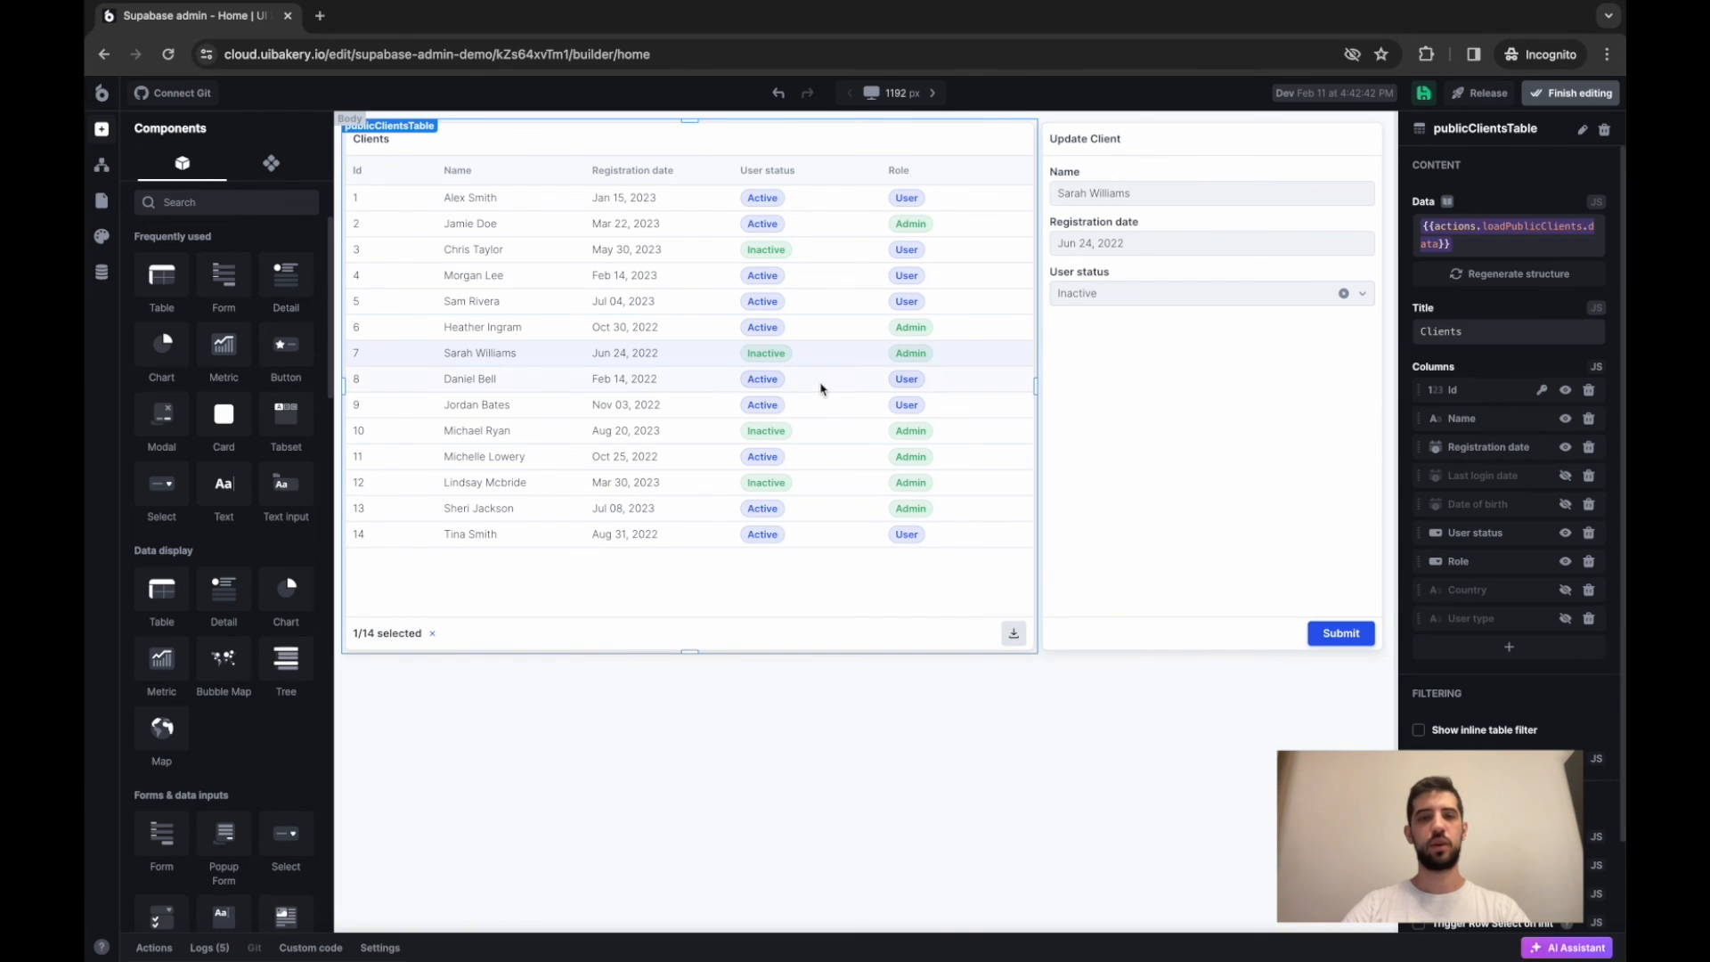
pyautogui.click(485, 482)
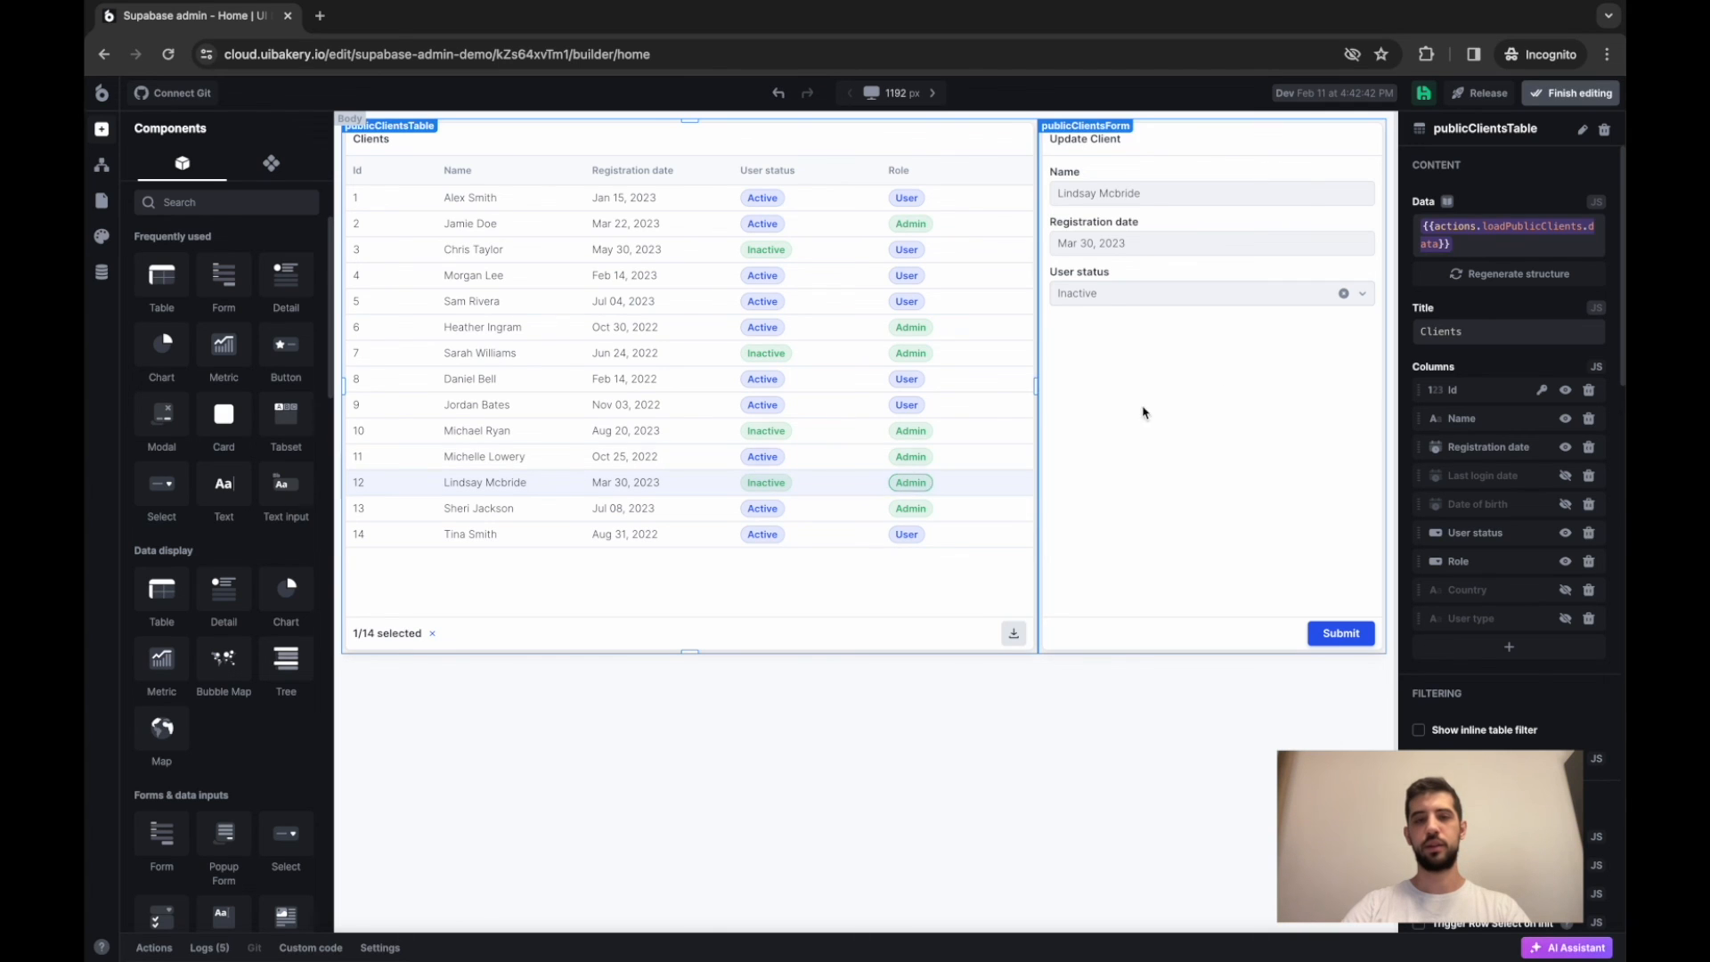
pyautogui.click(1200, 292)
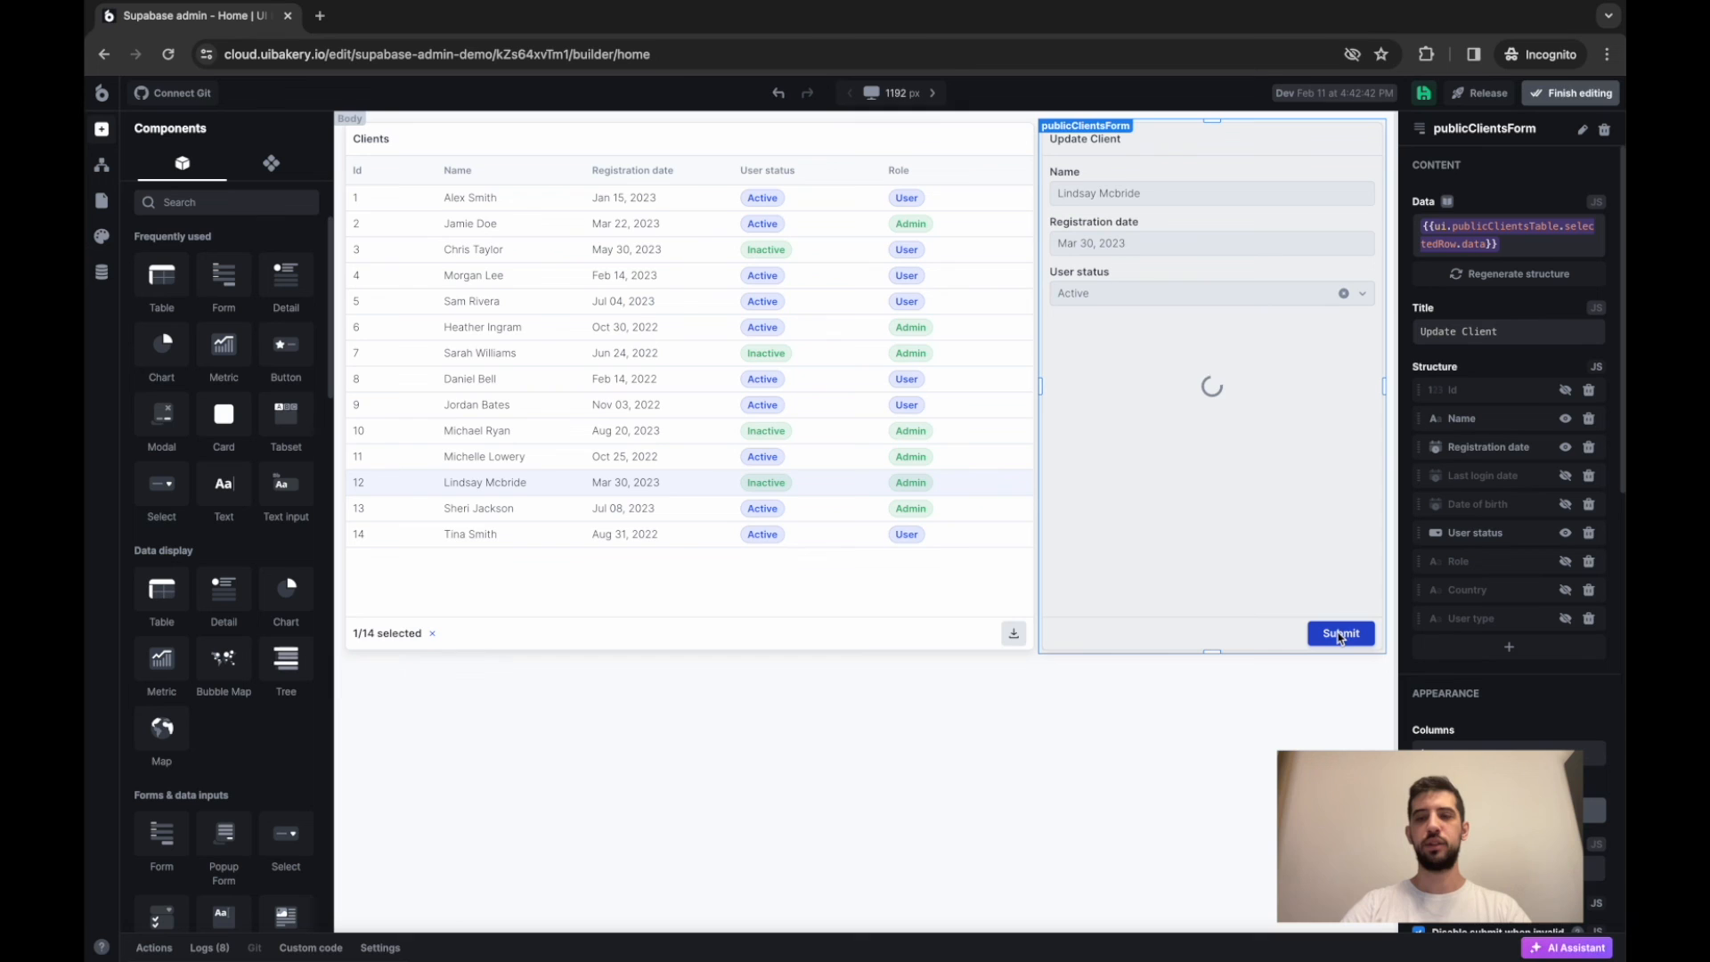
pyautogui.click(1341, 632)
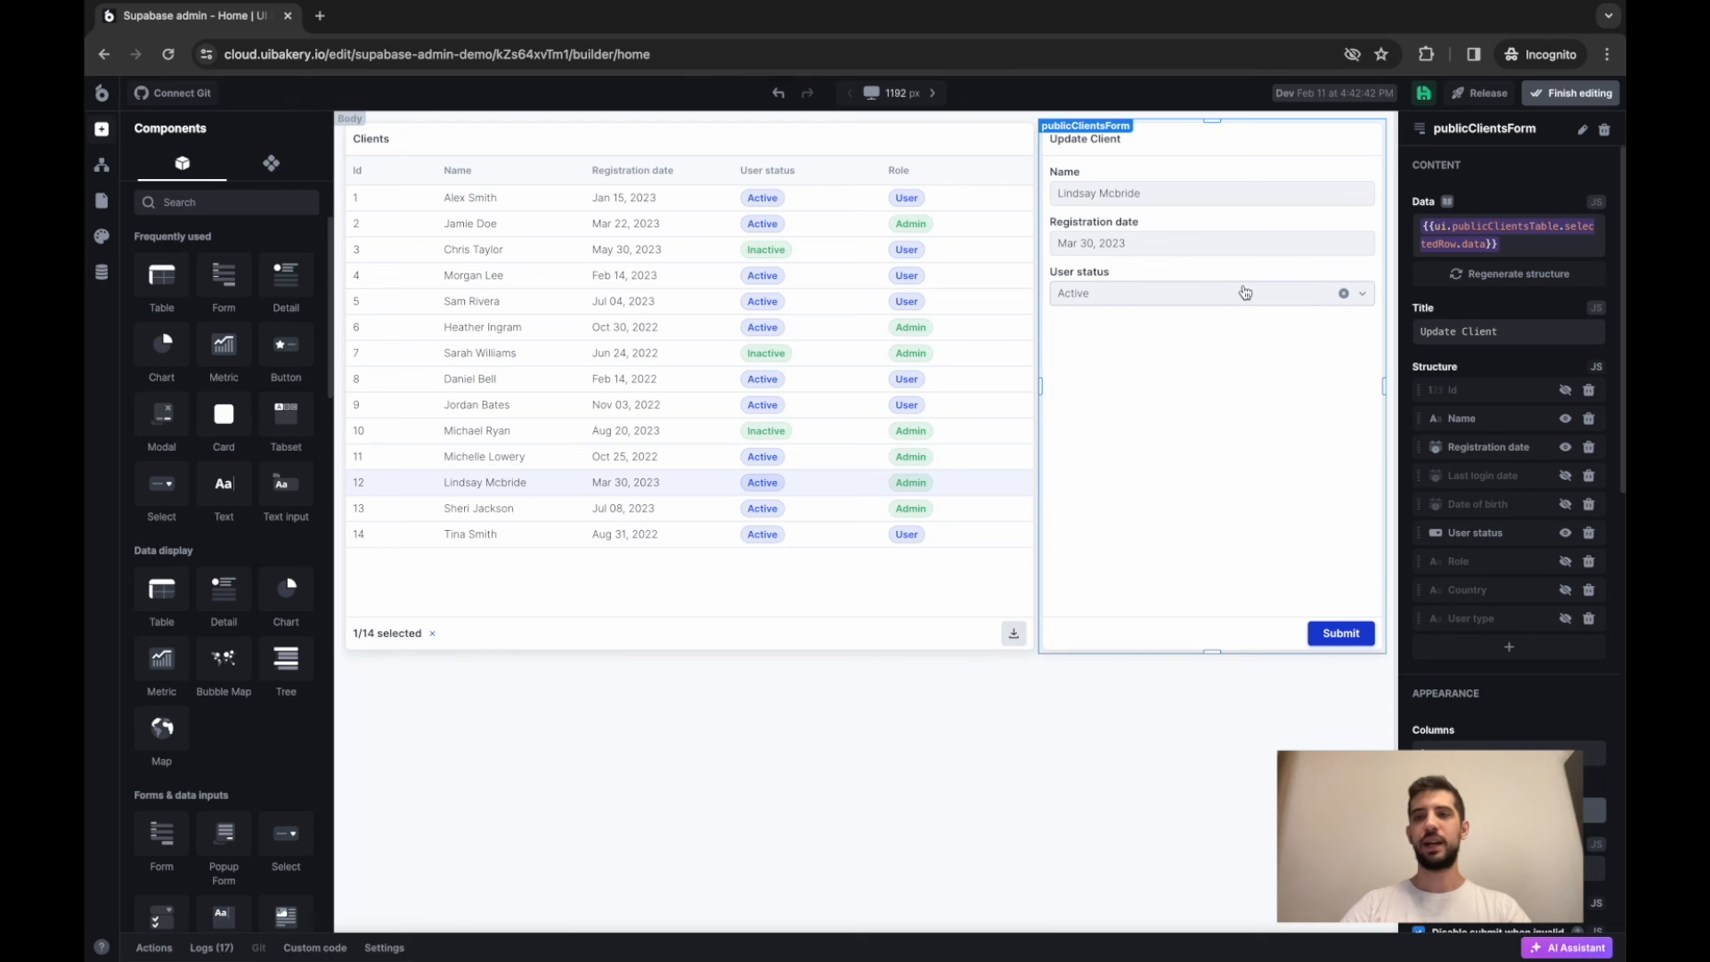
# Step: Publish release 0.0.1 of the app to staging and prod
pyautogui.click(1480, 93)
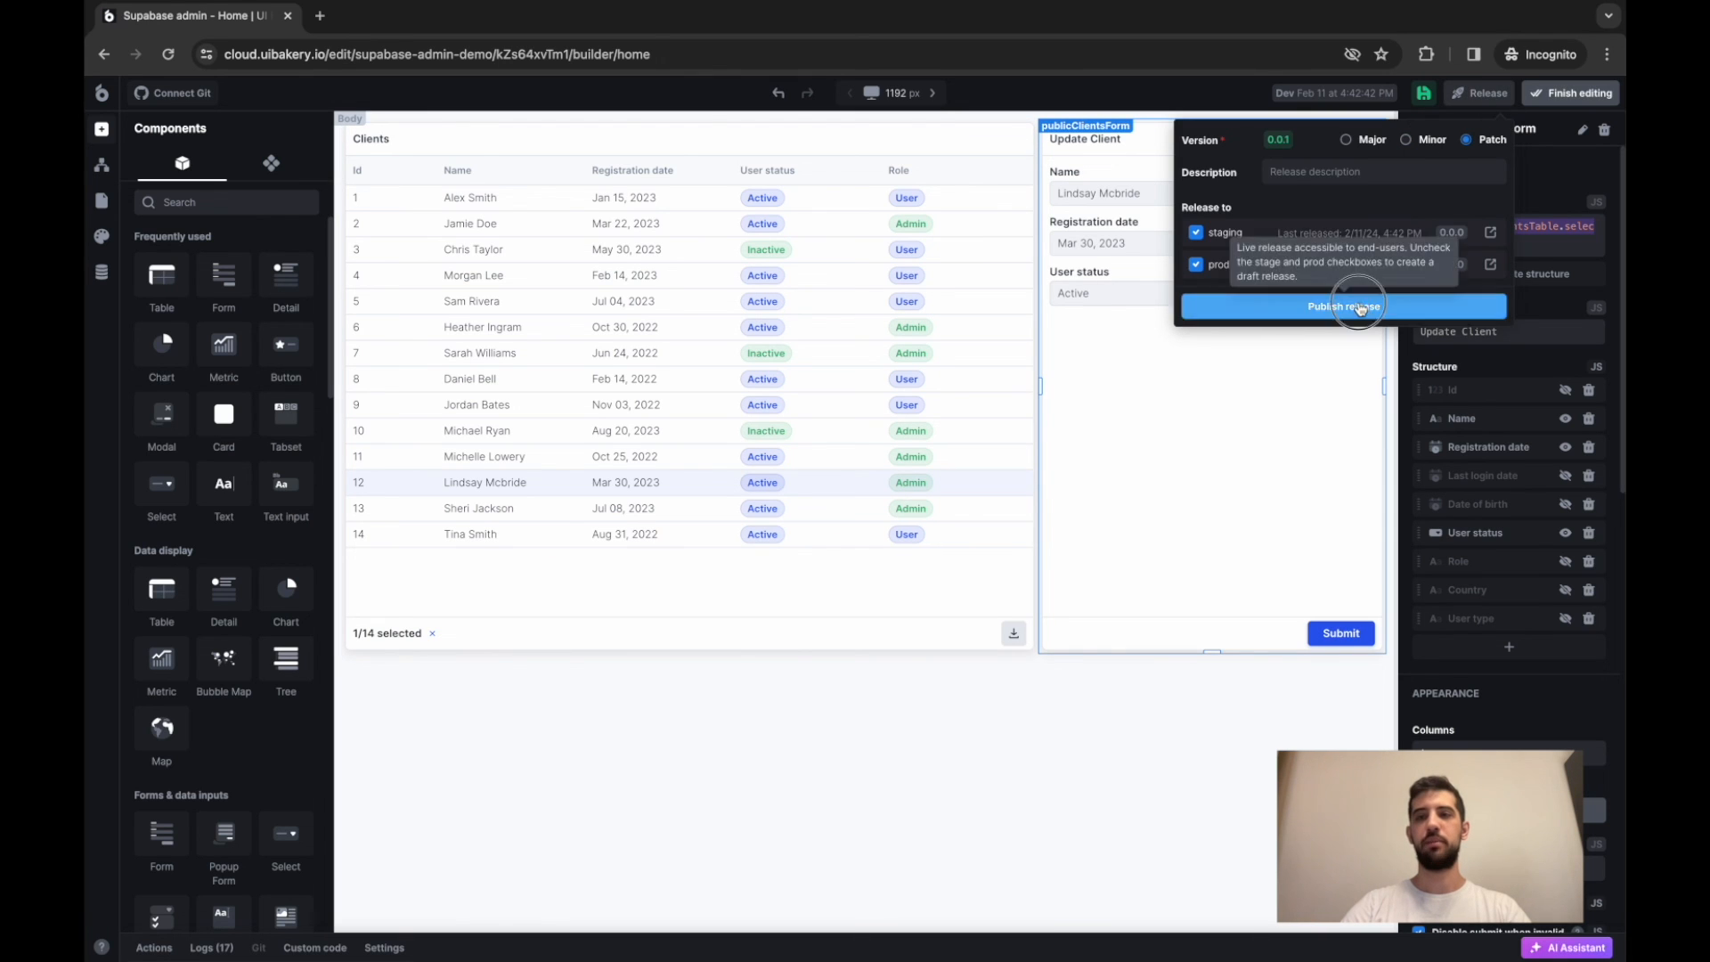
pyautogui.click(1342, 306)
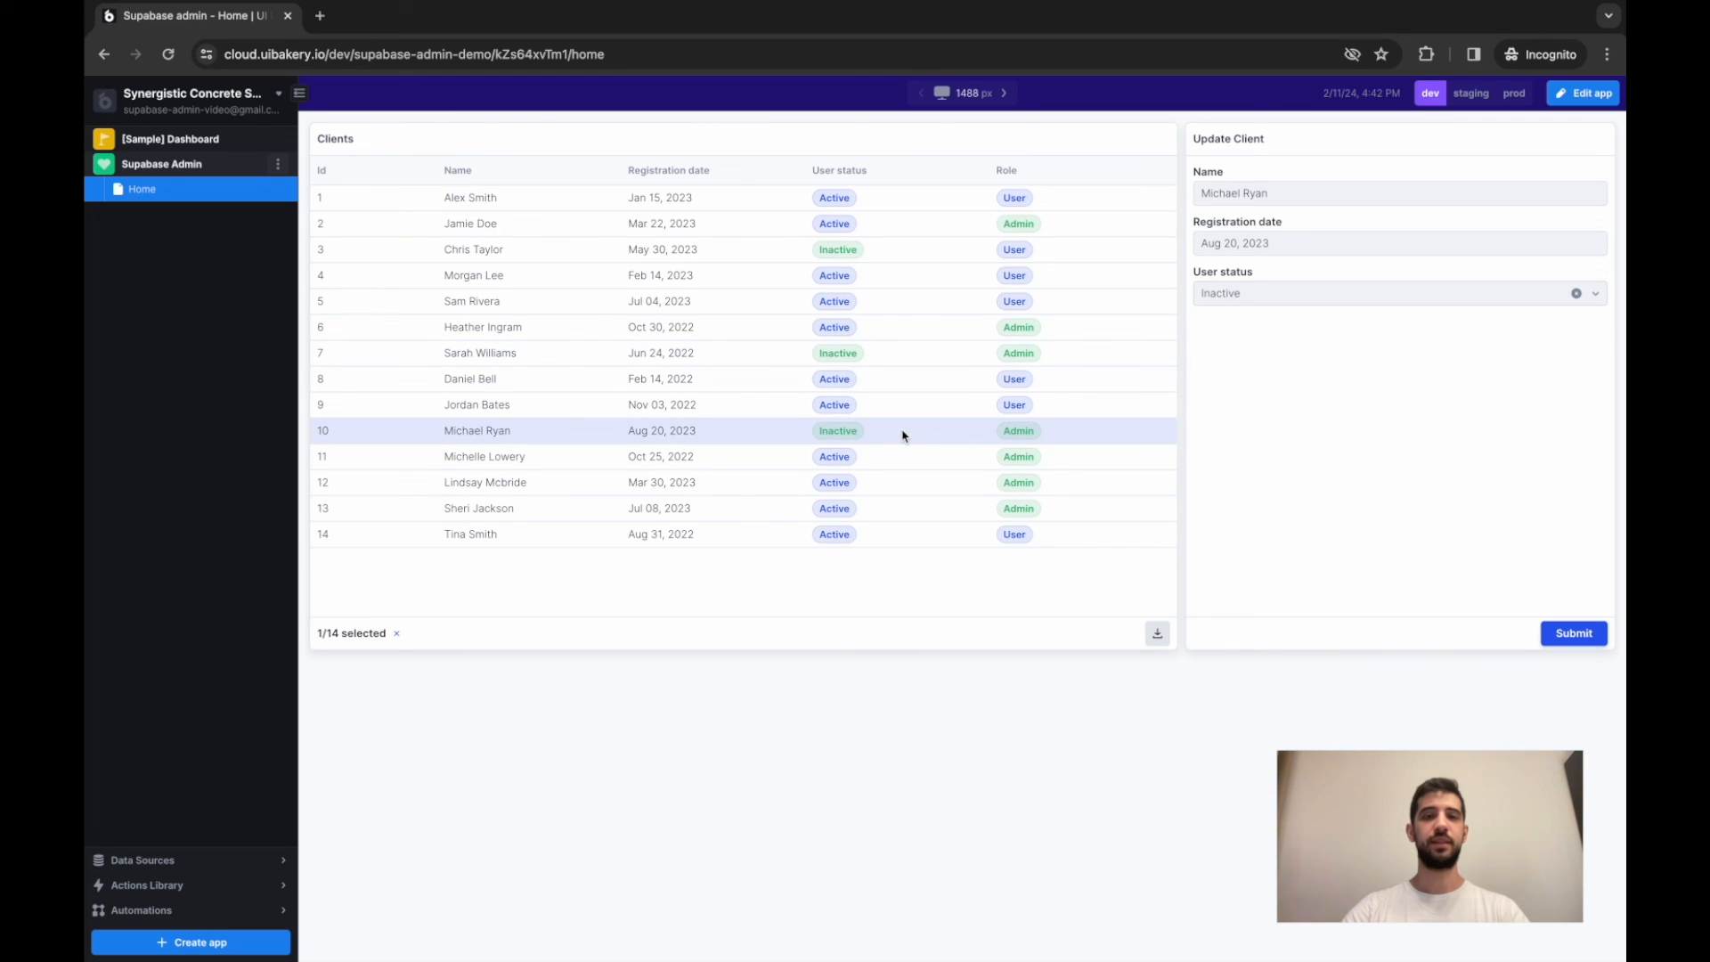
pyautogui.moveTo(875, 437)
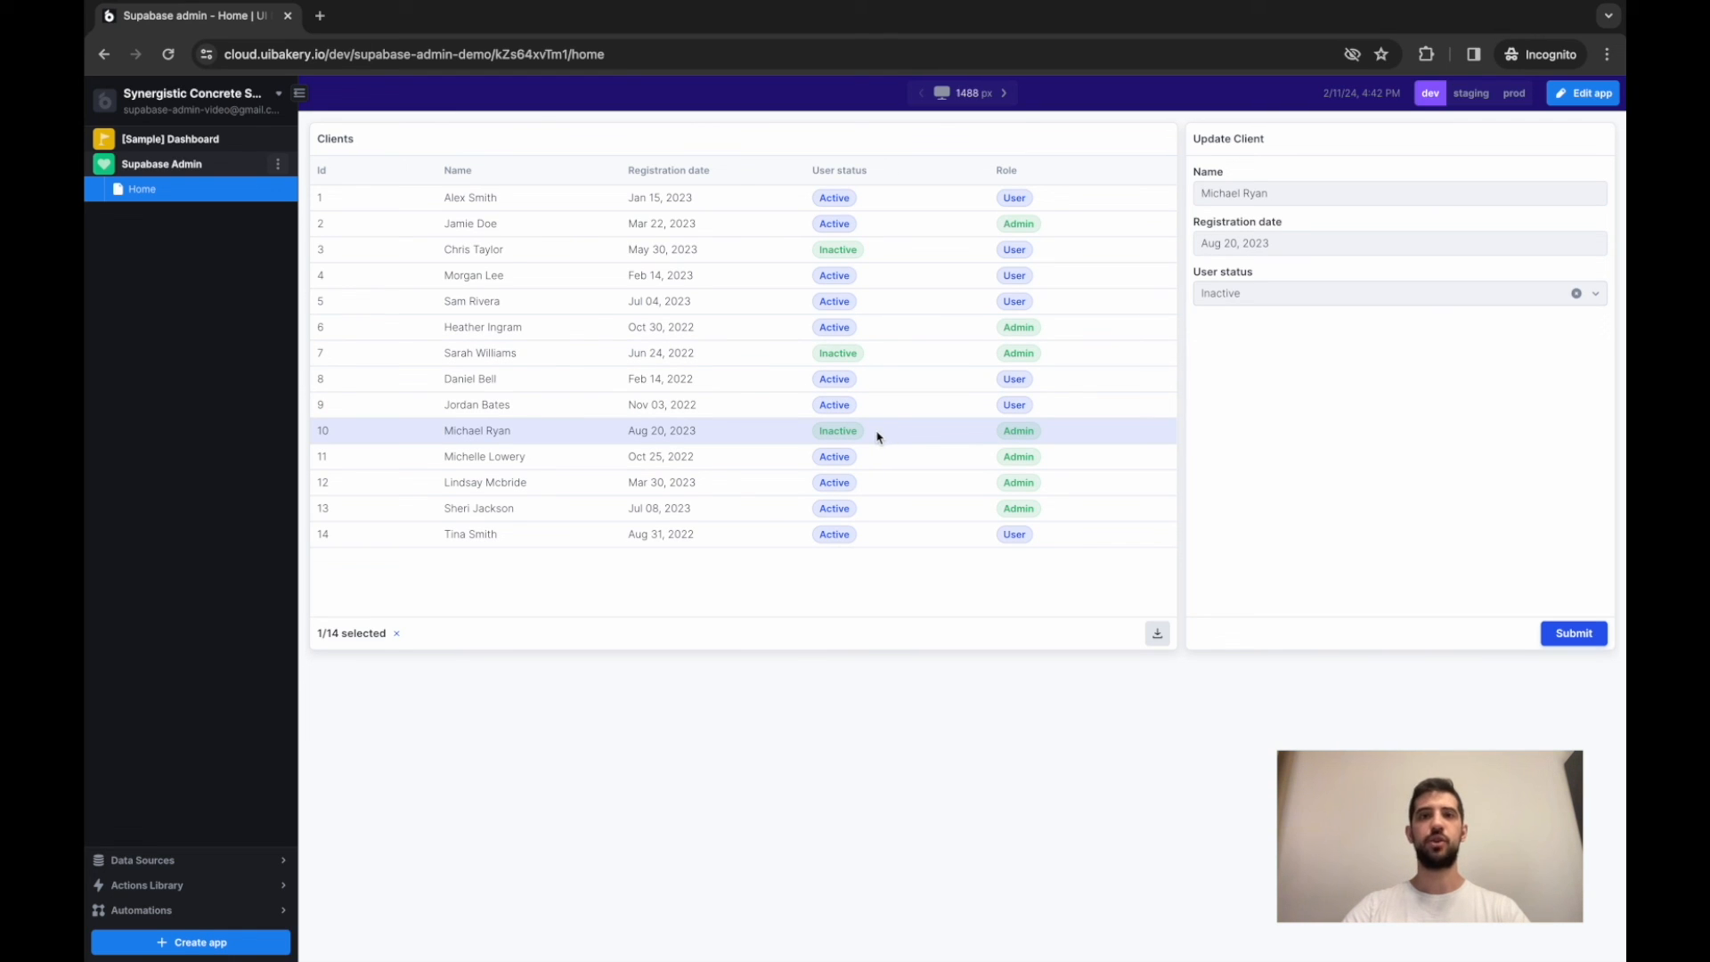